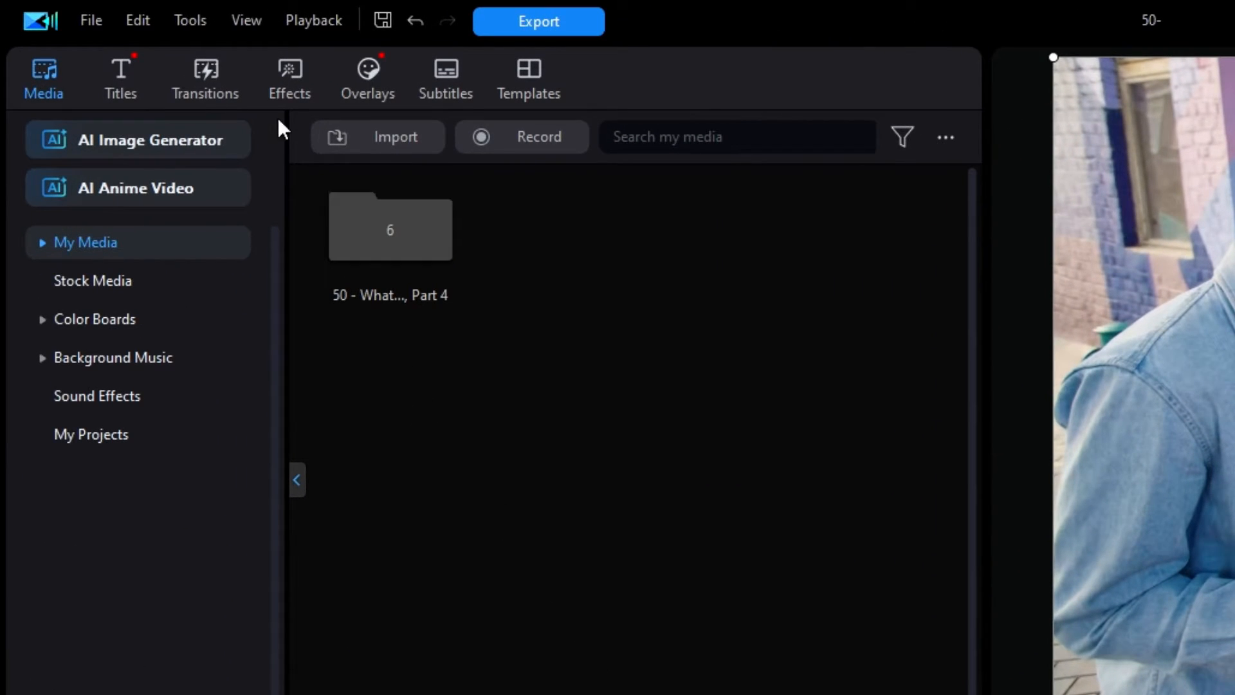
Step: Show the Face Blur effects category in the Effects room
{"action": "left_click", "coordinate": [289, 69]}
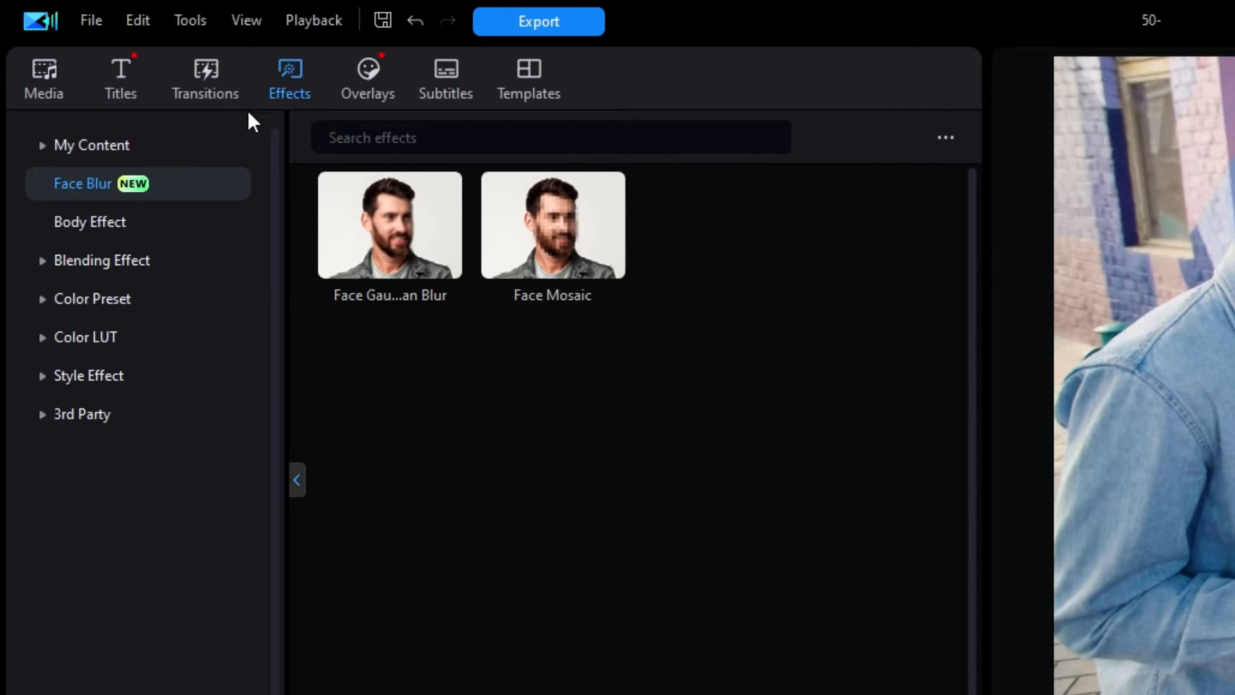
{"action": "mouse_move", "coordinate": [232, 190]}
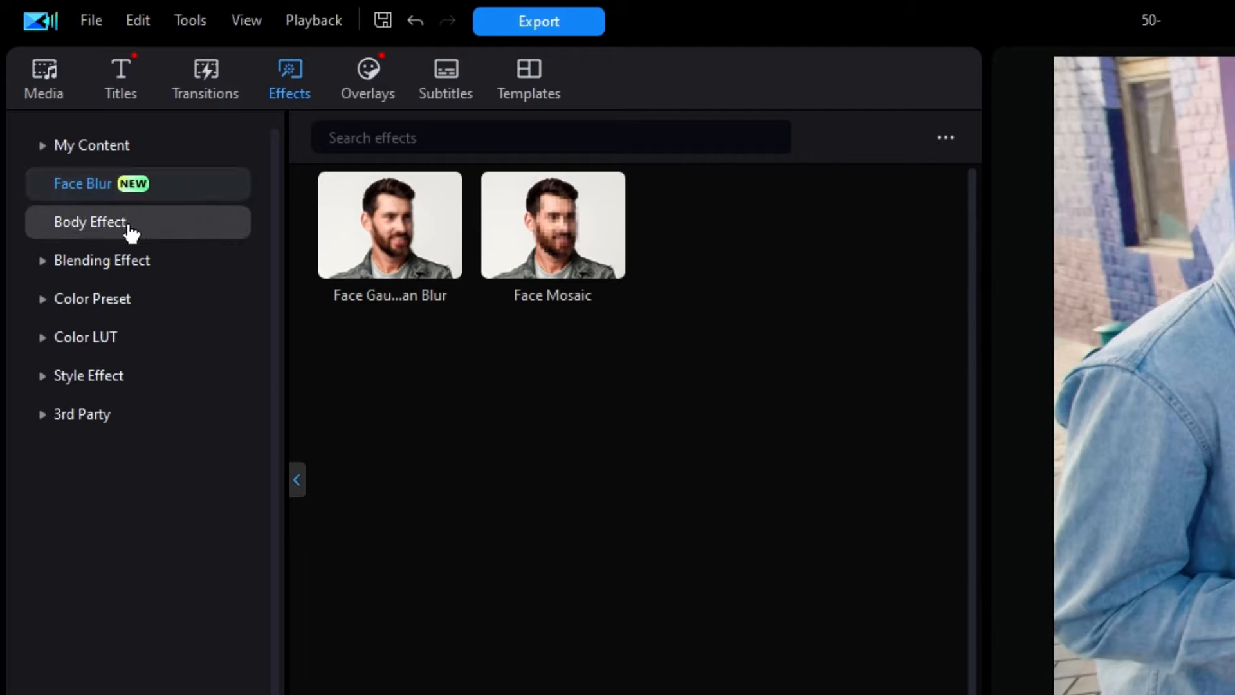
{"action": "mouse_move", "coordinate": [208, 179]}
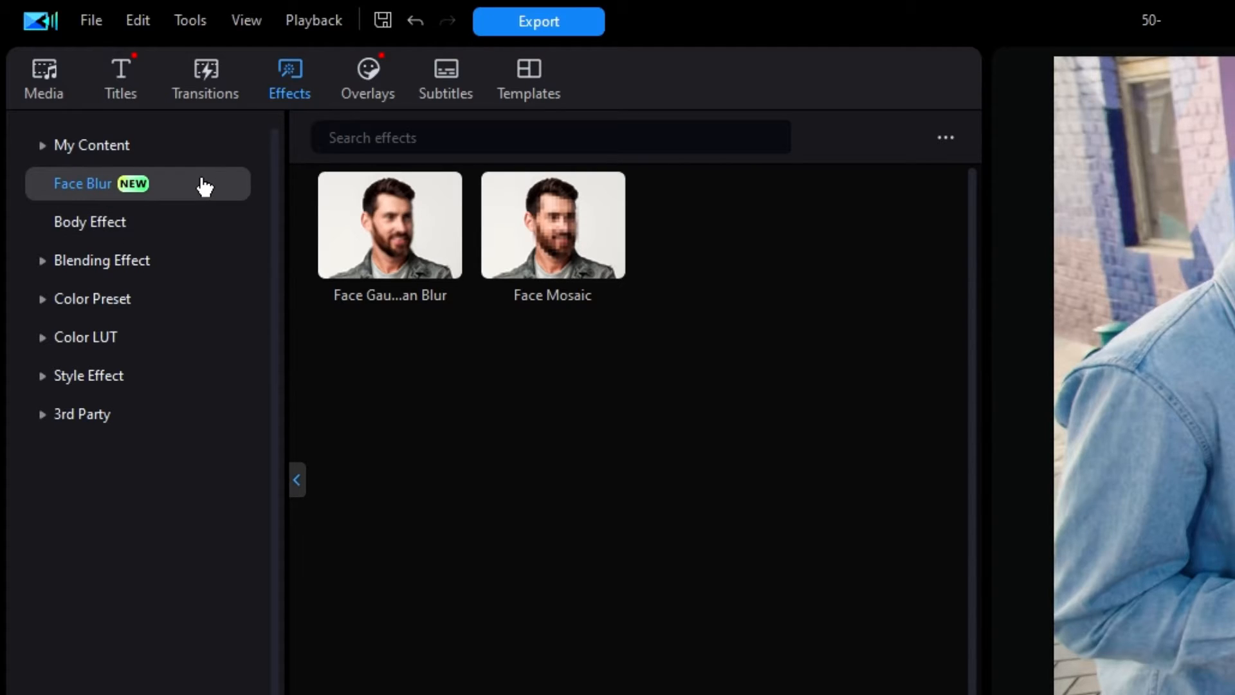
{"action": "left_click", "coordinate": [198, 183]}
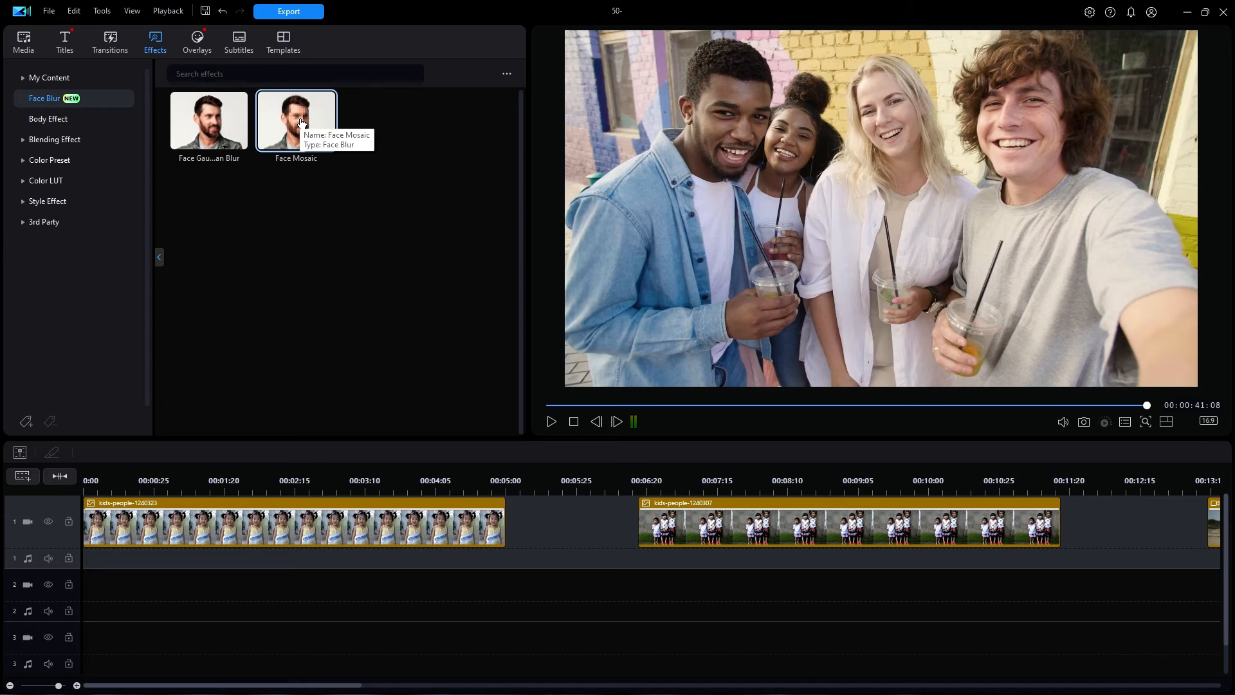
{"action": "mouse_move", "coordinate": [283, 212]}
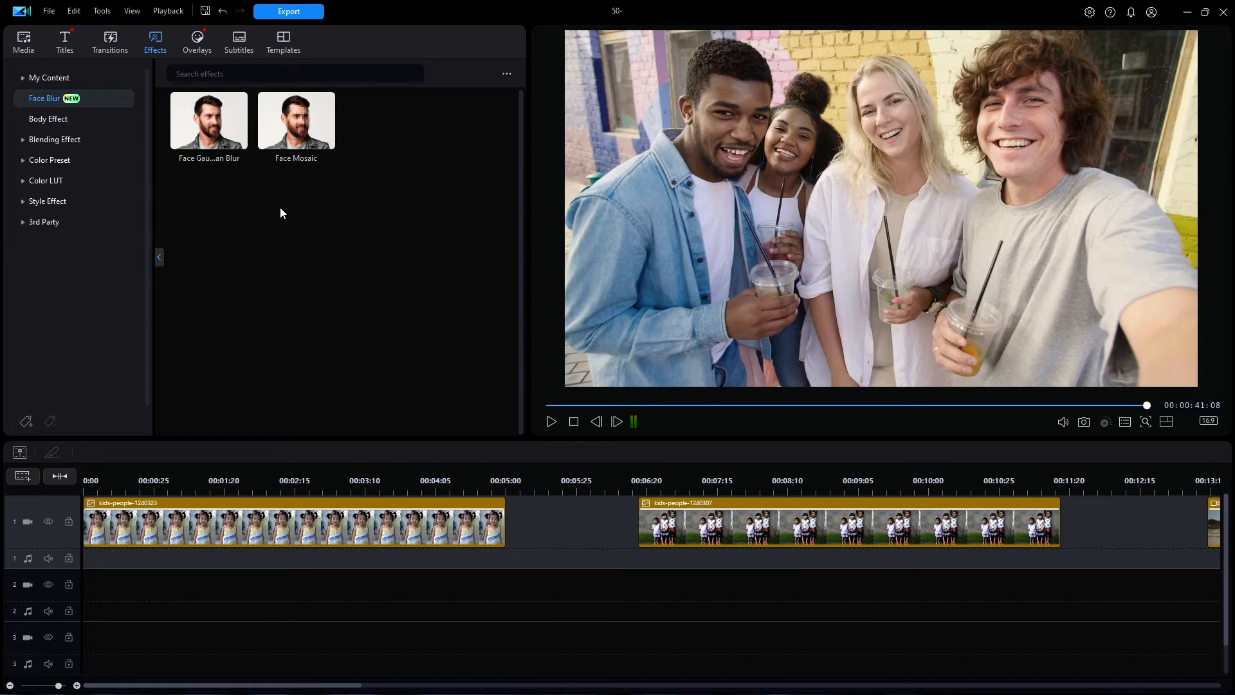
{"action": "mouse_move", "coordinate": [217, 525]}
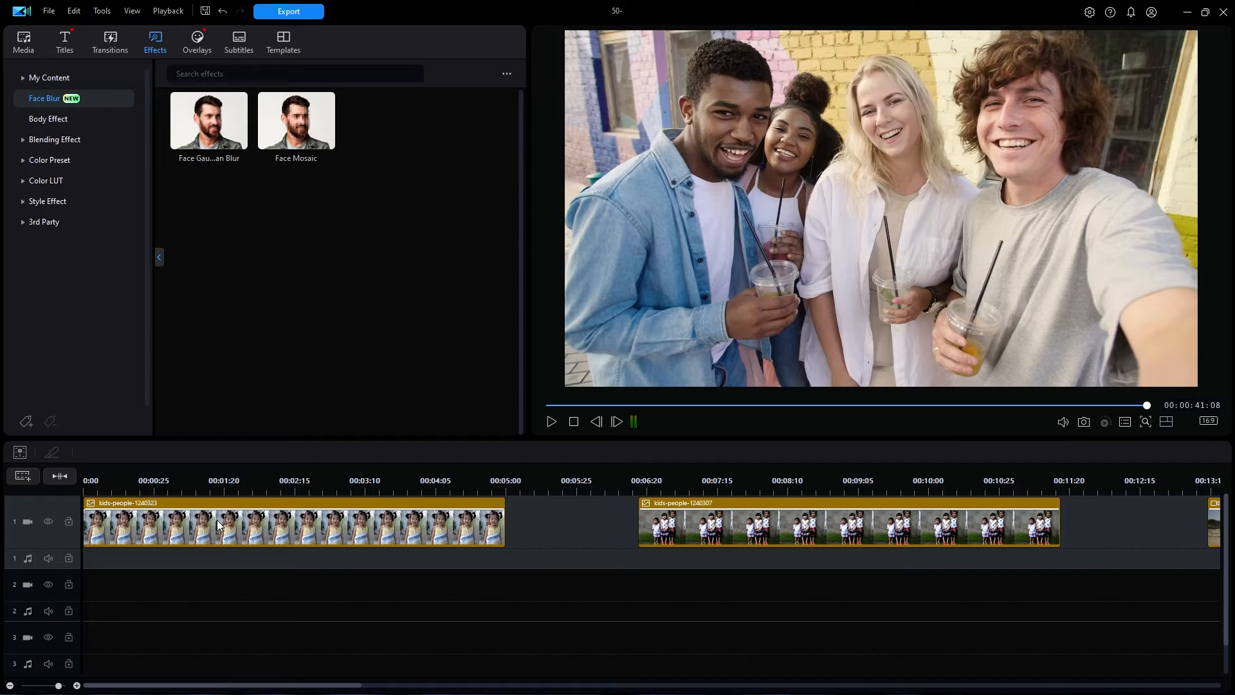
Step: Put Face Gaussian Blur on the girl's clip, then pick Face Mosaic in the library
{"action": "left_click", "coordinate": [219, 481]}
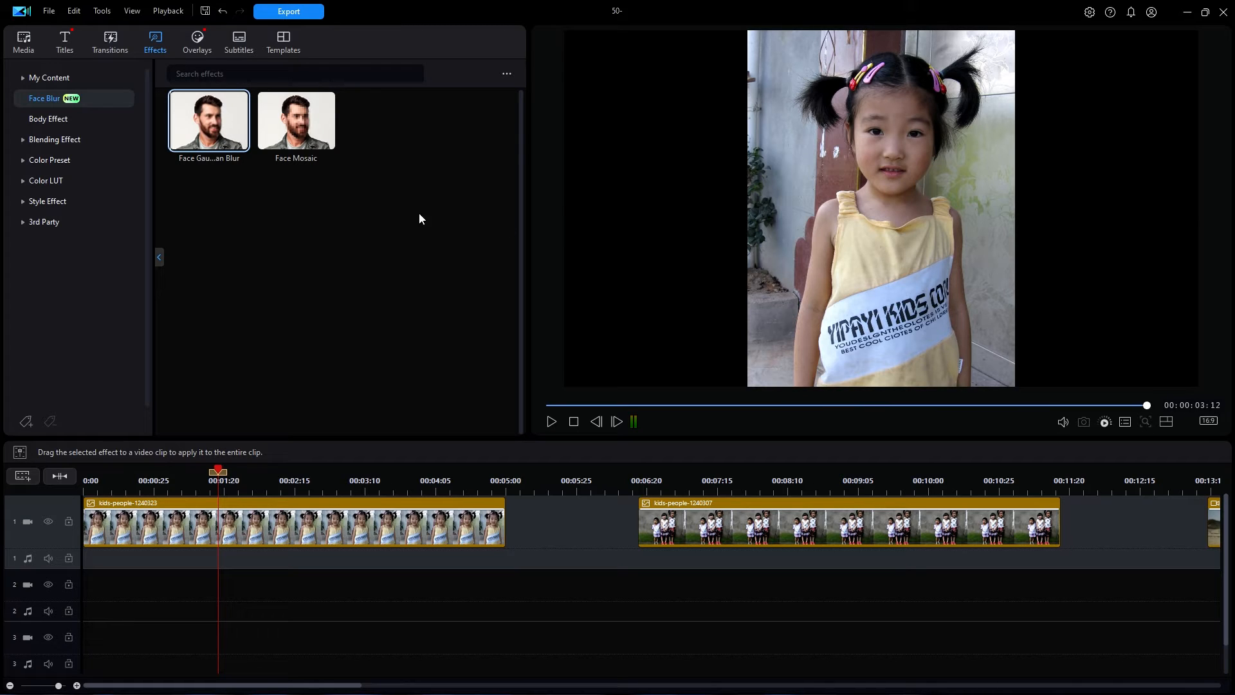
{"action": "mouse_move", "coordinate": [291, 216]}
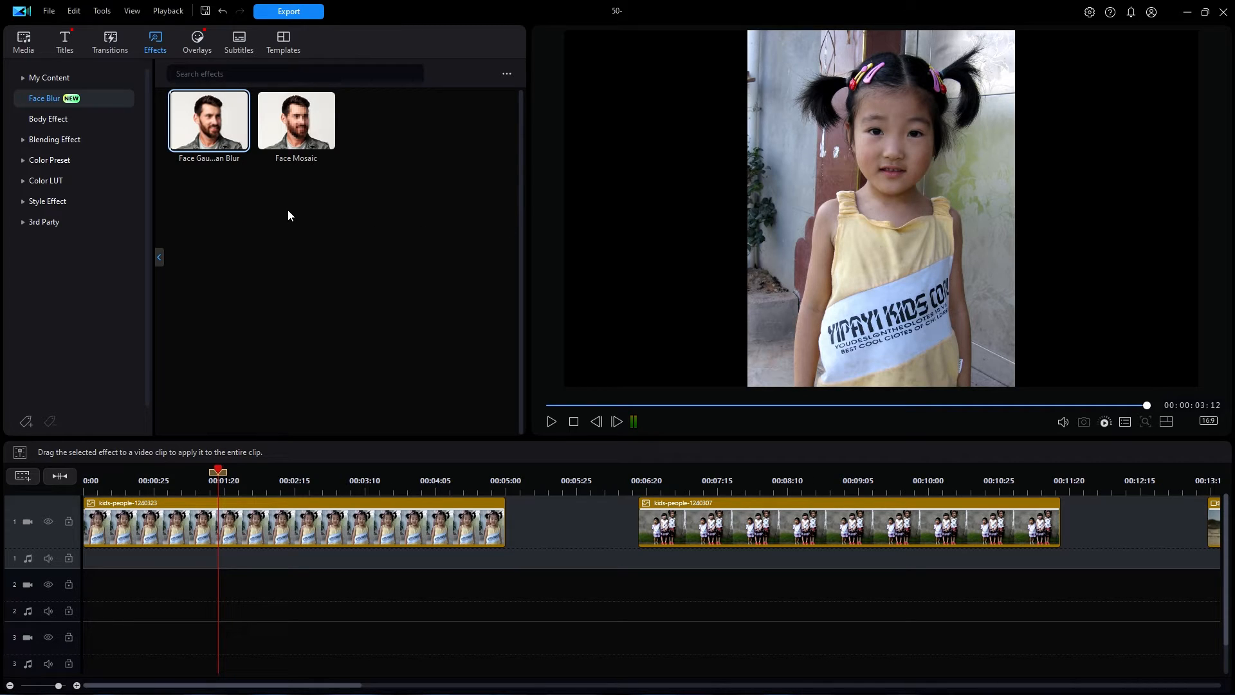
{"action": "mouse_move", "coordinate": [296, 119]}
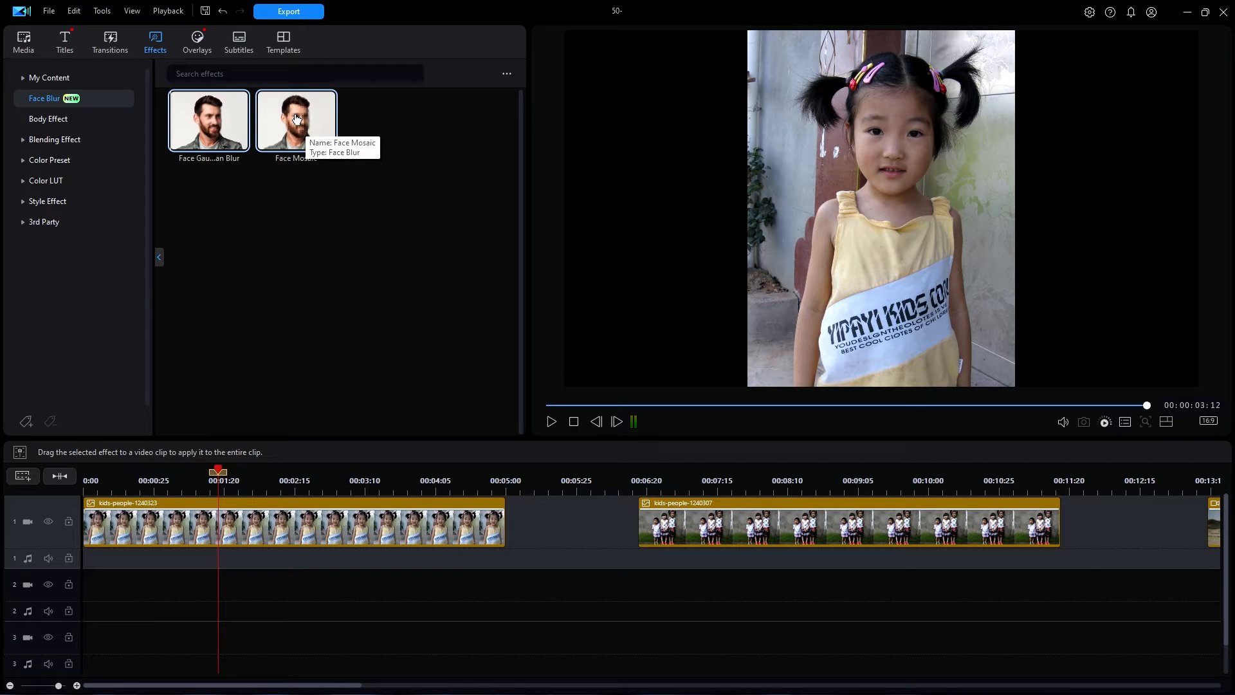
{"action": "left_click", "coordinate": [296, 119]}
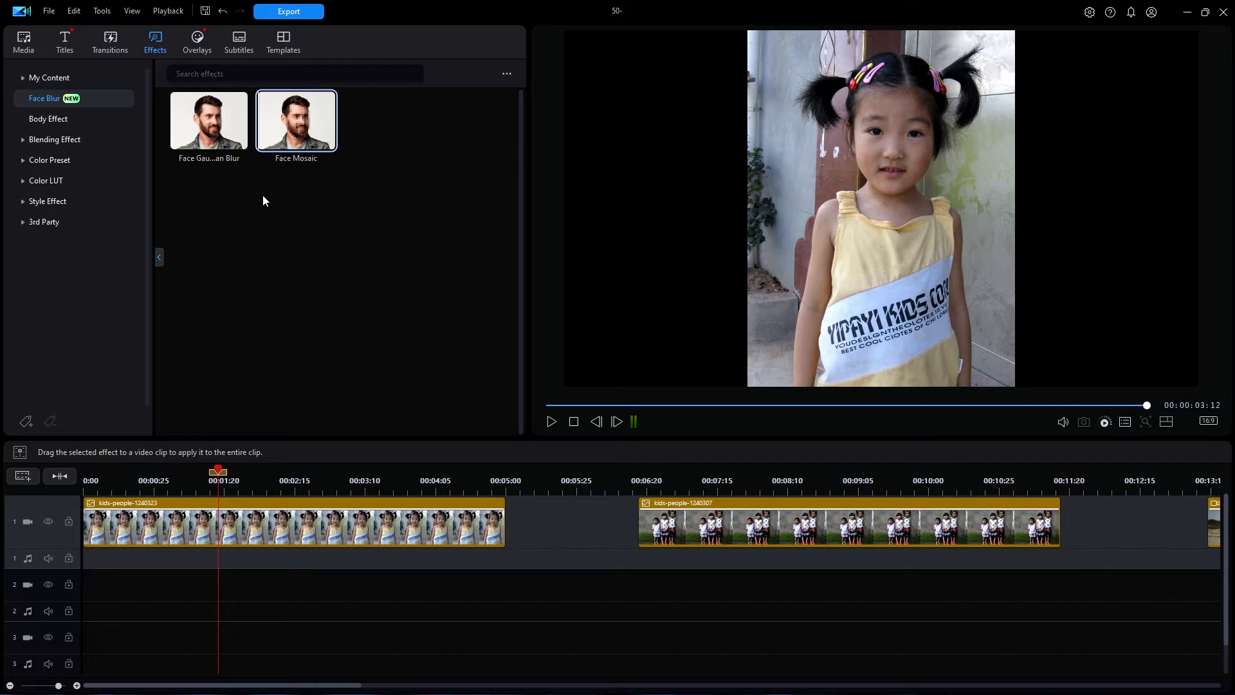
{"action": "mouse_move", "coordinate": [224, 512]}
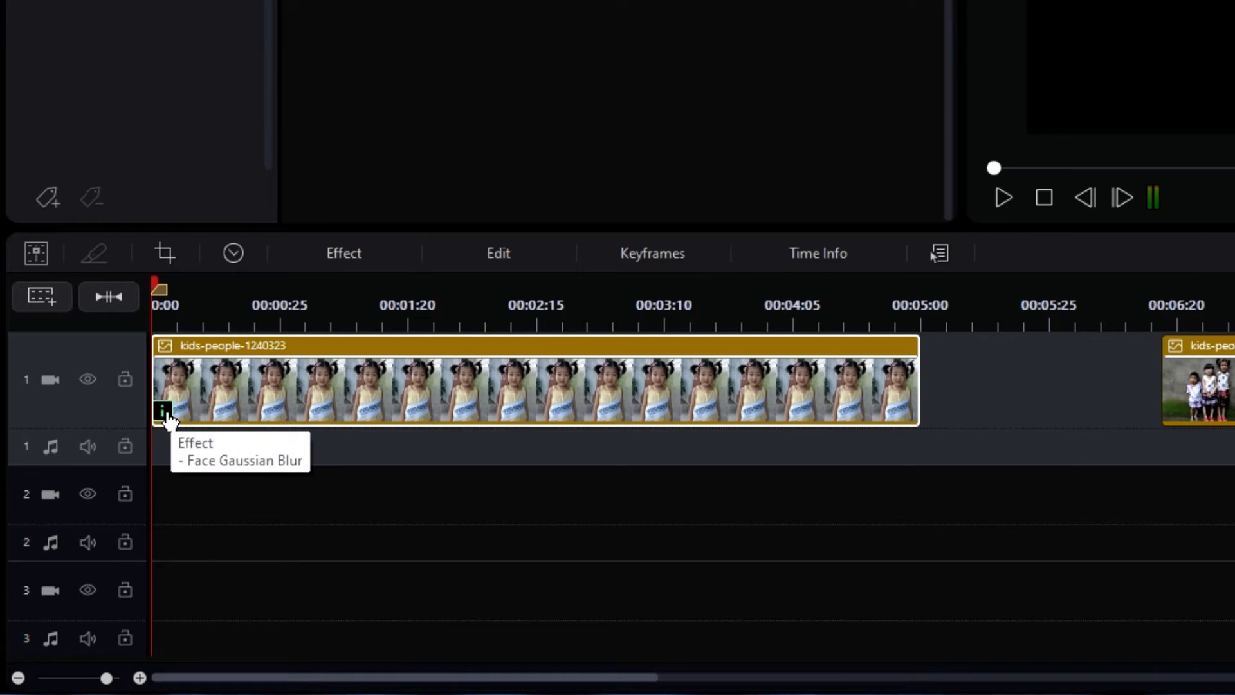
{"action": "mouse_move", "coordinate": [216, 448]}
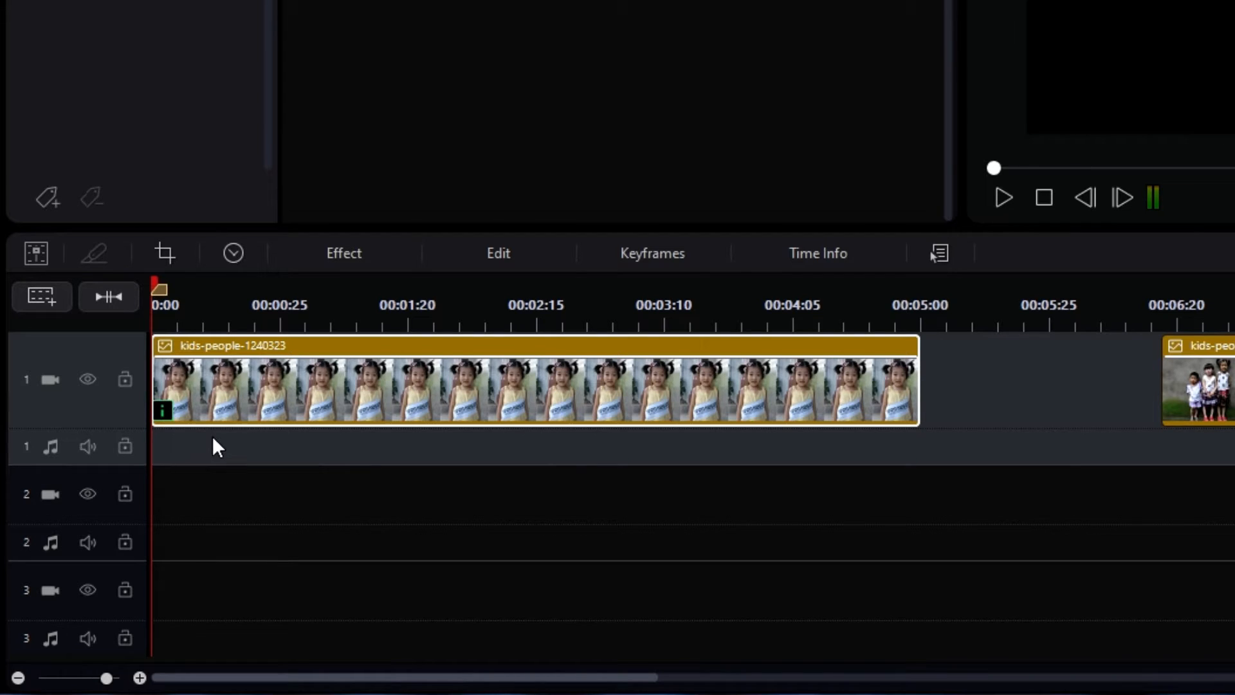
{"action": "mouse_move", "coordinate": [187, 432]}
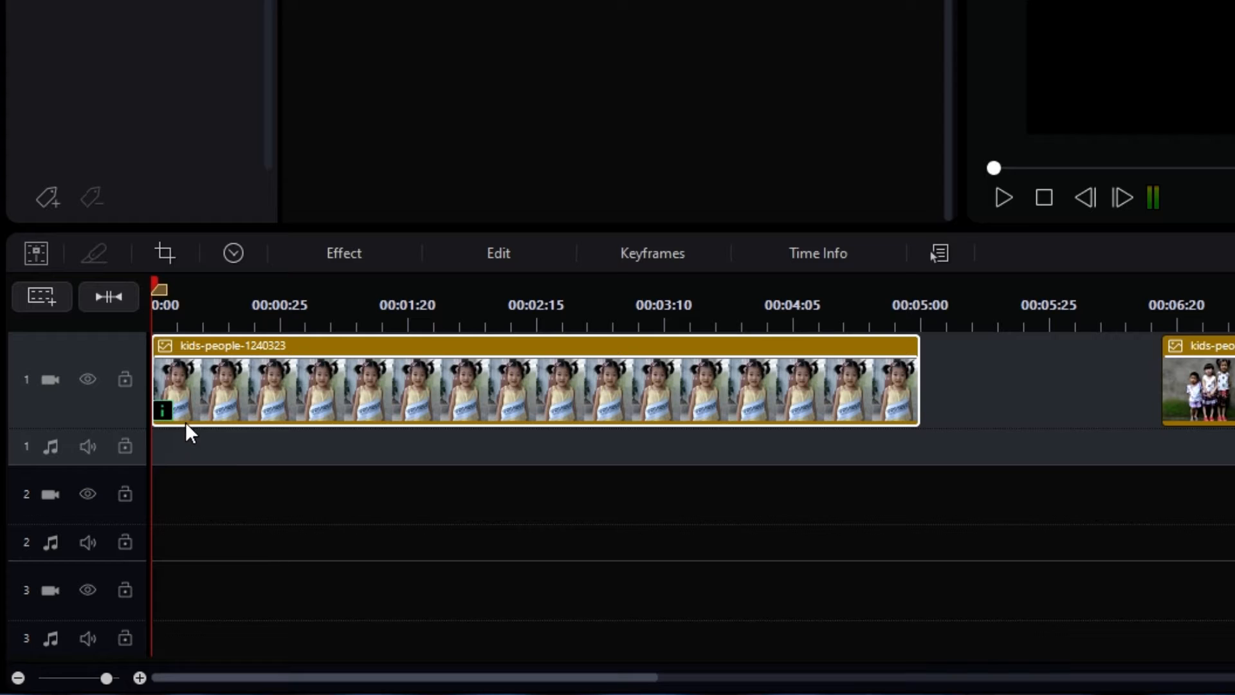
{"action": "mouse_move", "coordinate": [162, 410]}
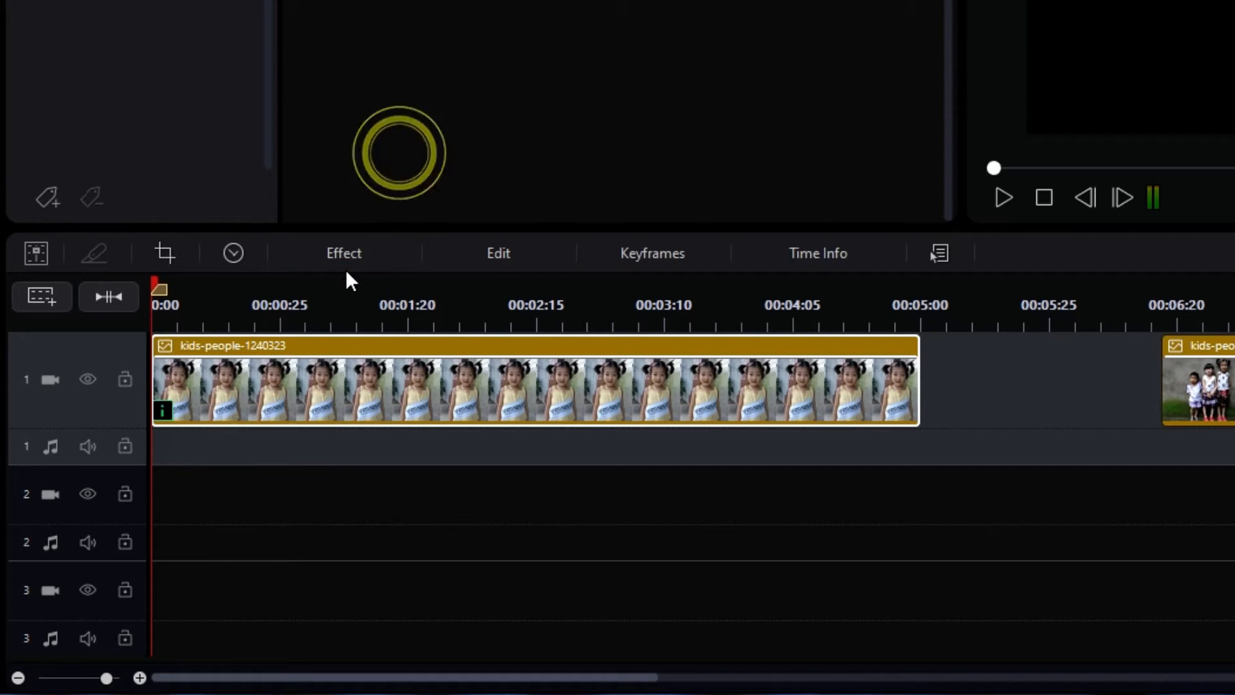
{"action": "mouse_move", "coordinate": [348, 260]}
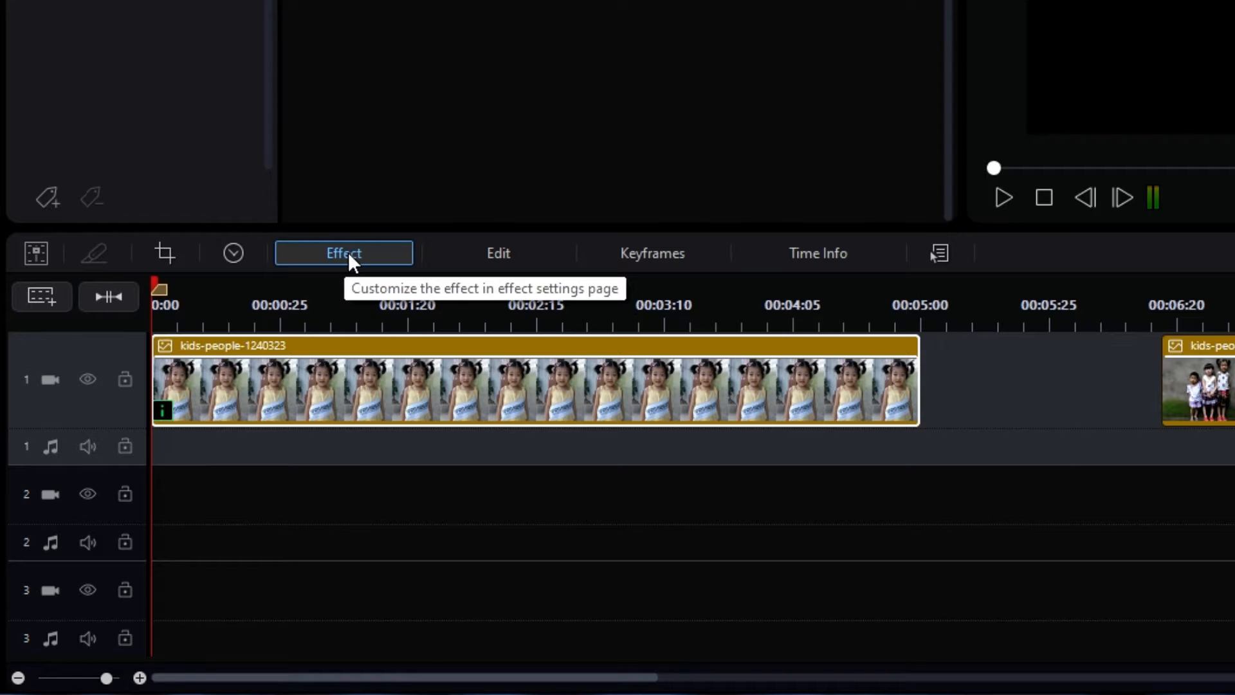
Step: Raise the Face Gaussian Blur strength on the girl's clip to 81
{"action": "left_click", "coordinate": [344, 252]}
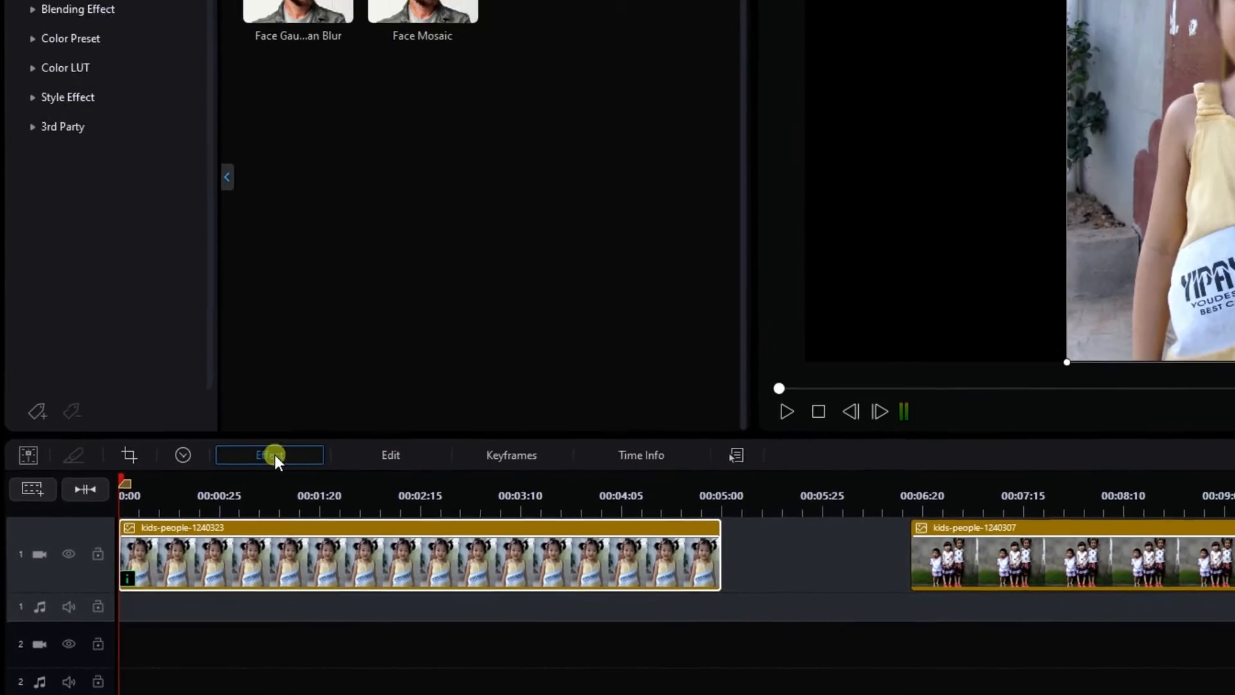
{"action": "left_click", "coordinate": [270, 456]}
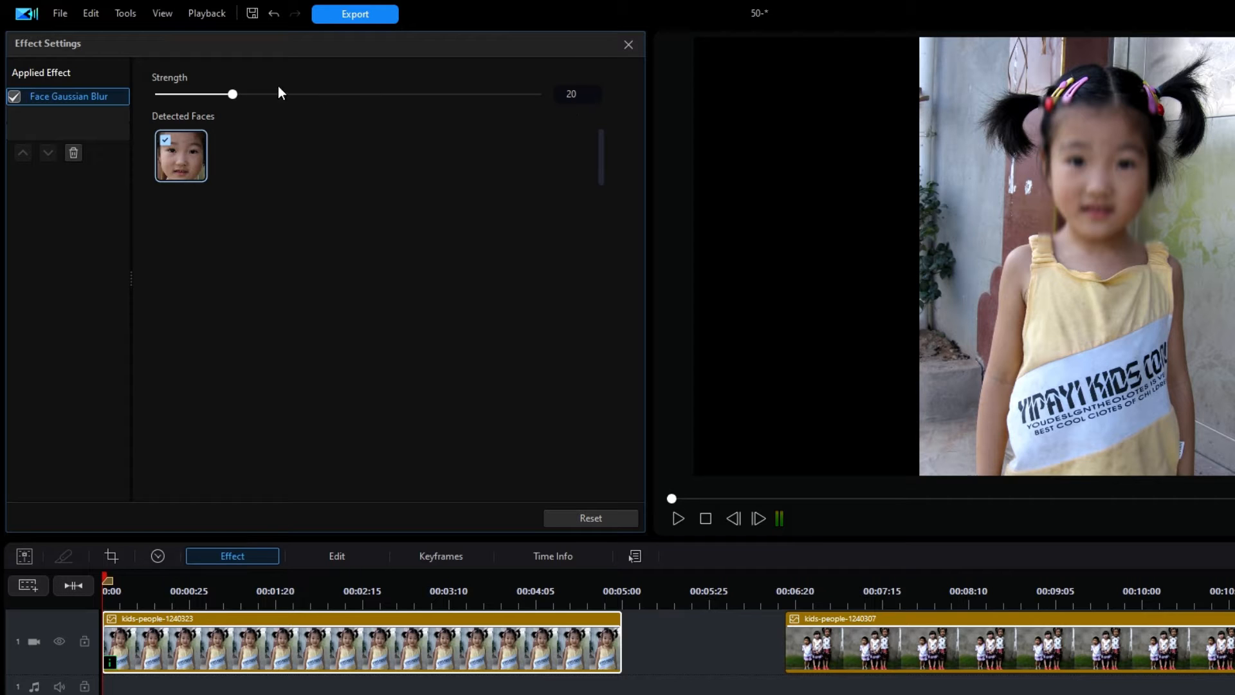
{"action": "left_click_drag", "start_coordinate": [233, 94], "coordinate": [450, 94]}
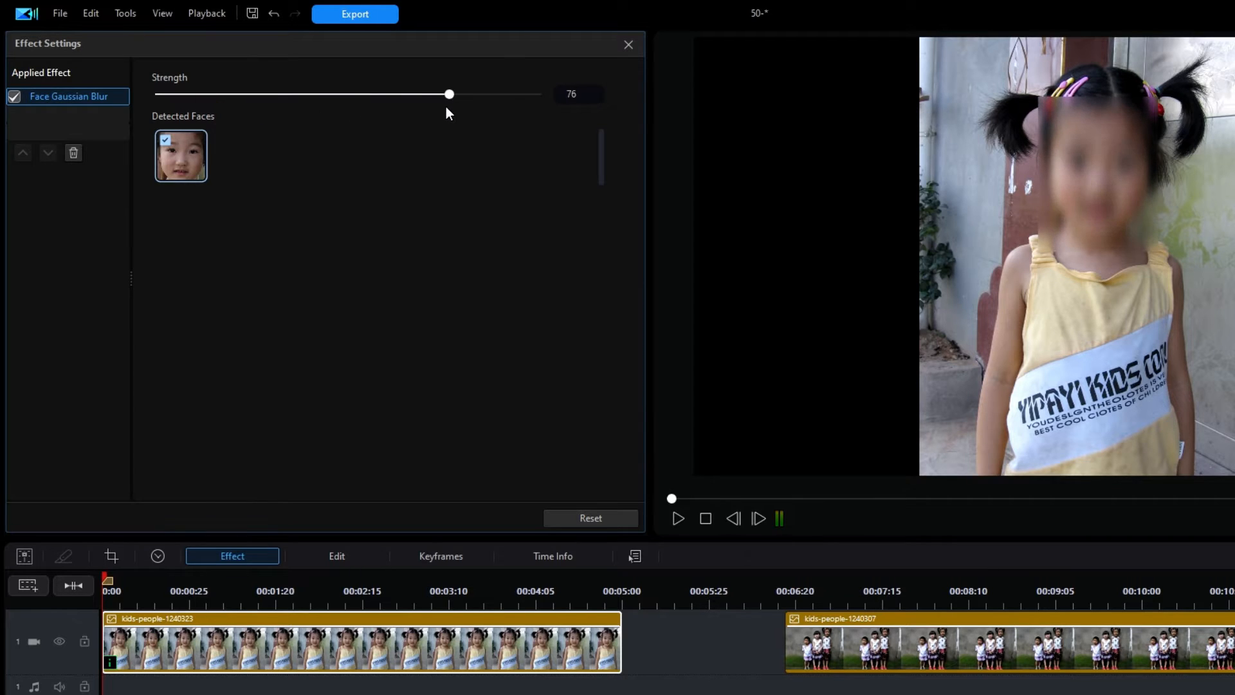
{"action": "left_click_drag", "start_coordinate": [449, 94], "coordinate": [470, 94]}
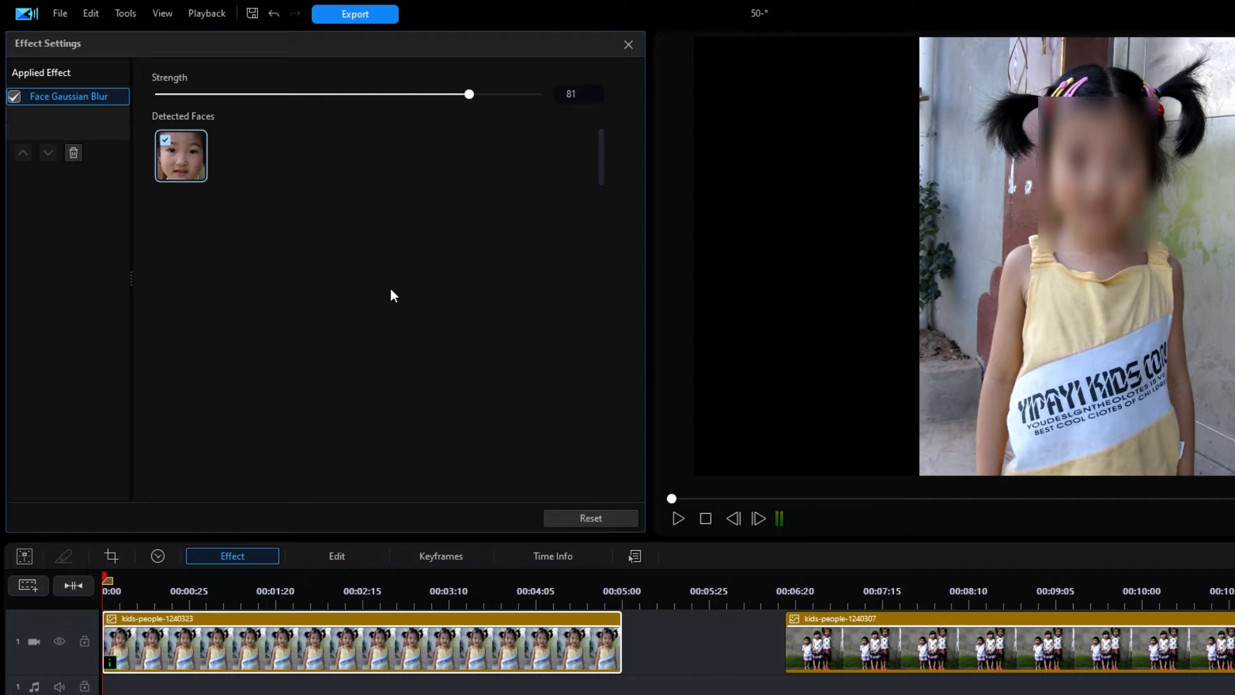
{"action": "mouse_move", "coordinate": [473, 302]}
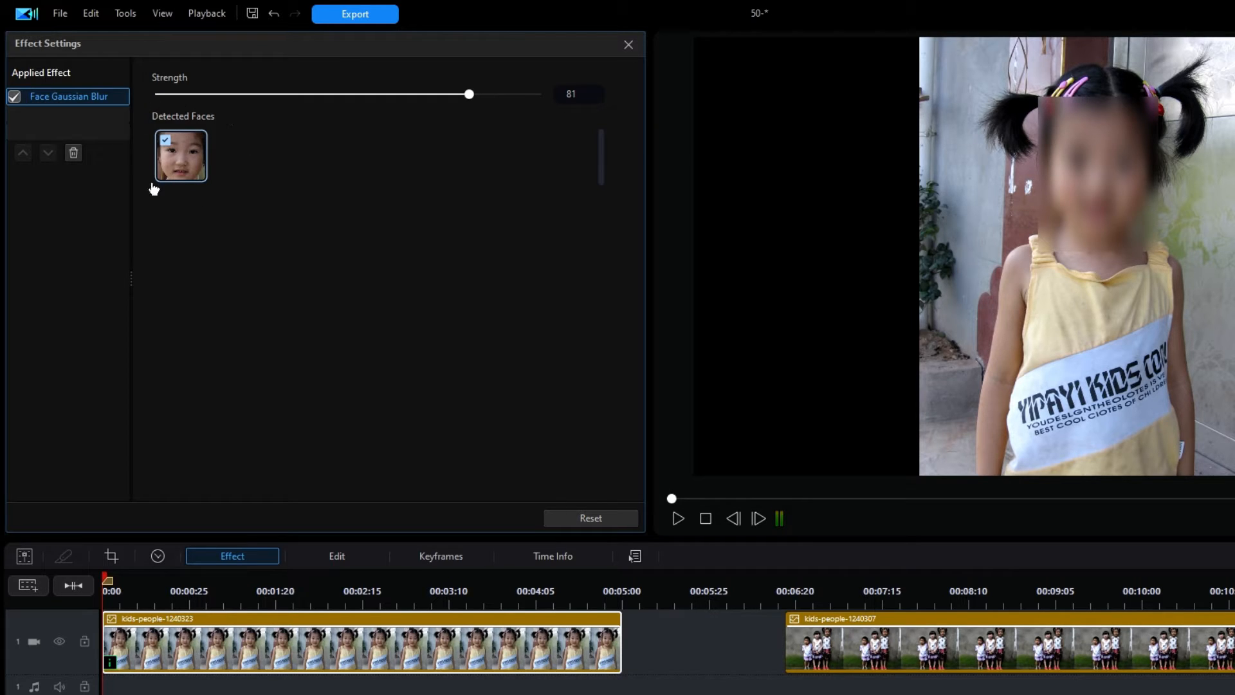
{"action": "mouse_move", "coordinate": [245, 209]}
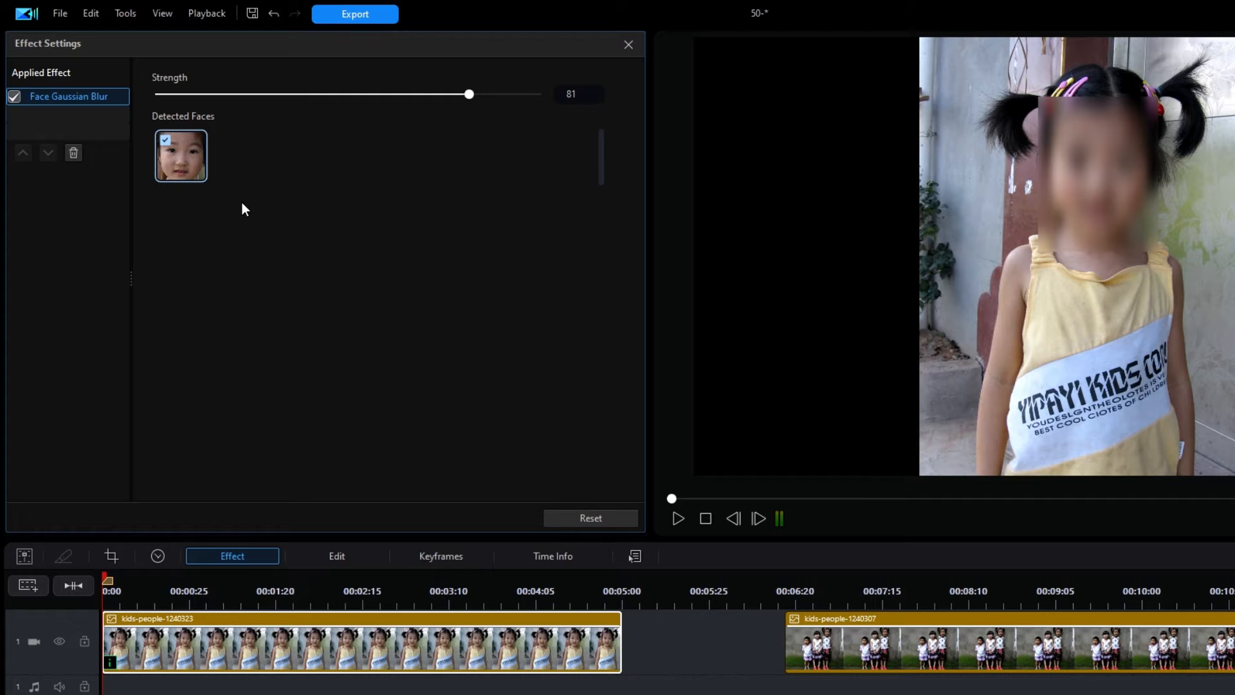
{"action": "mouse_move", "coordinate": [363, 269]}
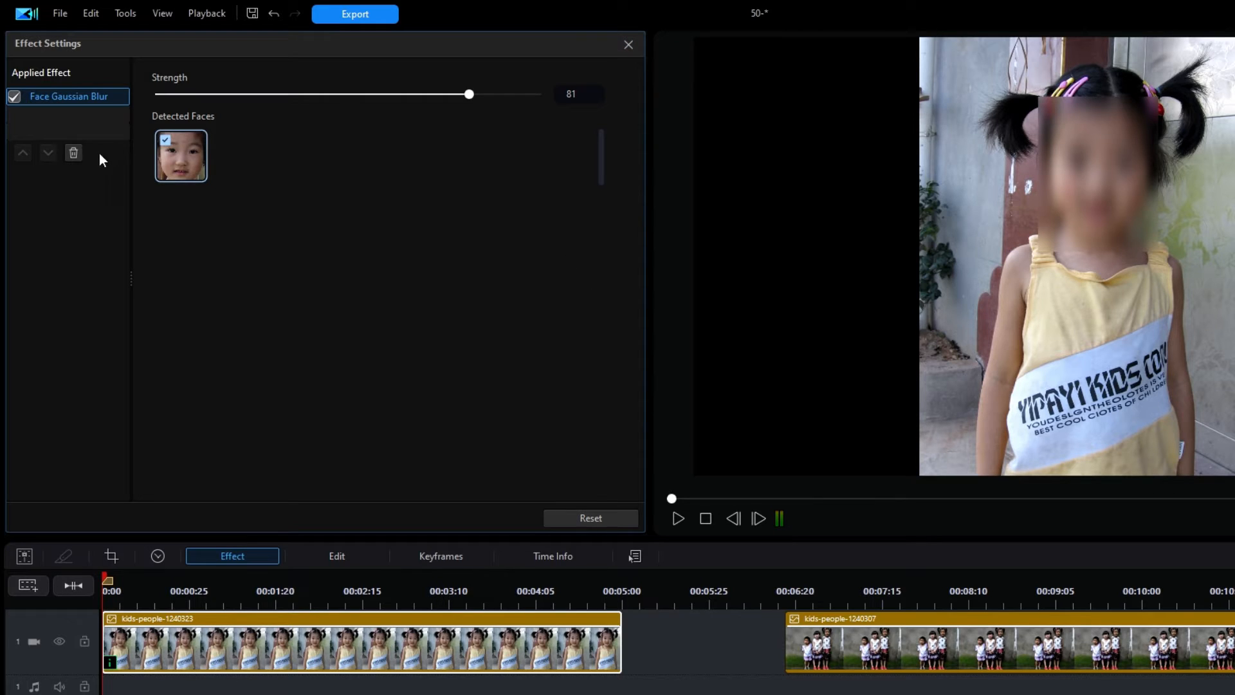
{"action": "mouse_move", "coordinate": [73, 154]}
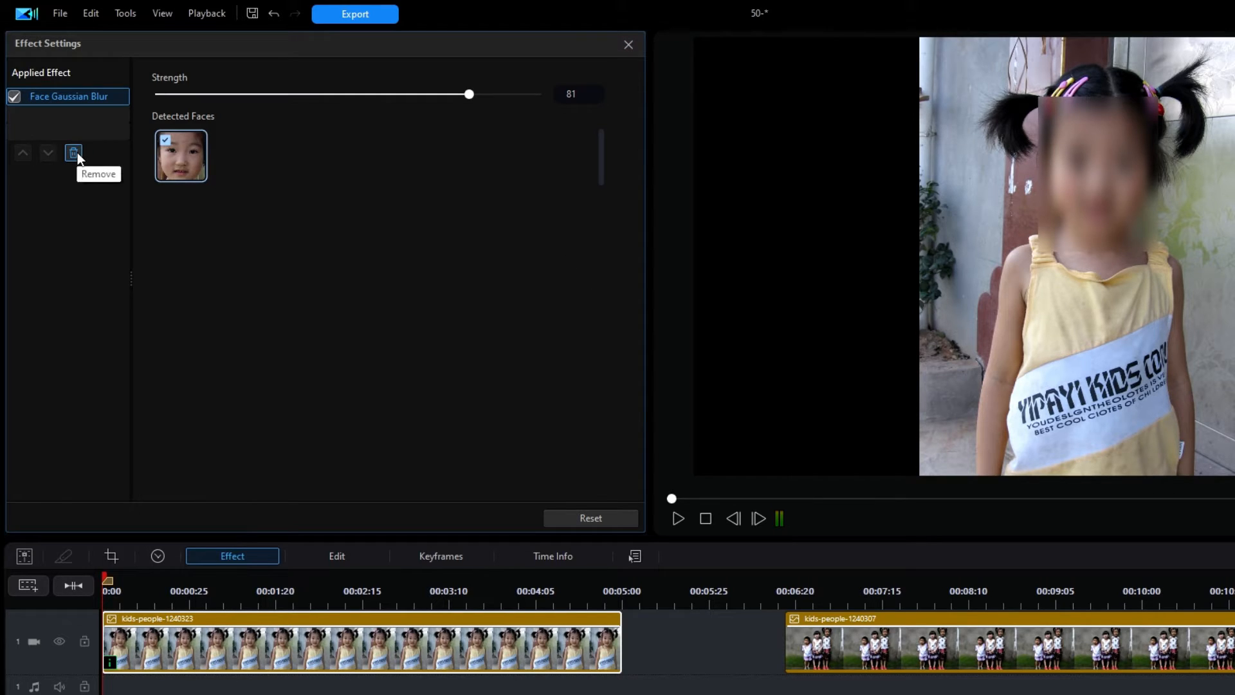
Step: Replace the girl clip's Gaussian blur with Face Mosaic and show its effect settings
{"action": "left_click", "coordinate": [72, 151]}
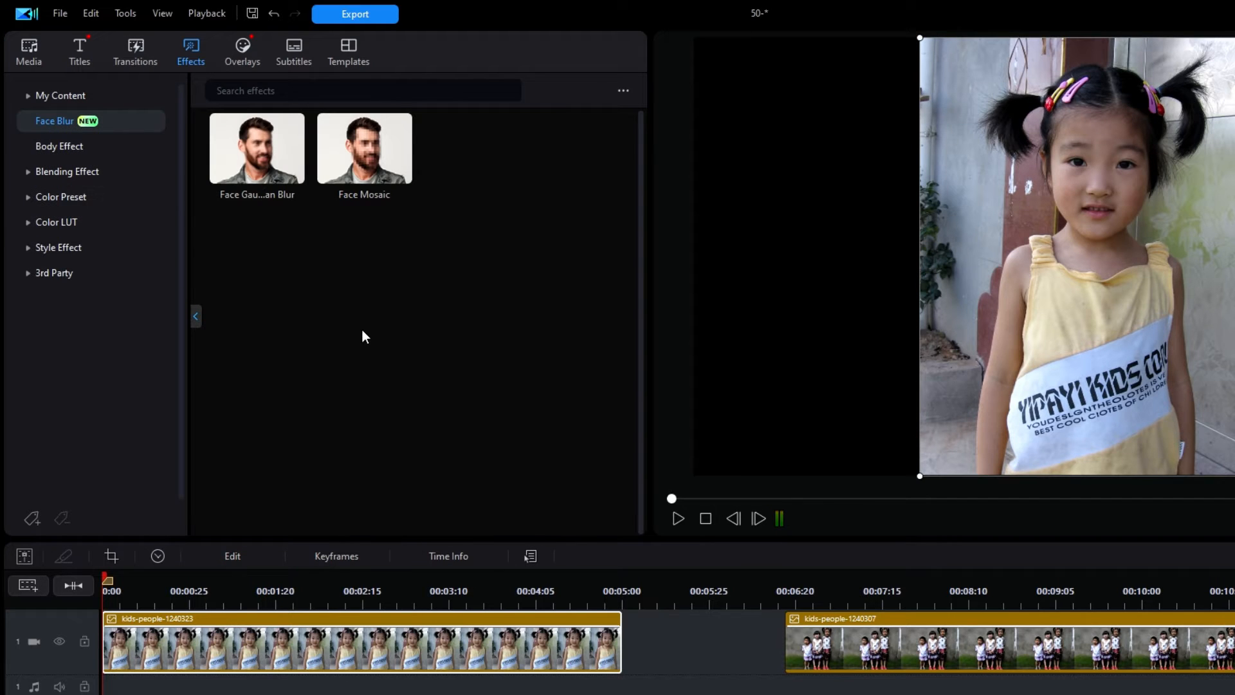
{"action": "mouse_move", "coordinate": [391, 216]}
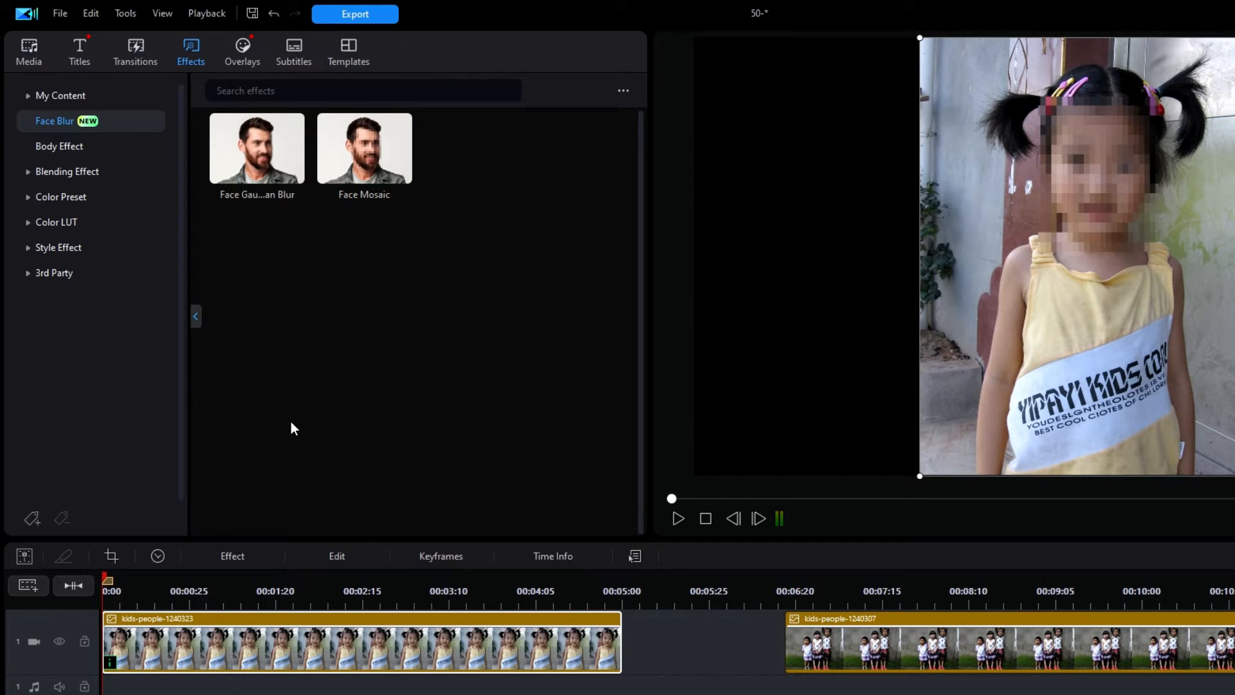
{"action": "left_click", "coordinate": [232, 556]}
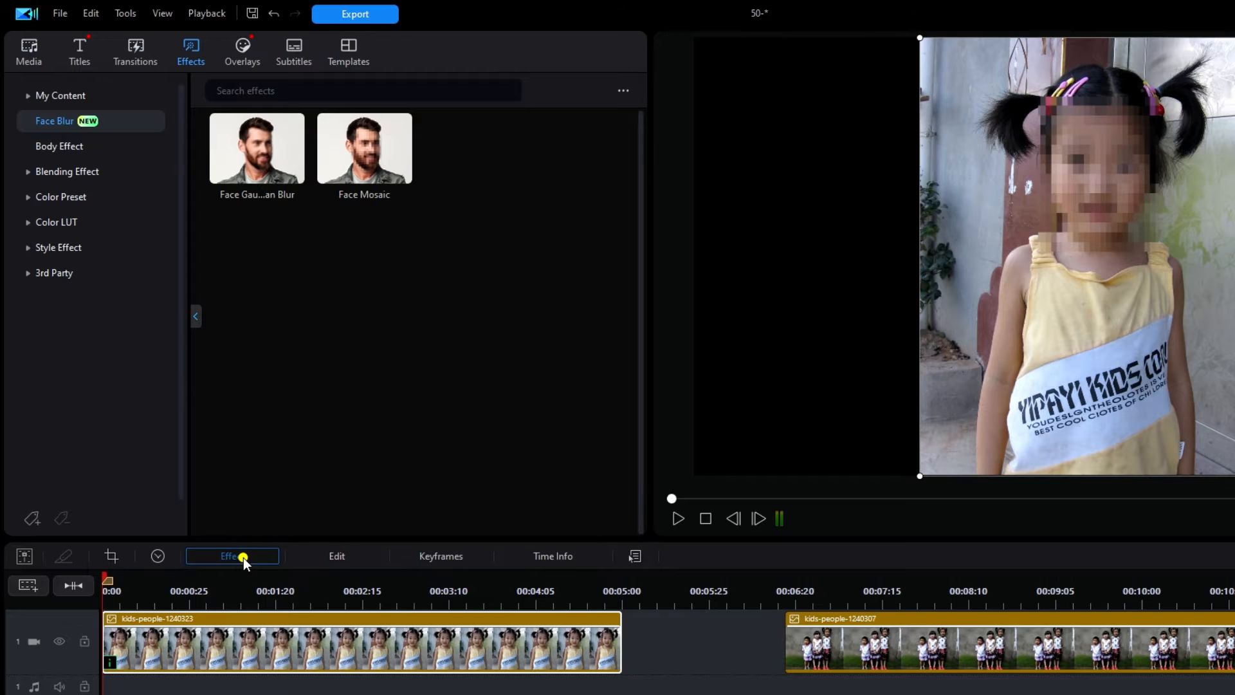
Step: Increase the Face Mosaic tile size on the girl's face from 32 to 63
{"action": "double_click", "coordinate": [364, 148]}
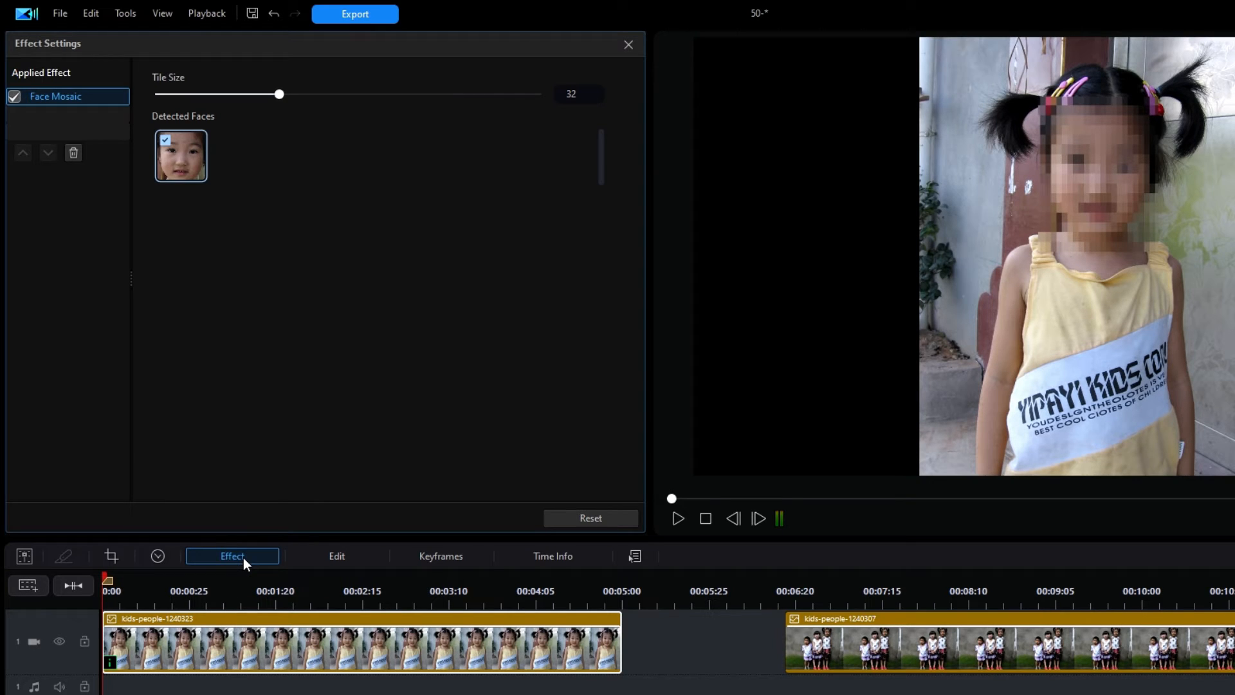
{"action": "mouse_move", "coordinate": [325, 196]}
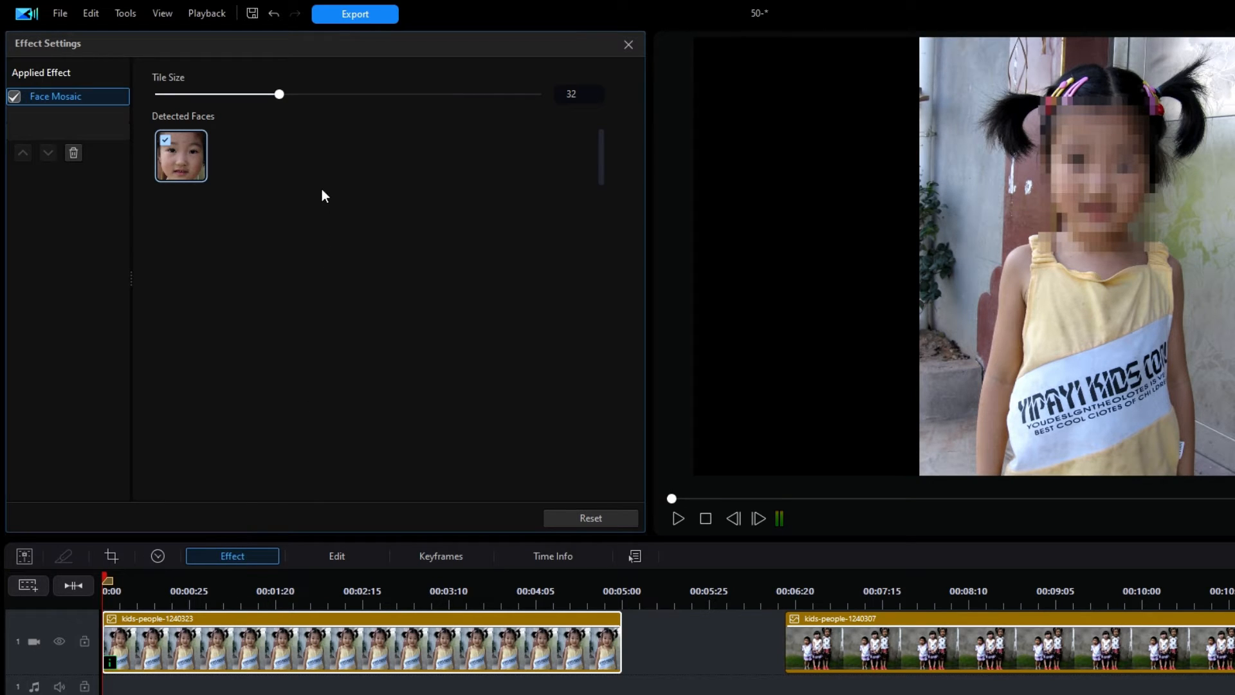
{"action": "mouse_move", "coordinate": [284, 114]}
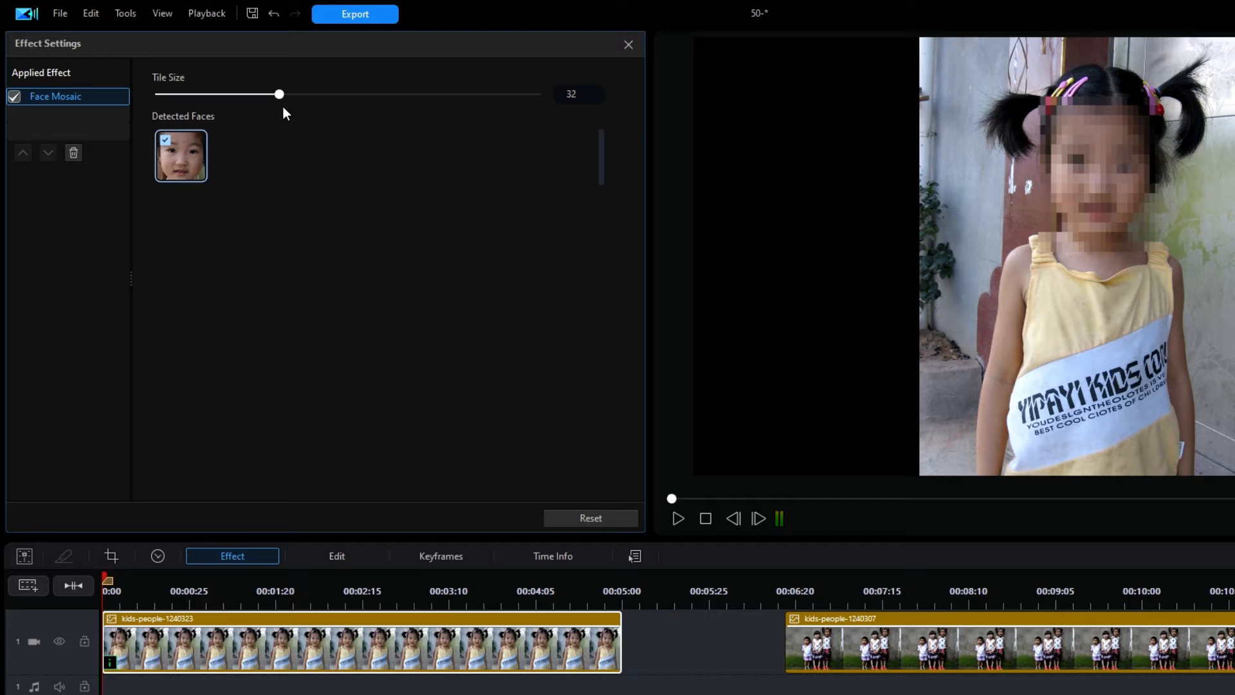
{"action": "mouse_move", "coordinate": [279, 95]}
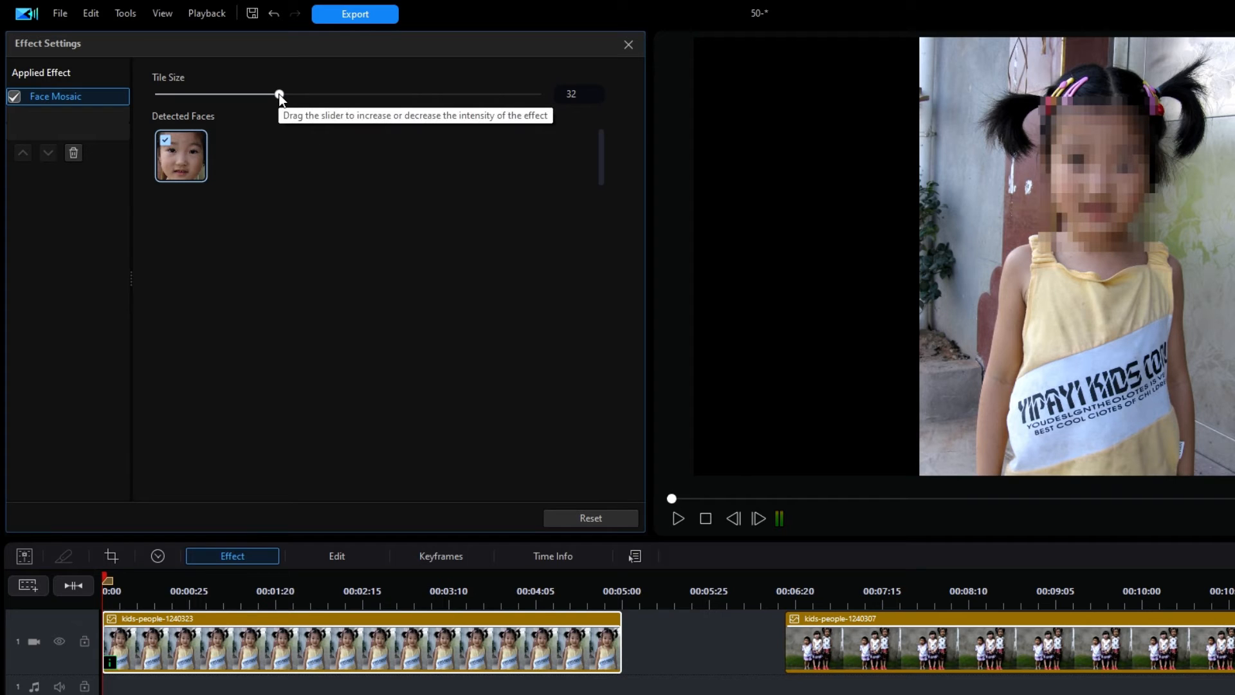
{"action": "left_click_drag", "start_coordinate": [279, 93], "coordinate": [291, 93]}
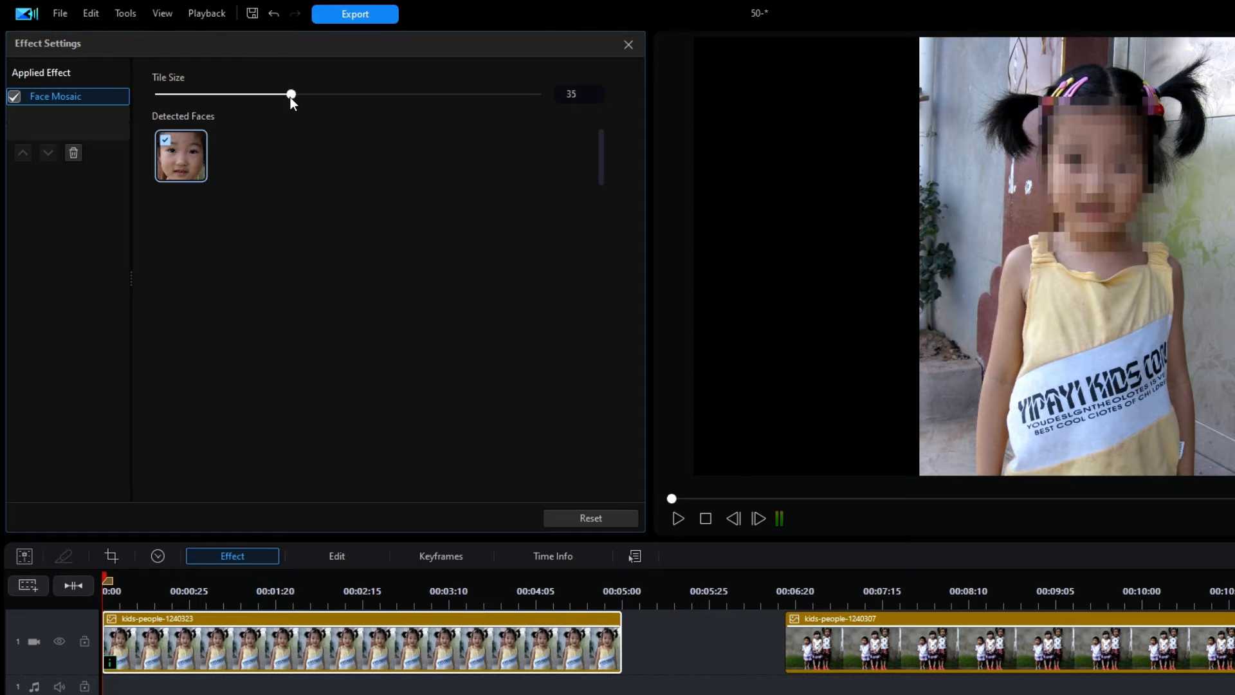
{"action": "left_click_drag", "start_coordinate": [291, 94], "coordinate": [399, 94]}
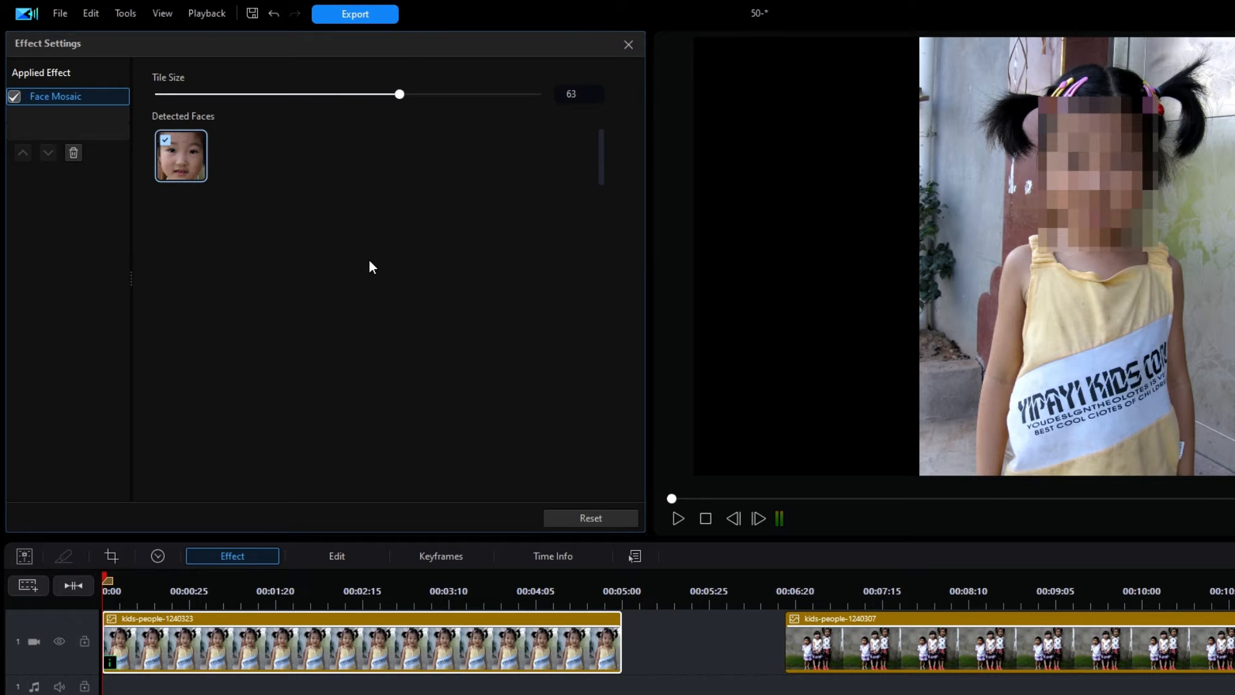
{"action": "mouse_move", "coordinate": [628, 44]}
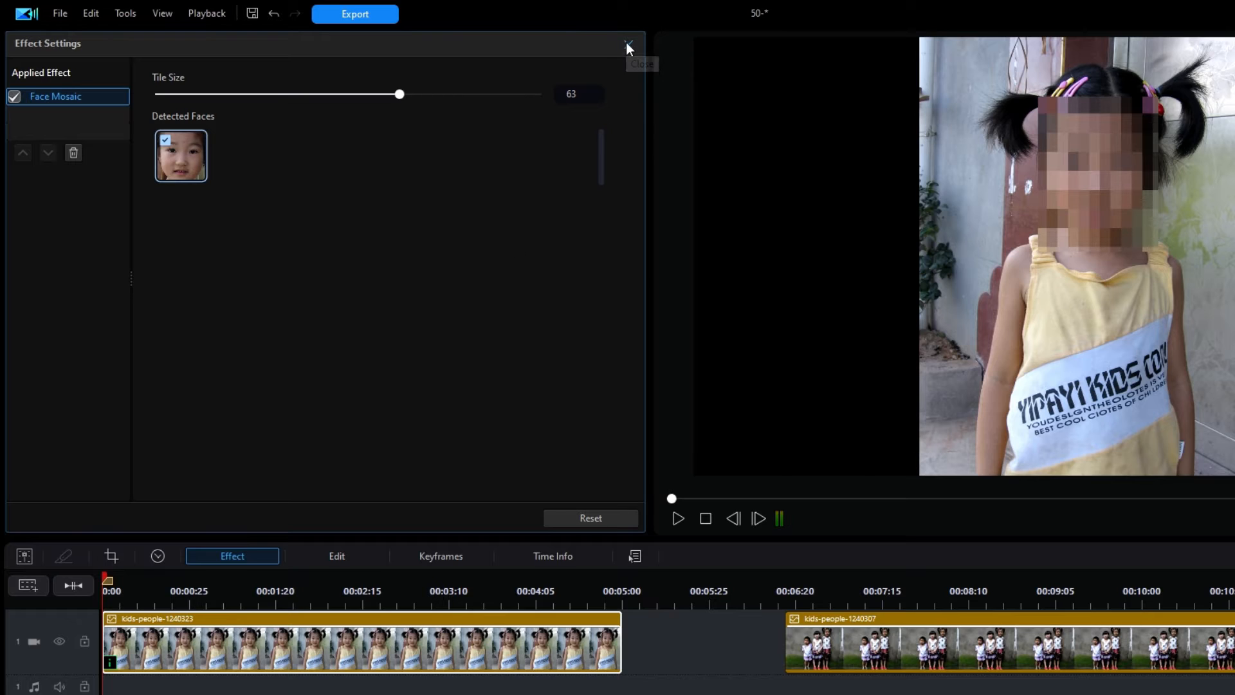
Step: Apply Face Gaussian Blur to the three-children group clip and show its settings
{"action": "left_click", "coordinate": [628, 46]}
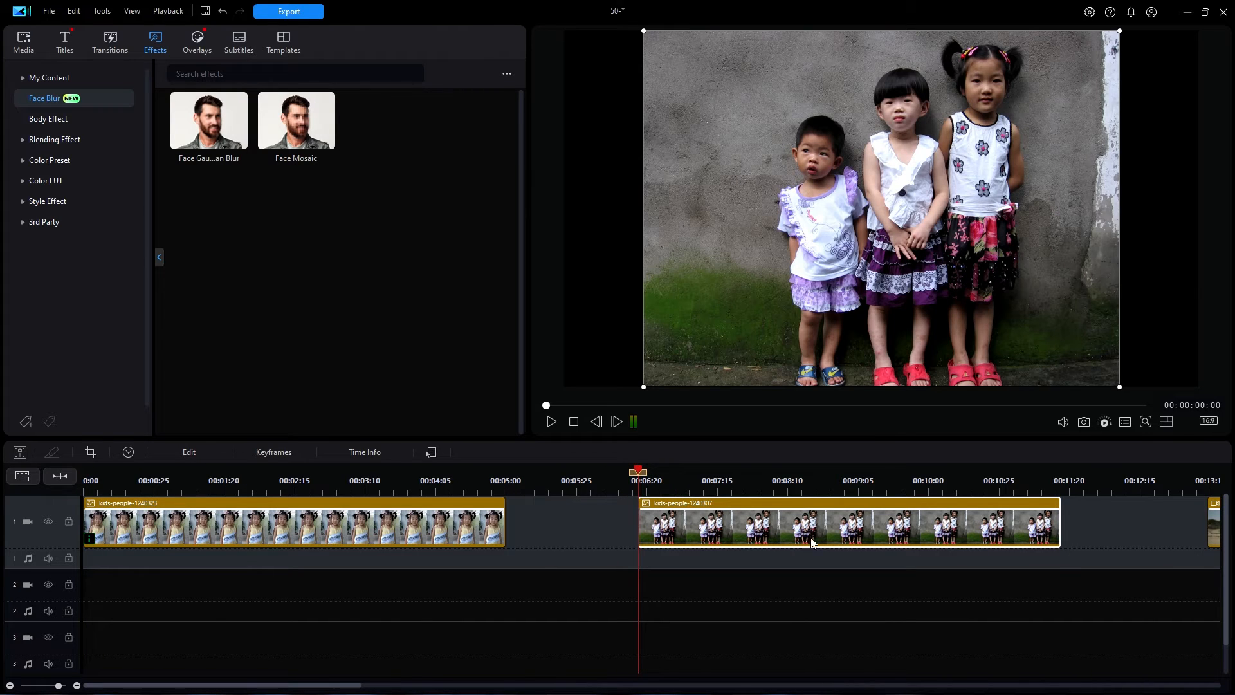
{"action": "mouse_move", "coordinate": [854, 548]}
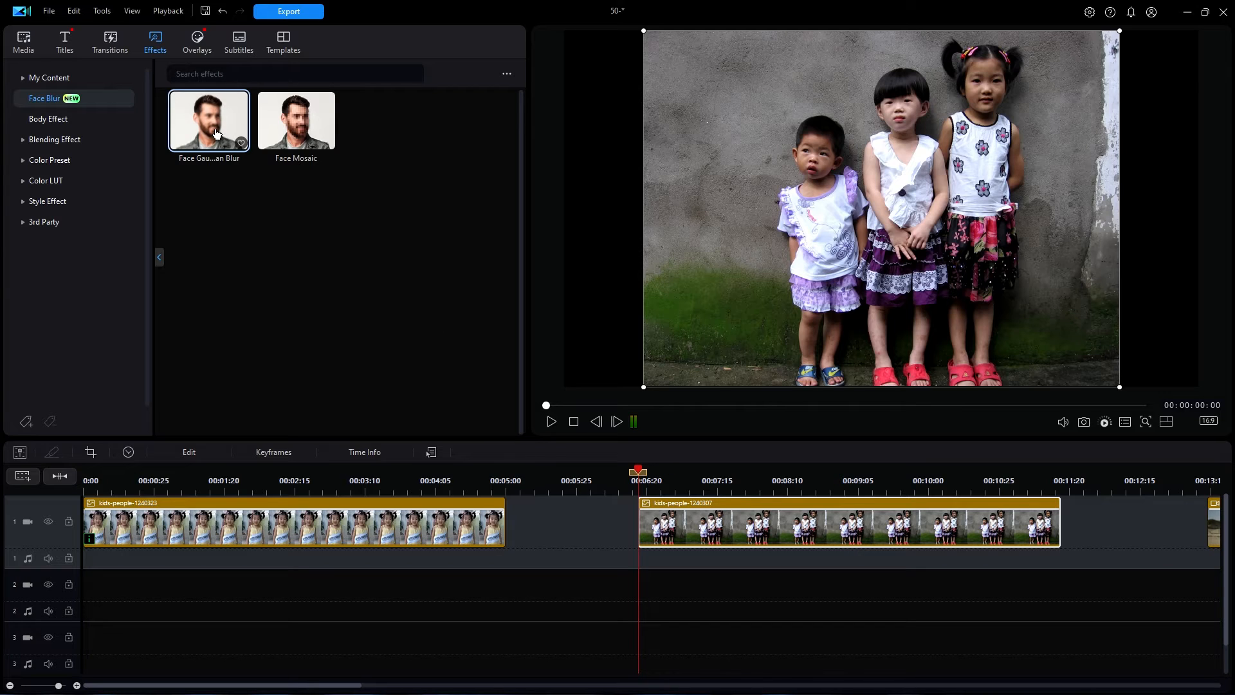
{"action": "left_click_drag", "start_coordinate": [208, 118], "coordinate": [419, 363]}
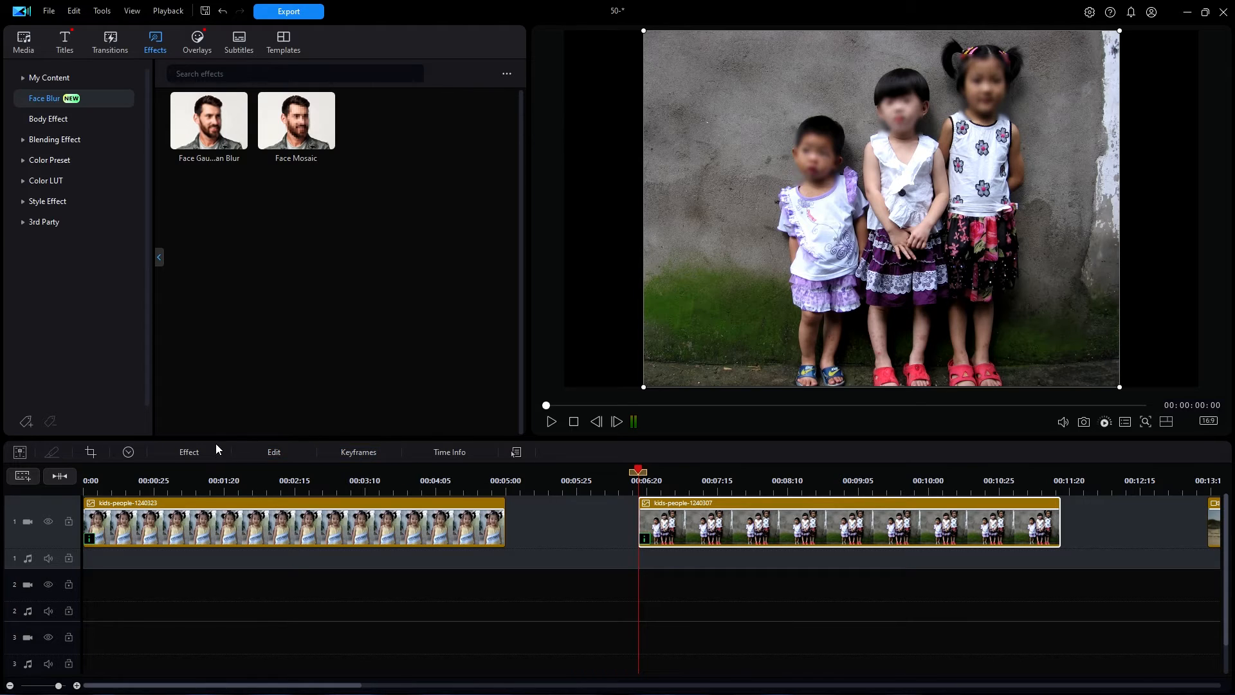
{"action": "left_click", "coordinate": [188, 452]}
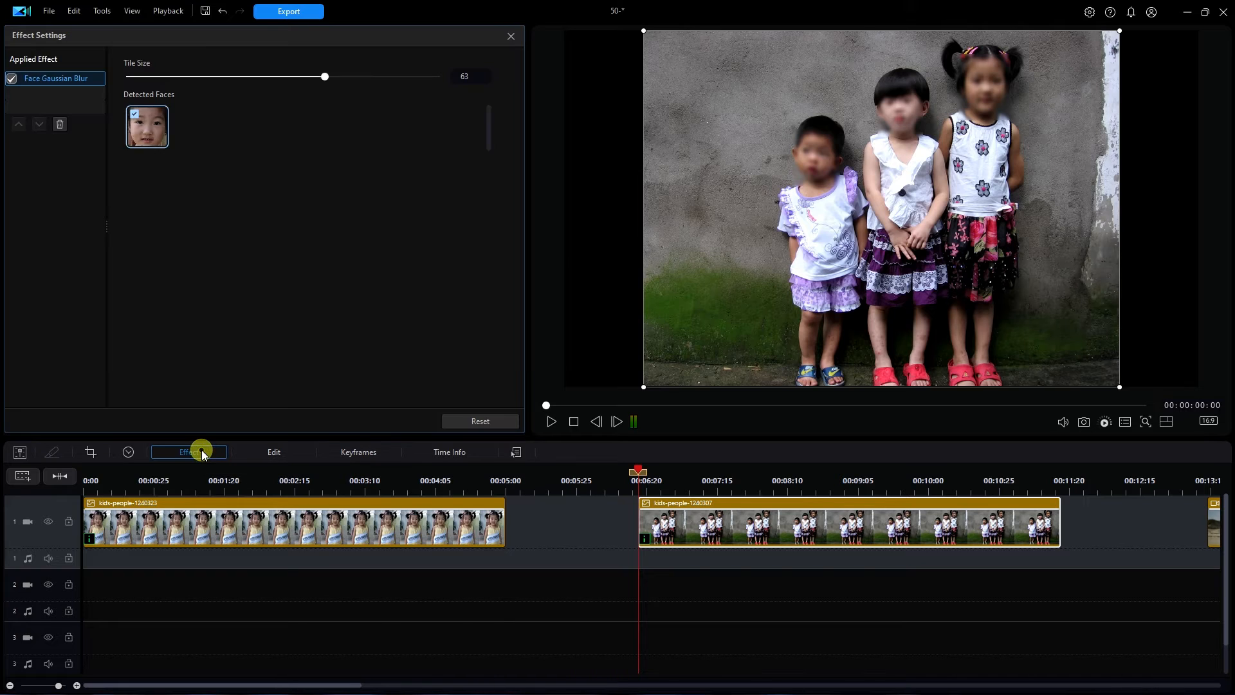
Step: Raise the group clip's blur strength from 20 to 61 across all detected faces
{"action": "left_click", "coordinate": [188, 452]}
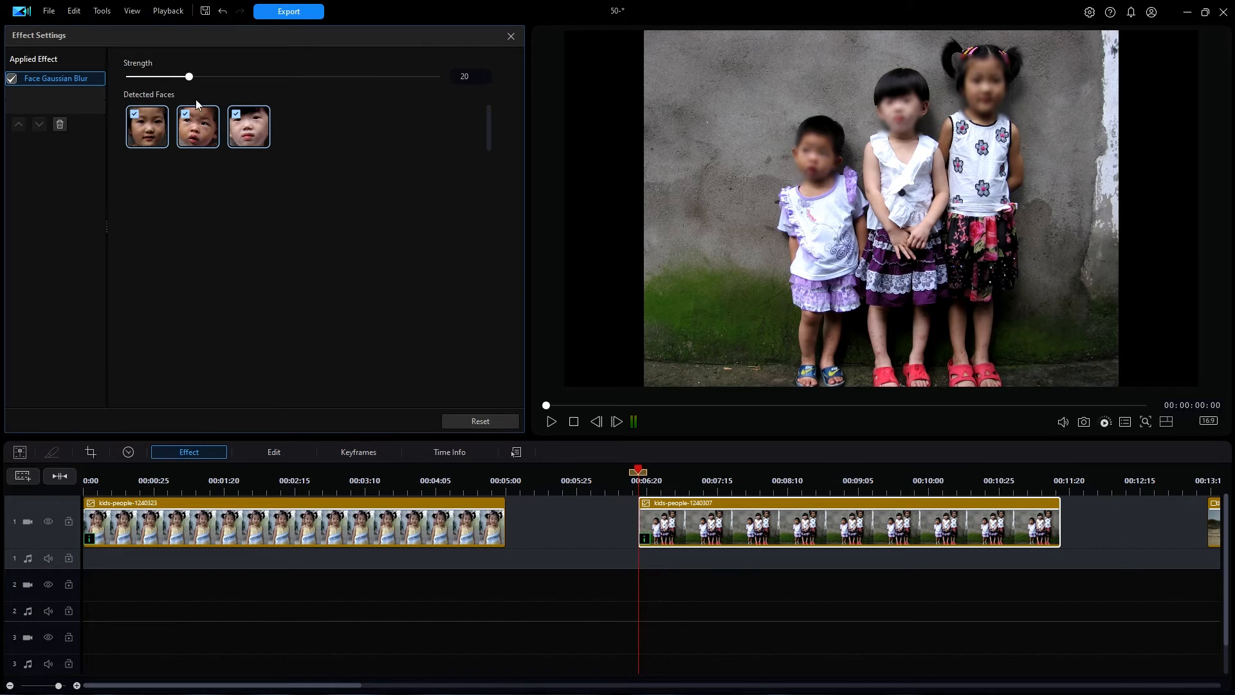
{"action": "left_click_drag", "start_coordinate": [189, 76], "coordinate": [301, 76]}
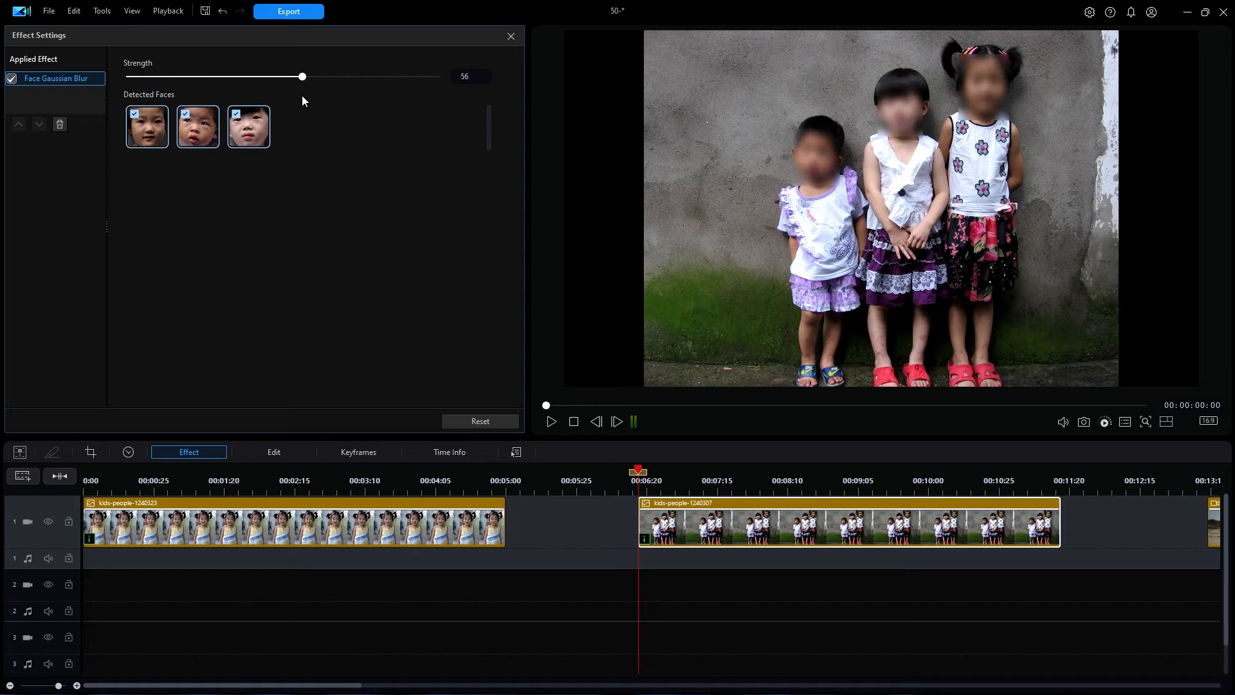
{"action": "left_click_drag", "start_coordinate": [301, 76], "coordinate": [318, 76]}
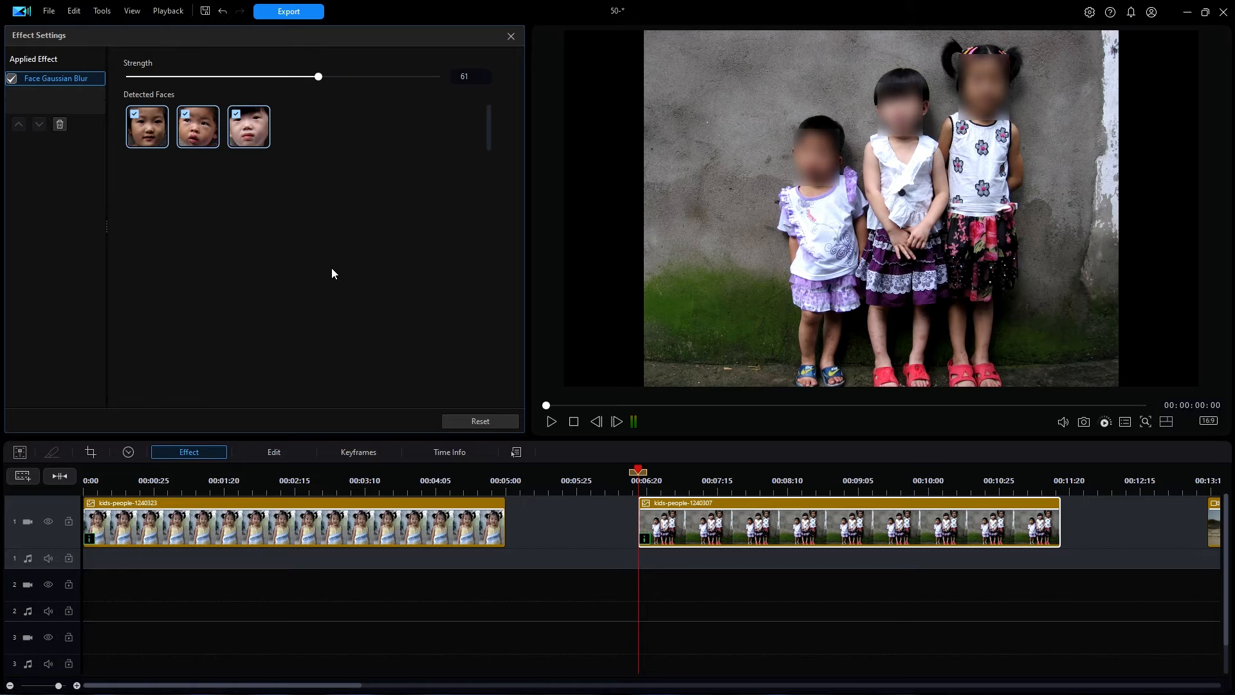
{"action": "mouse_move", "coordinate": [302, 262]}
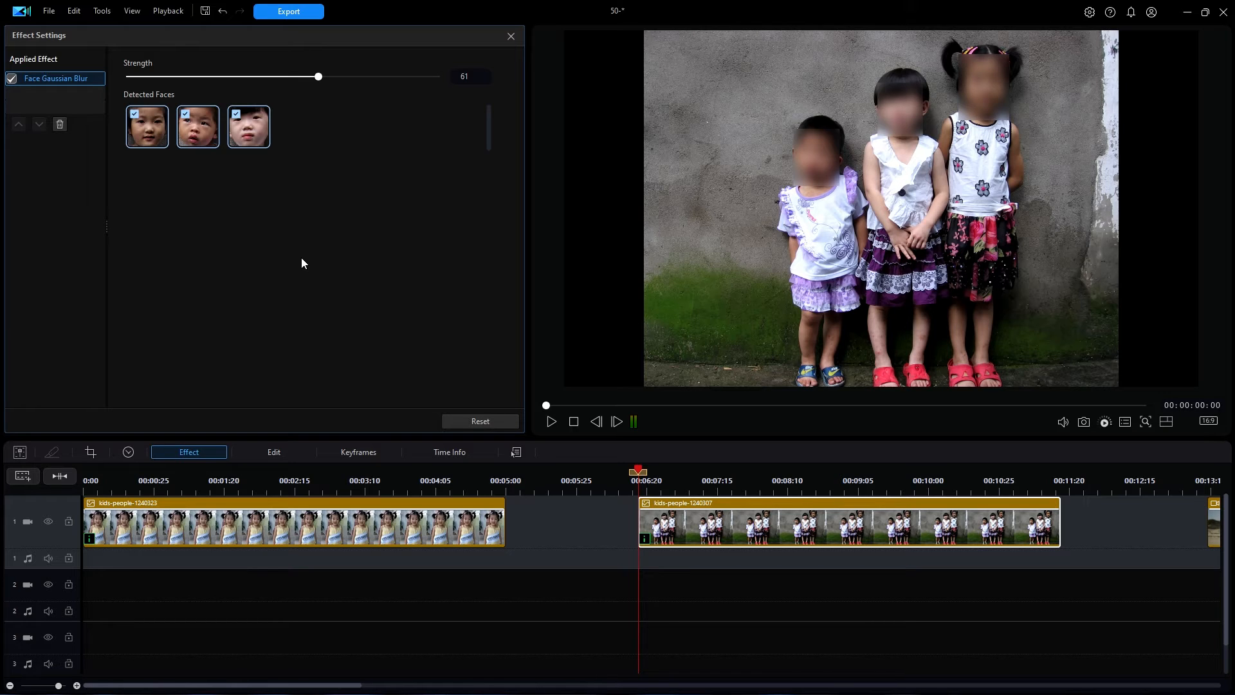
{"action": "mouse_move", "coordinate": [149, 160]}
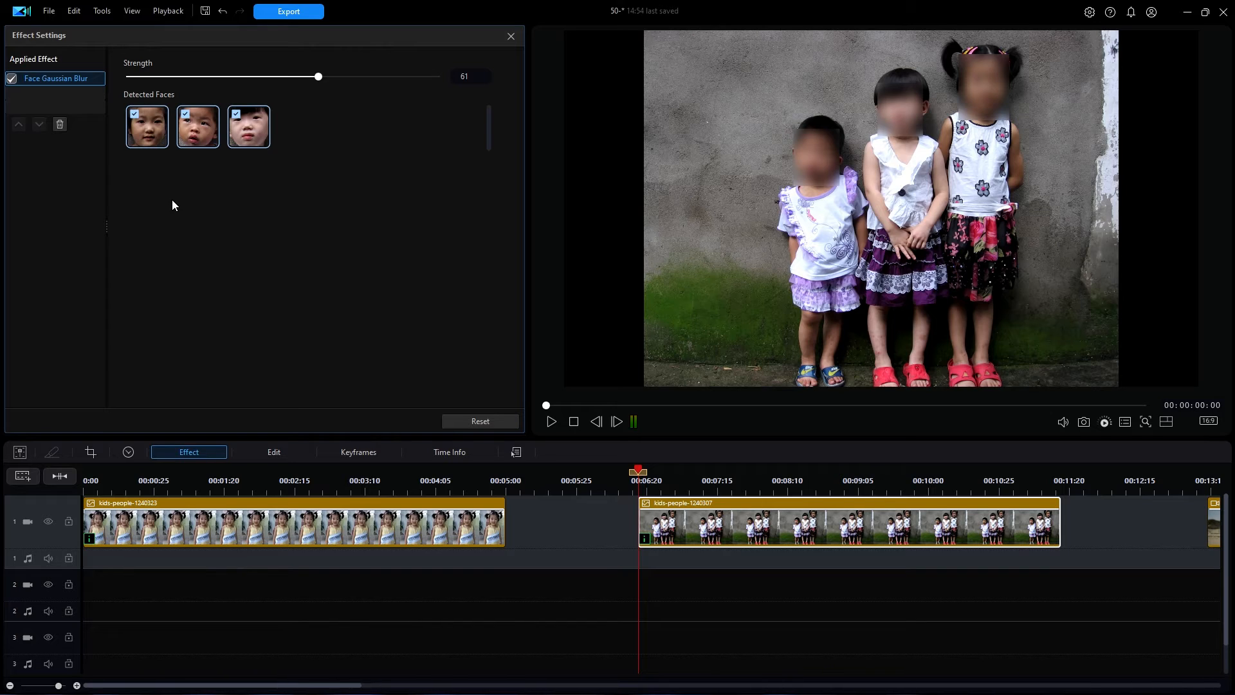
{"action": "mouse_move", "coordinate": [189, 203]}
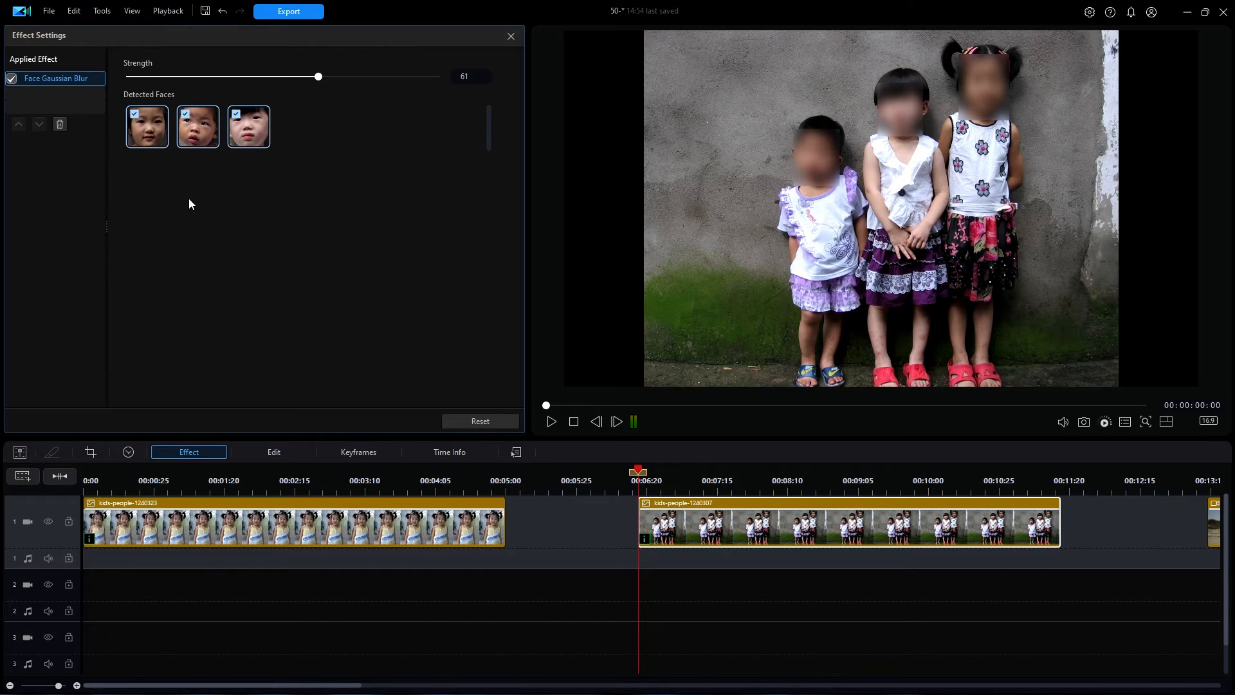
{"action": "mouse_move", "coordinate": [291, 215]}
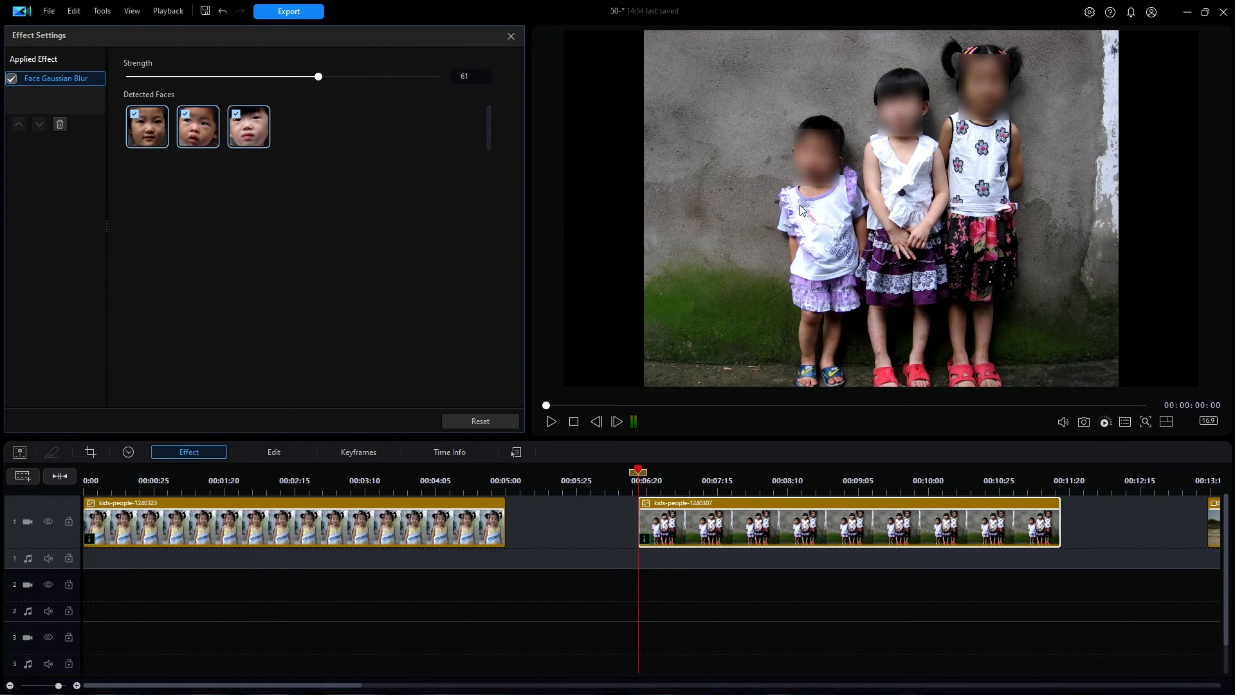
{"action": "mouse_move", "coordinate": [982, 272]}
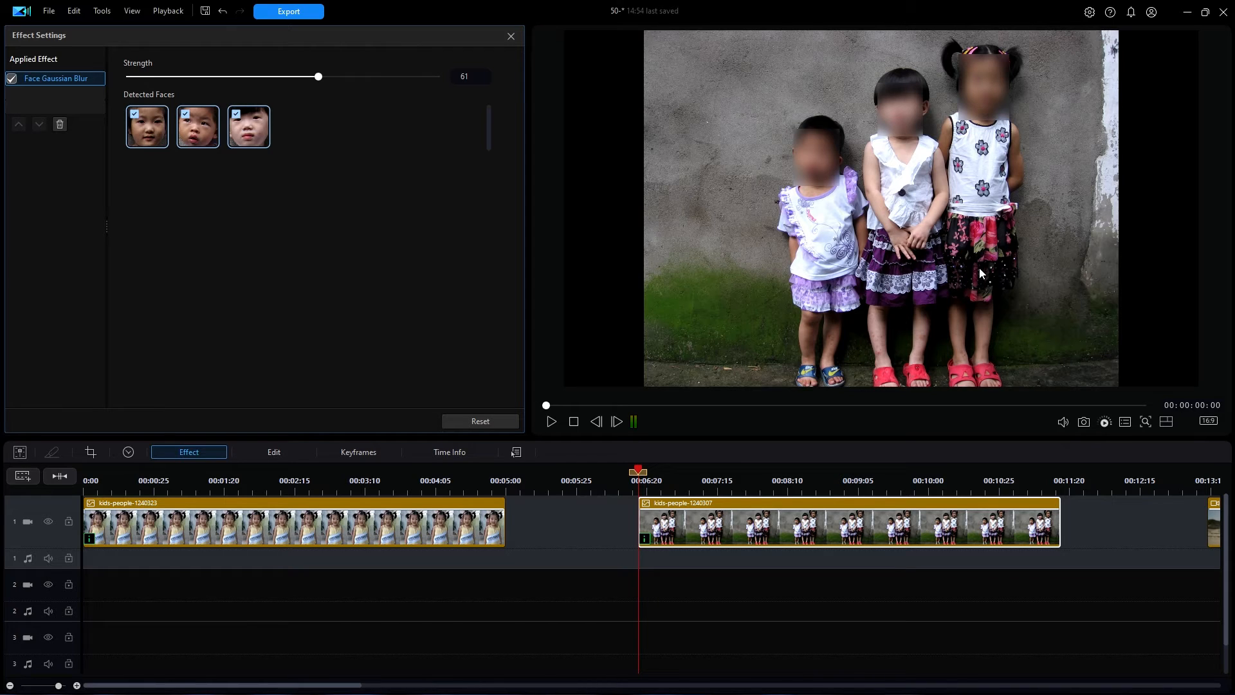
{"action": "mouse_move", "coordinate": [963, 257]}
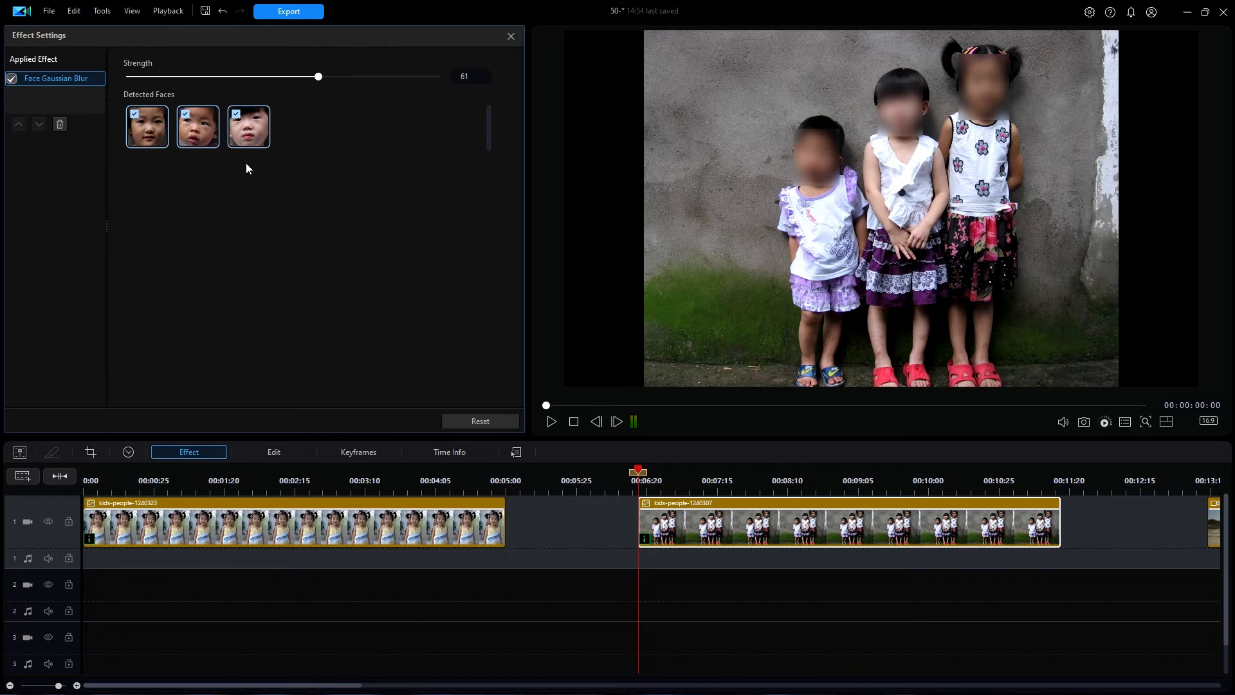
{"action": "mouse_move", "coordinate": [142, 159]}
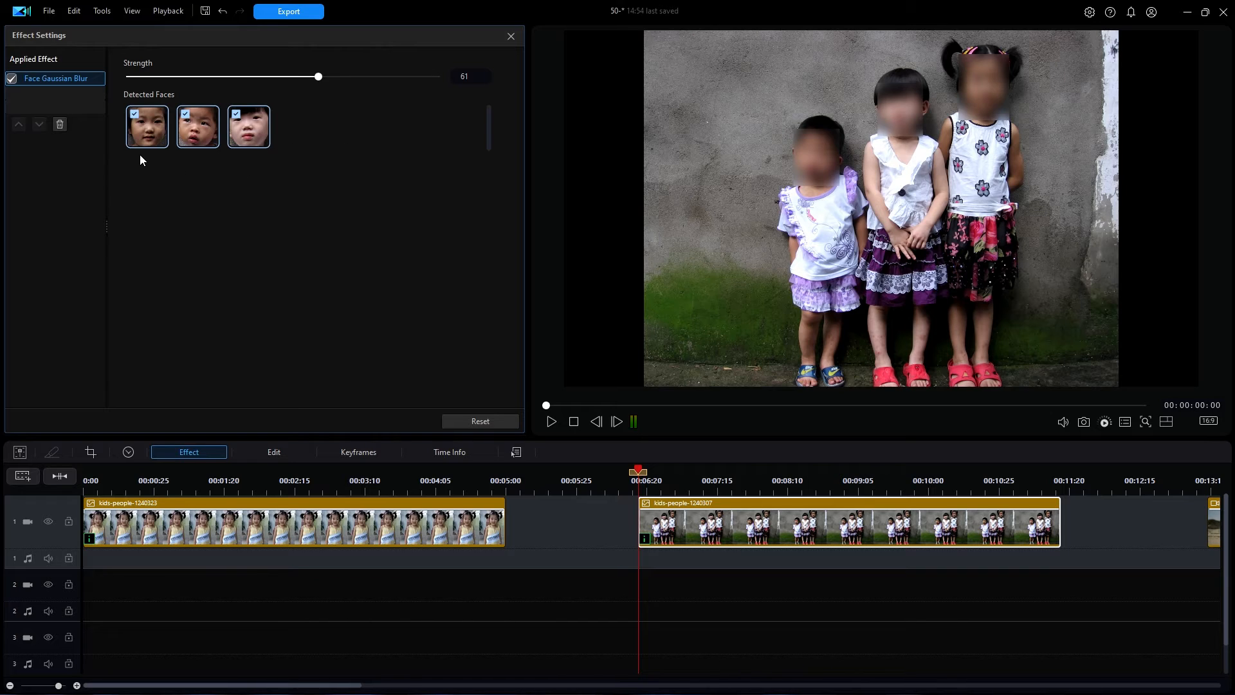
{"action": "mouse_move", "coordinate": [247, 160]}
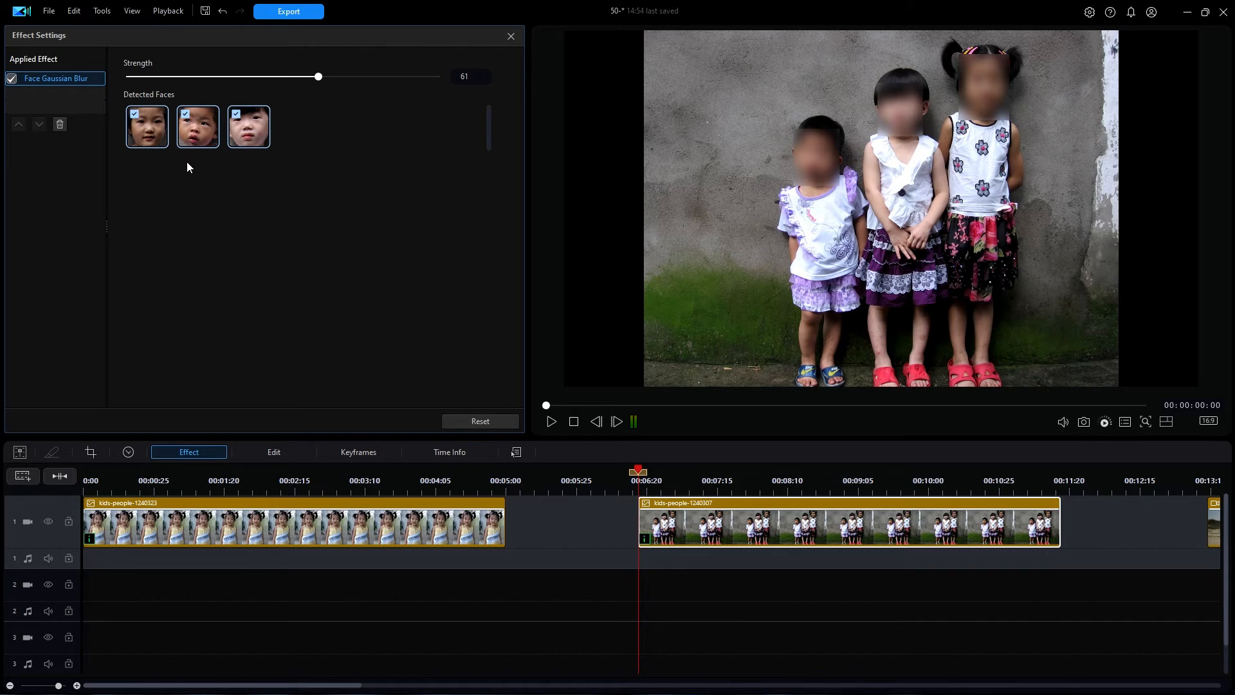
{"action": "mouse_move", "coordinate": [141, 170]}
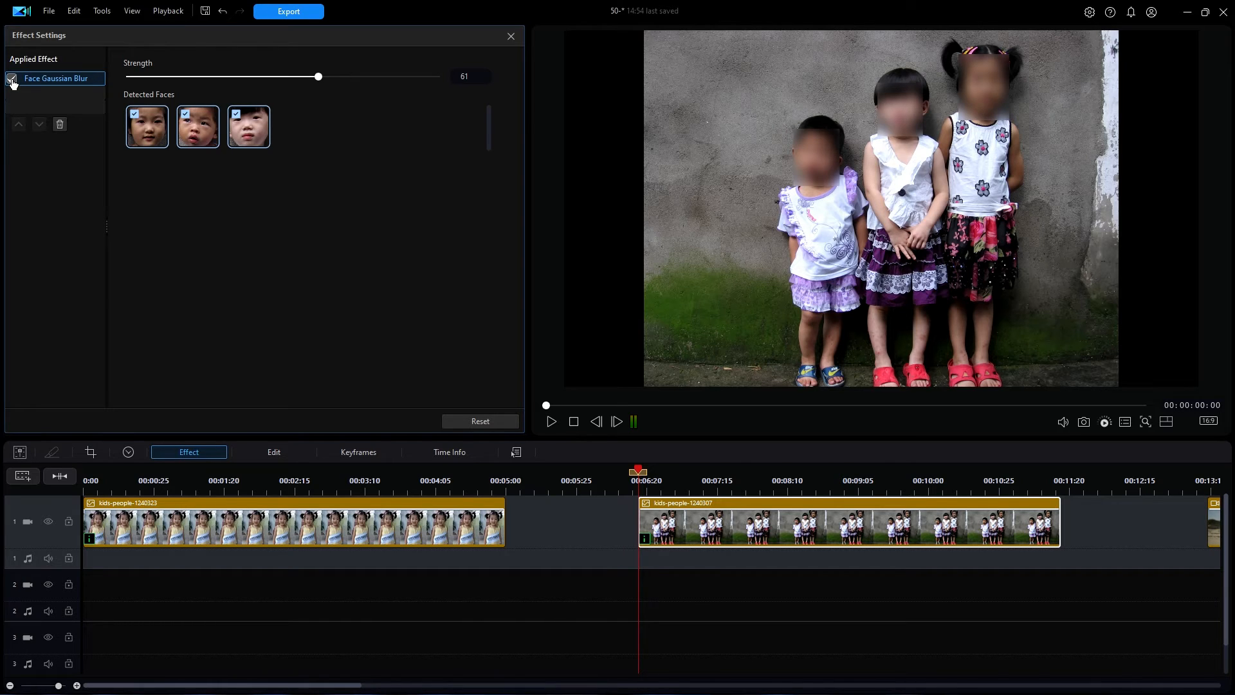
Step: Toggle the blur, then uncheck the second and third detected faces so only the tallest girl stays blurred
{"action": "left_click", "coordinate": [13, 78]}
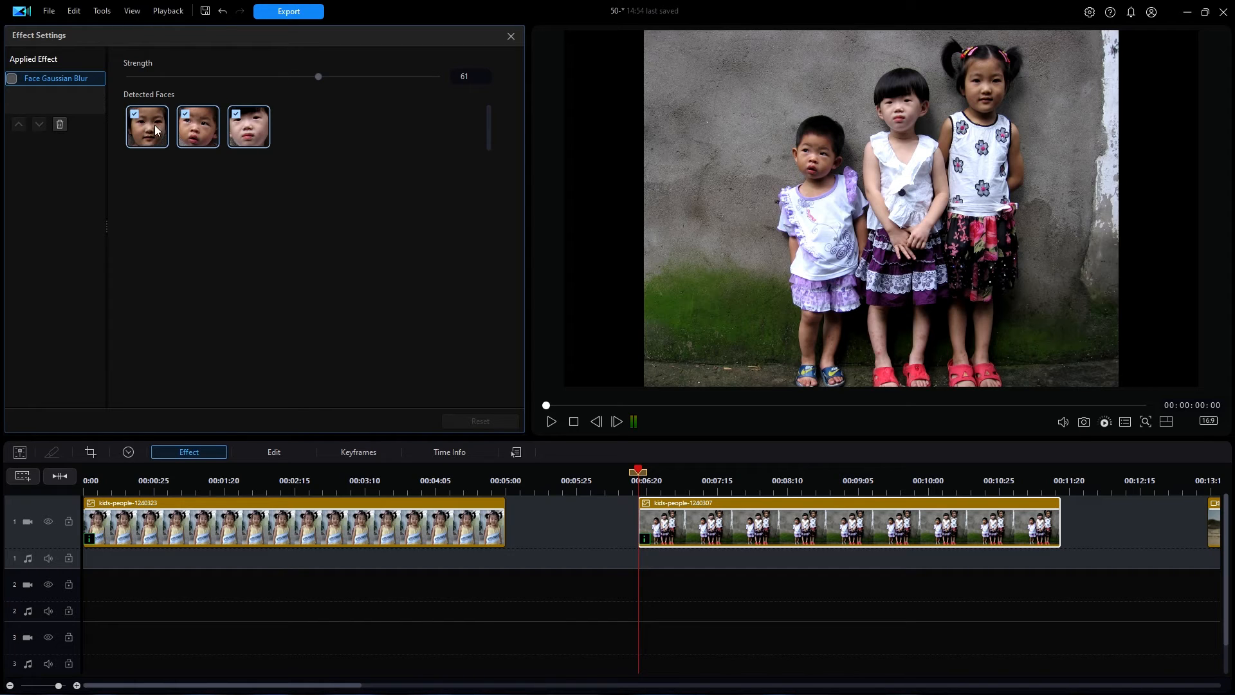
{"action": "mouse_move", "coordinate": [141, 159]}
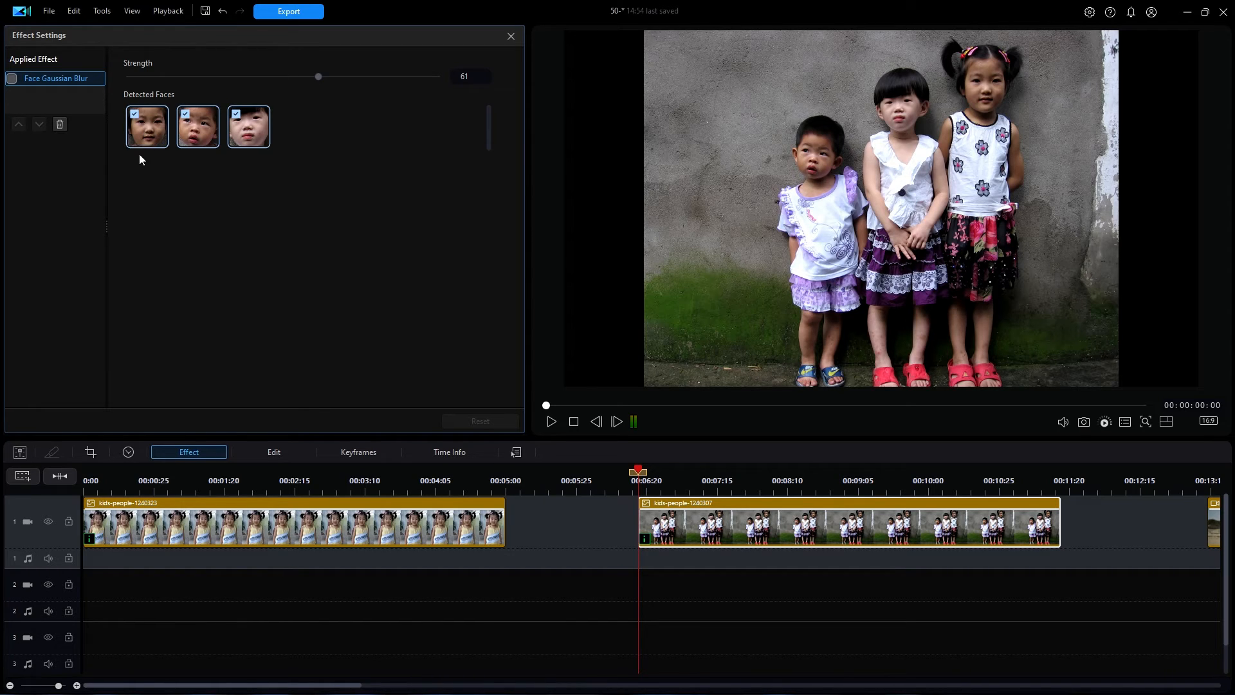
{"action": "left_click", "coordinate": [10, 77]}
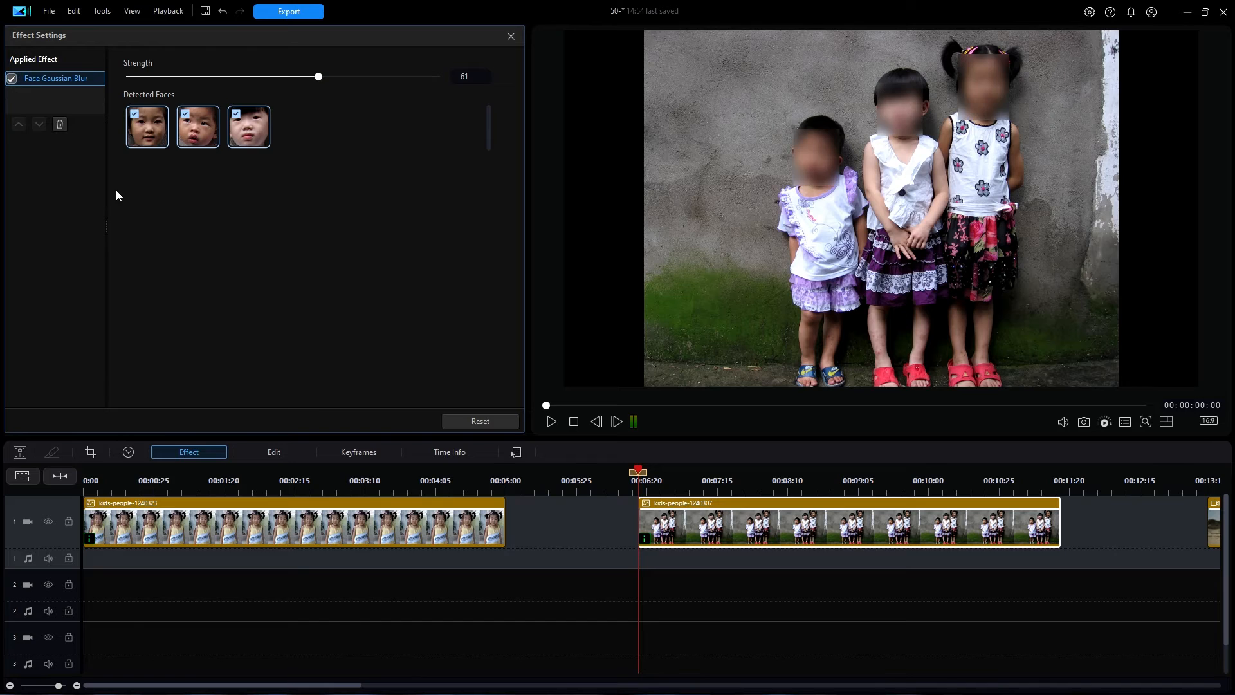
{"action": "left_click", "coordinate": [185, 113]}
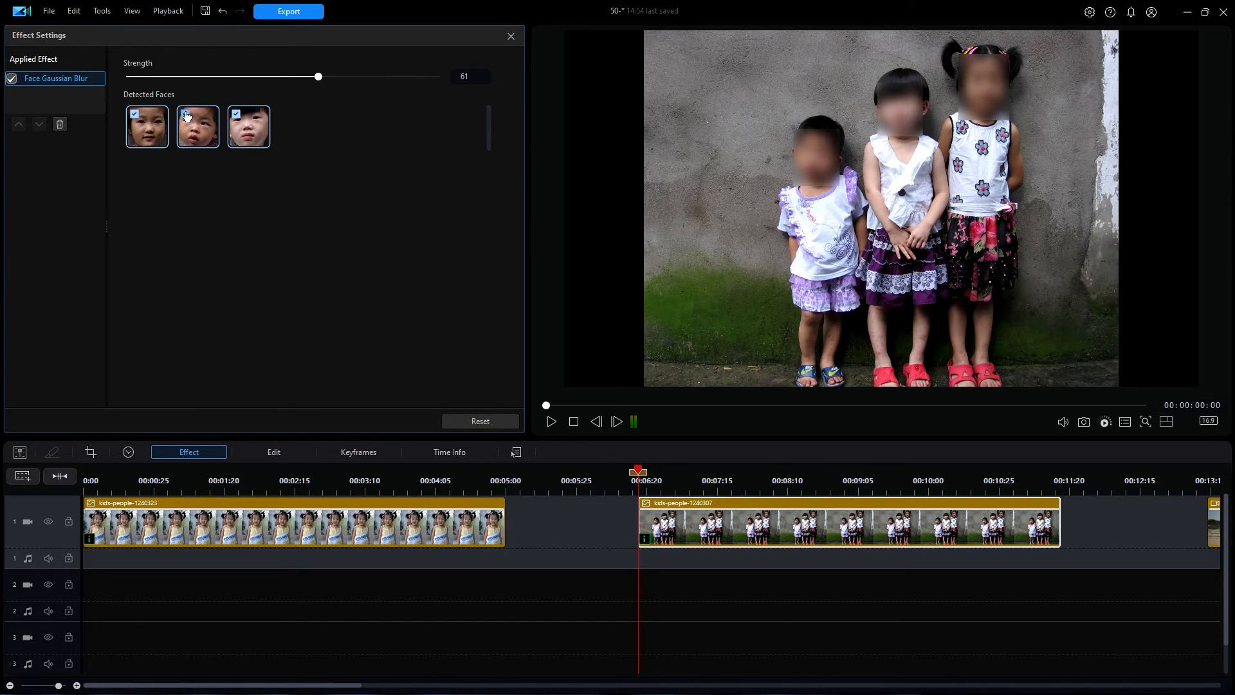
{"action": "left_click", "coordinate": [237, 113]}
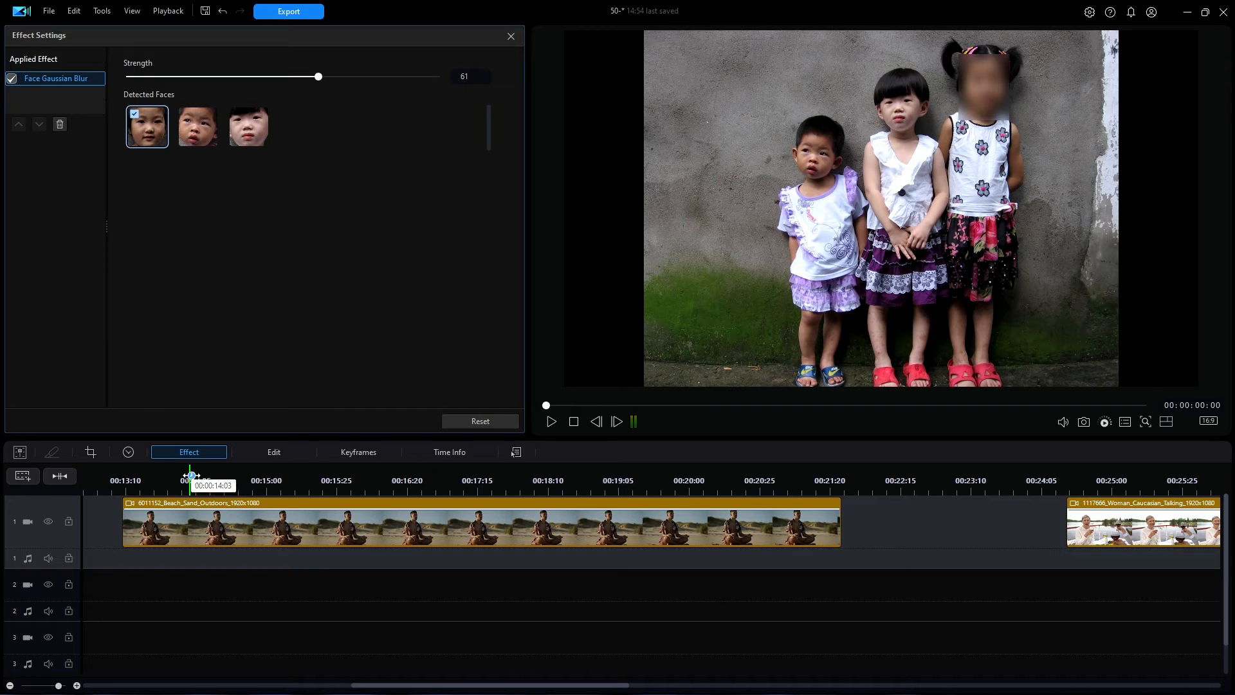
Step: Add Face Mosaic to the meditating man's beach clip and show its settings
{"action": "left_click", "coordinate": [511, 36]}
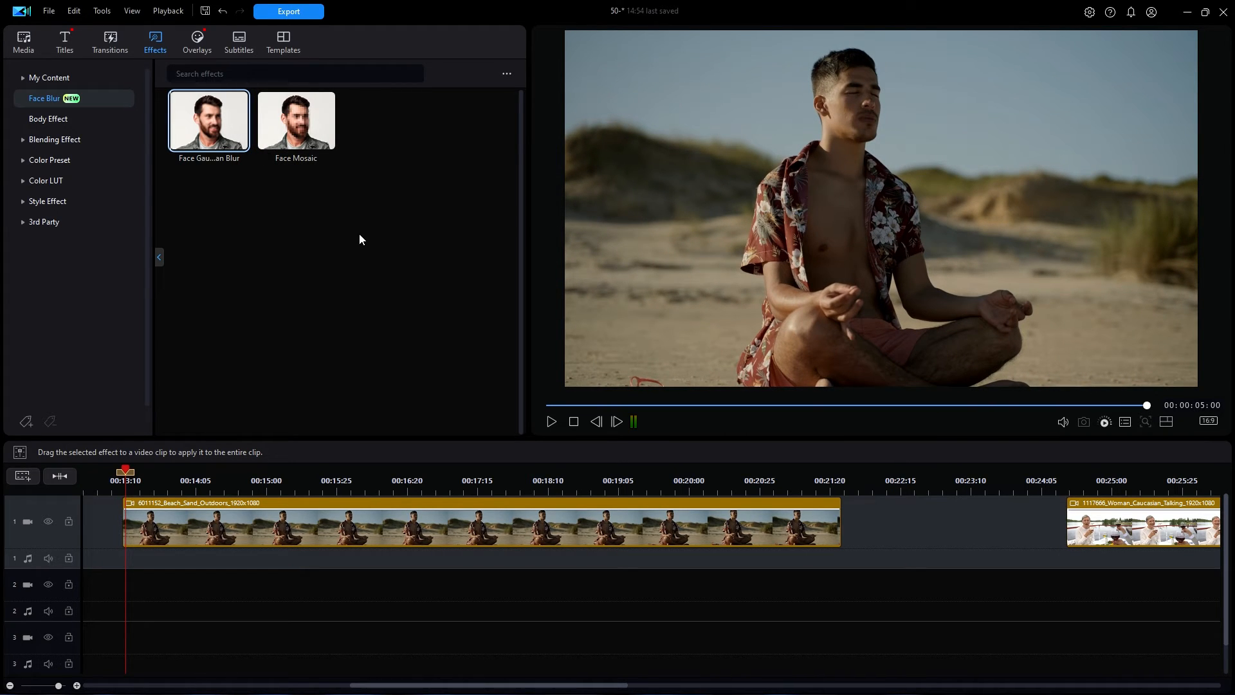
{"action": "mouse_move", "coordinate": [301, 121]}
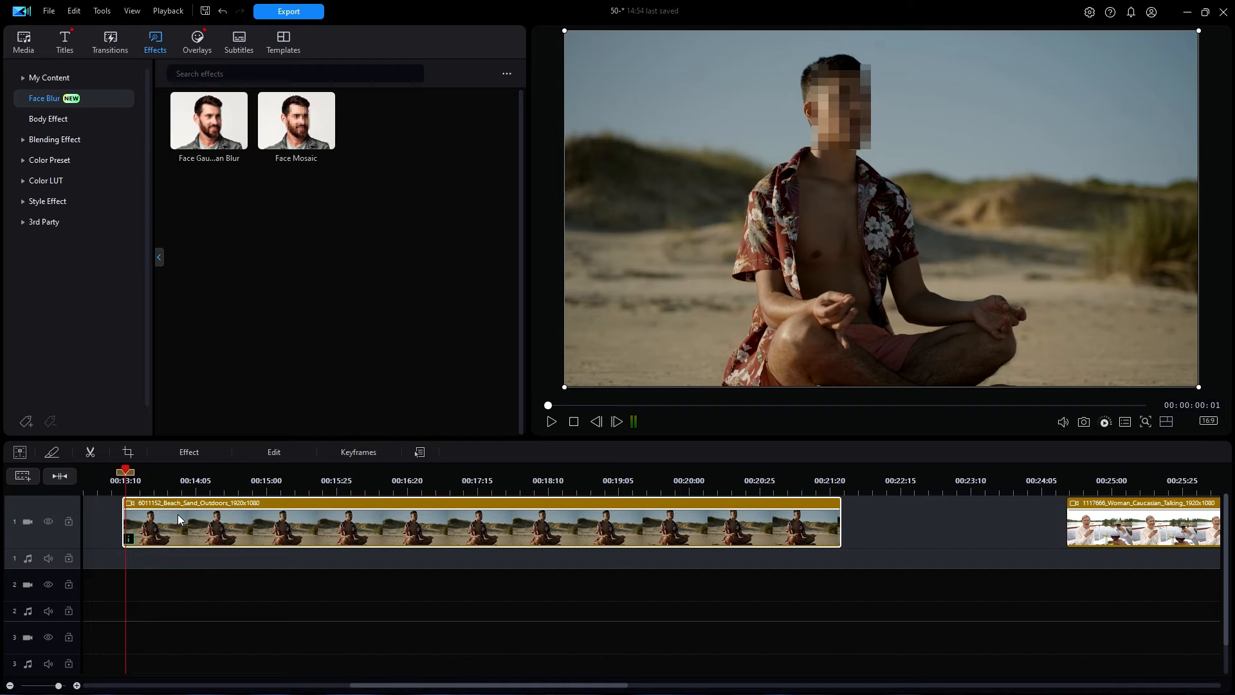
{"action": "mouse_move", "coordinate": [199, 453]}
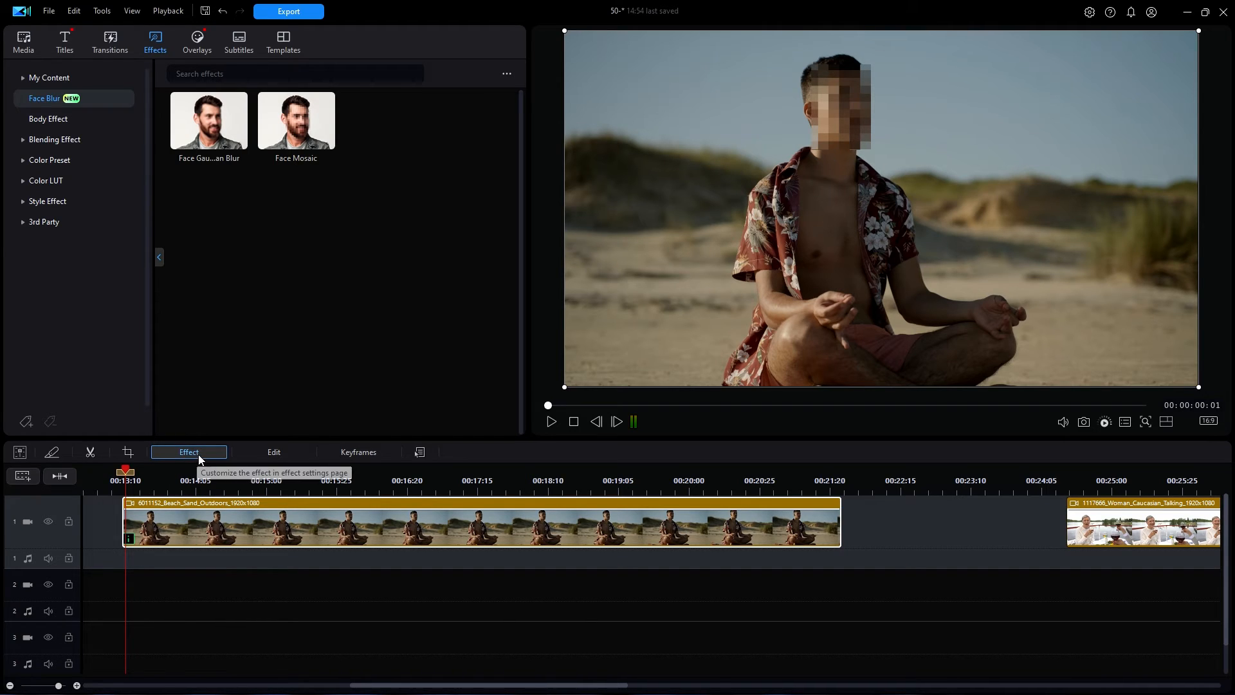
{"action": "left_click", "coordinate": [188, 452]}
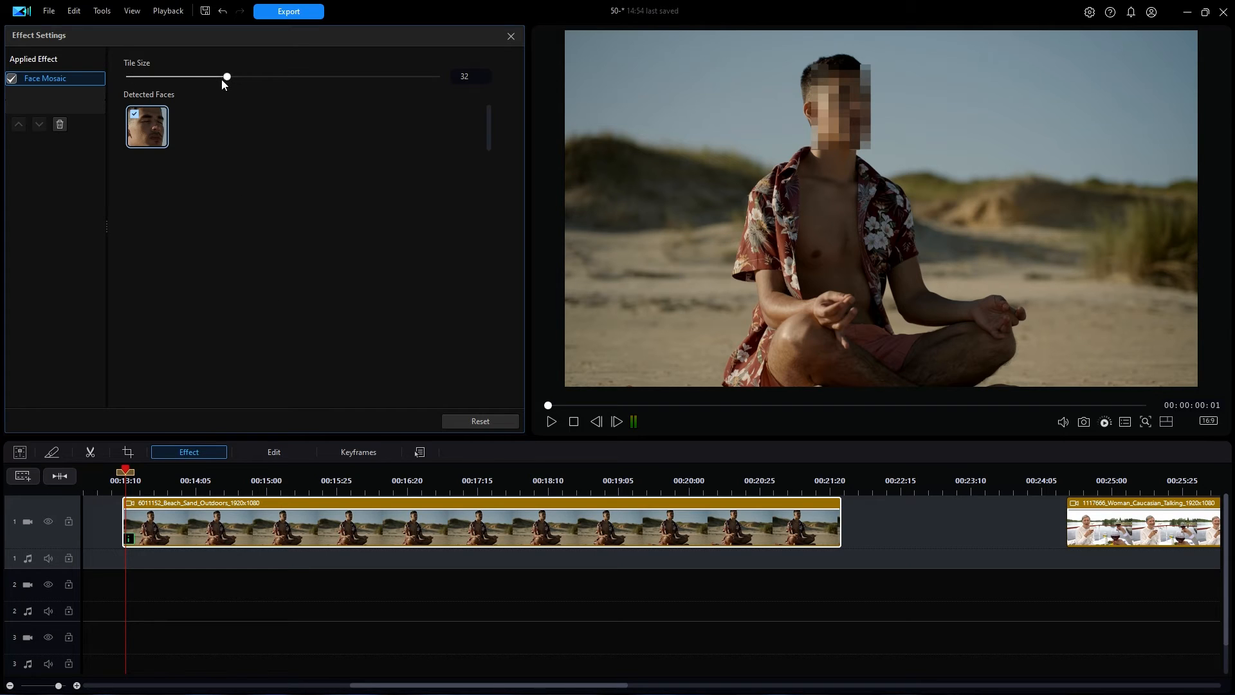
{"action": "mouse_move", "coordinate": [226, 77]}
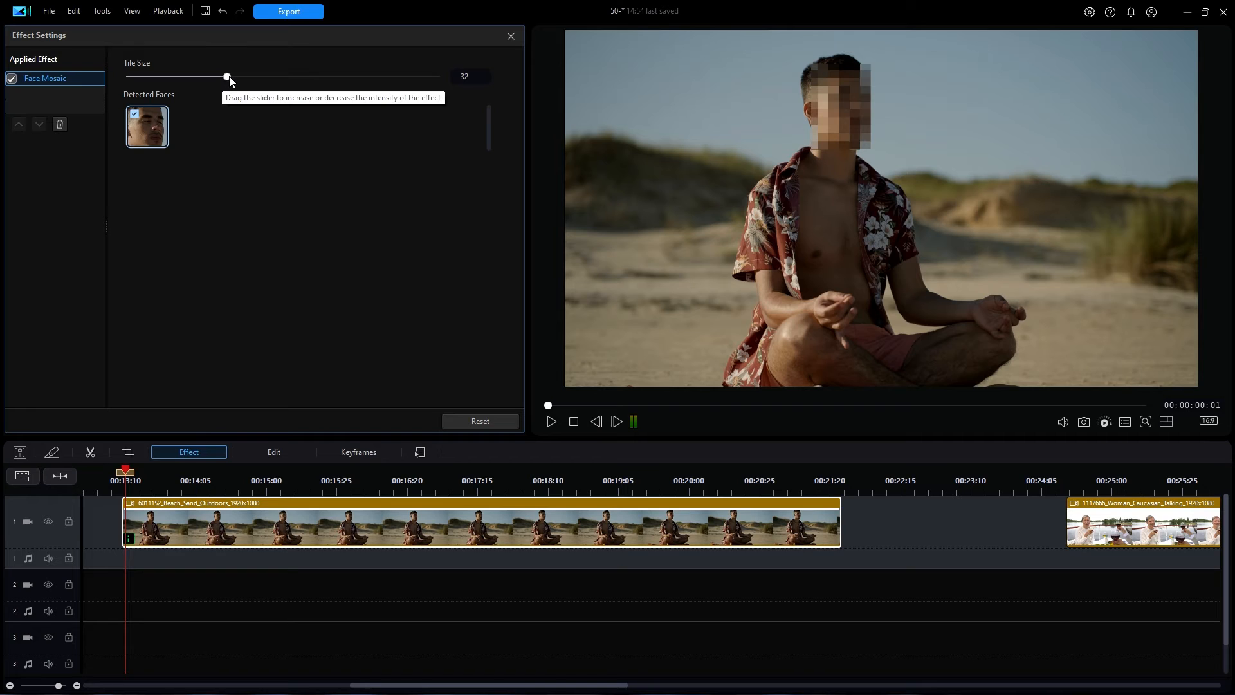
Step: Sweep the mosaic tile size from minimum to 100 and settle it at 53
{"action": "left_click_drag", "start_coordinate": [228, 76], "coordinate": [202, 76]}
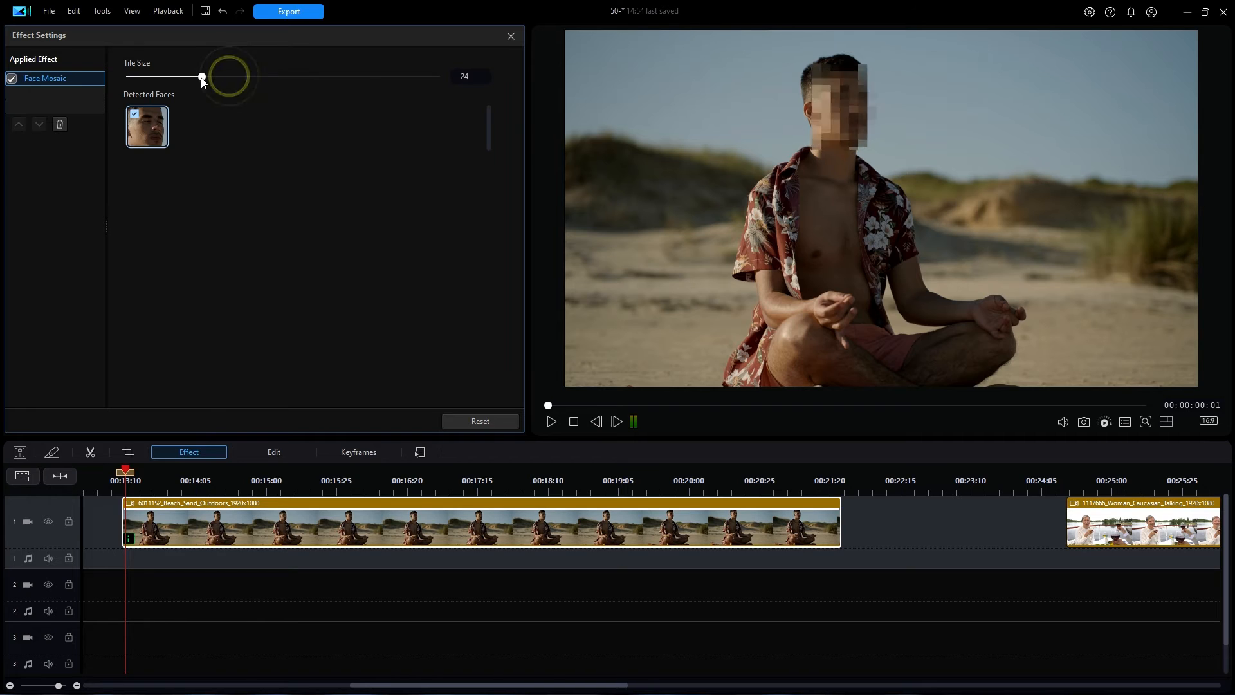
{"action": "left_click_drag", "start_coordinate": [202, 76], "coordinate": [144, 76]}
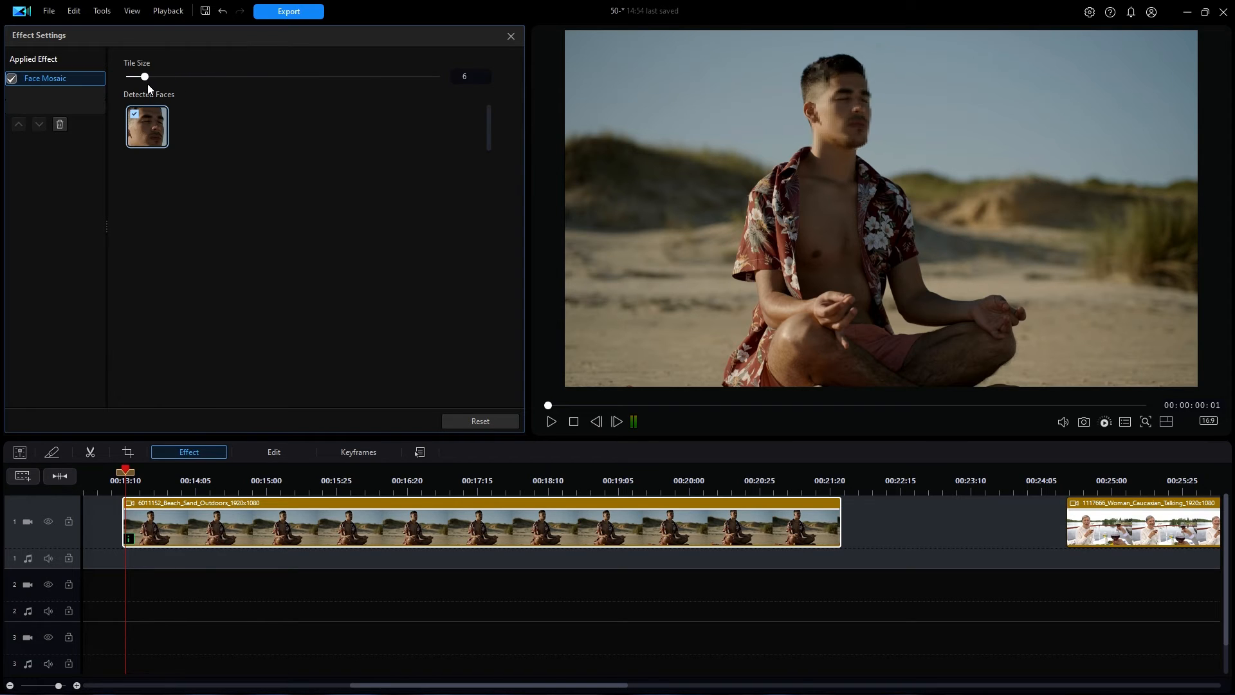
{"action": "left_click_drag", "start_coordinate": [144, 76], "coordinate": [154, 76]}
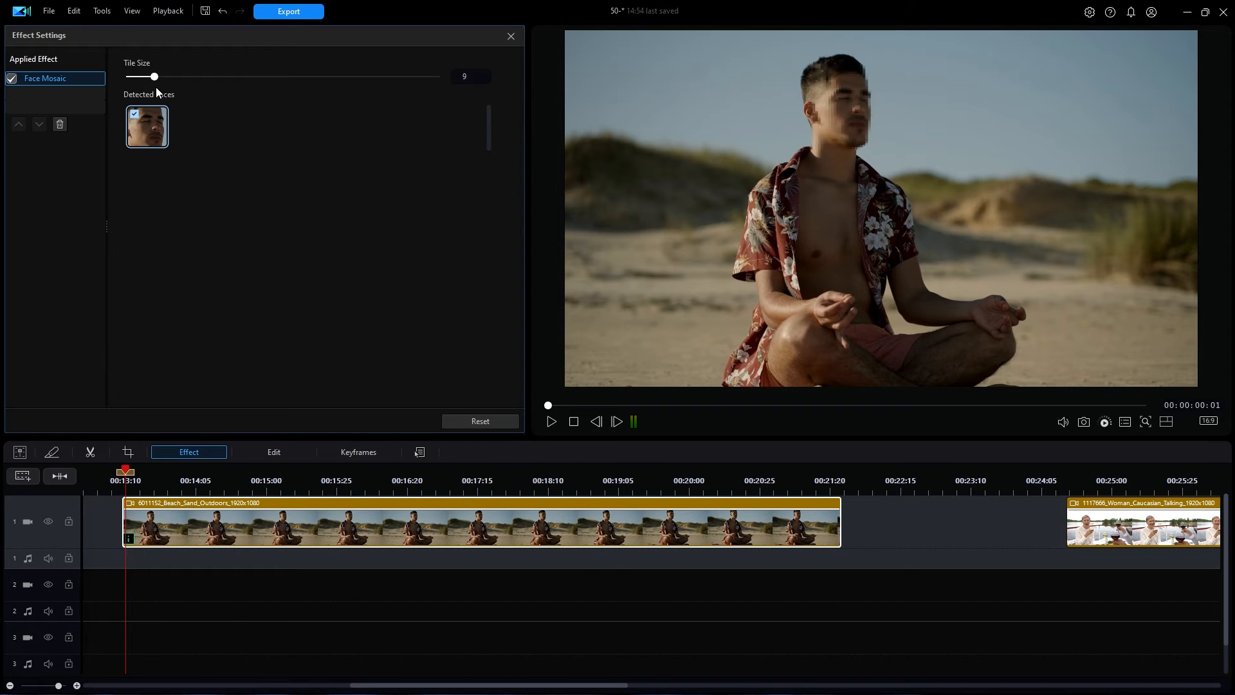
{"action": "left_click_drag", "start_coordinate": [154, 76], "coordinate": [266, 75]}
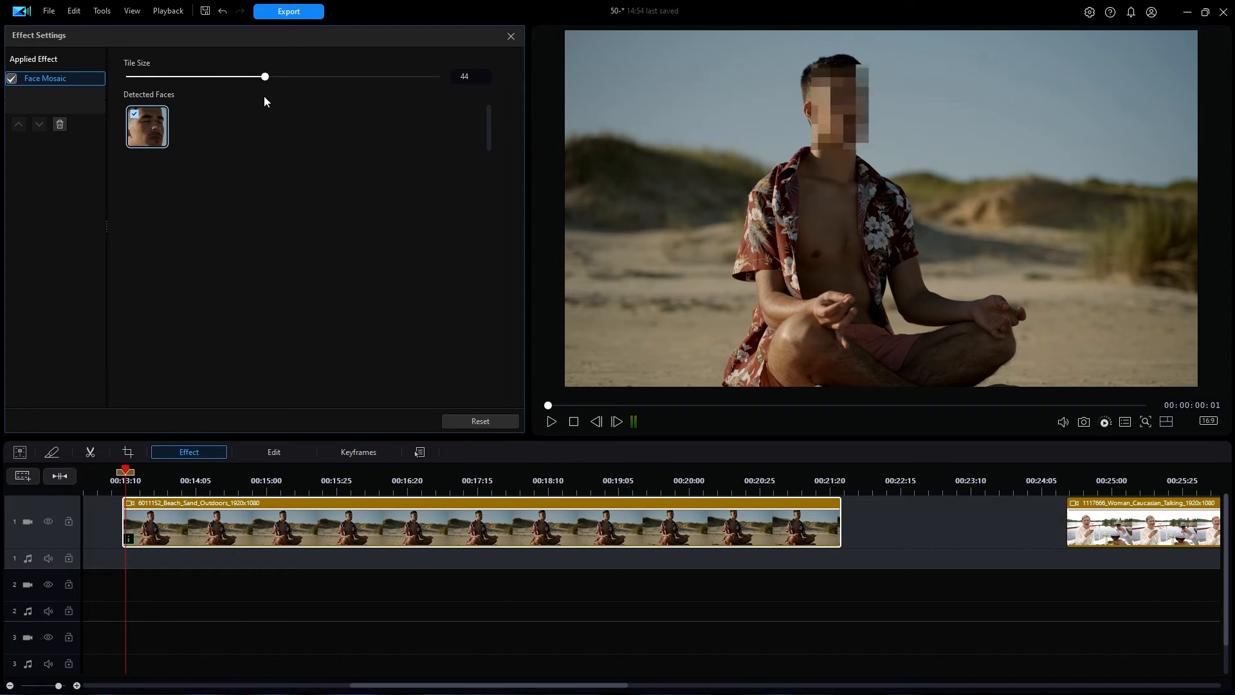
{"action": "left_click_drag", "start_coordinate": [265, 75], "coordinate": [396, 76]}
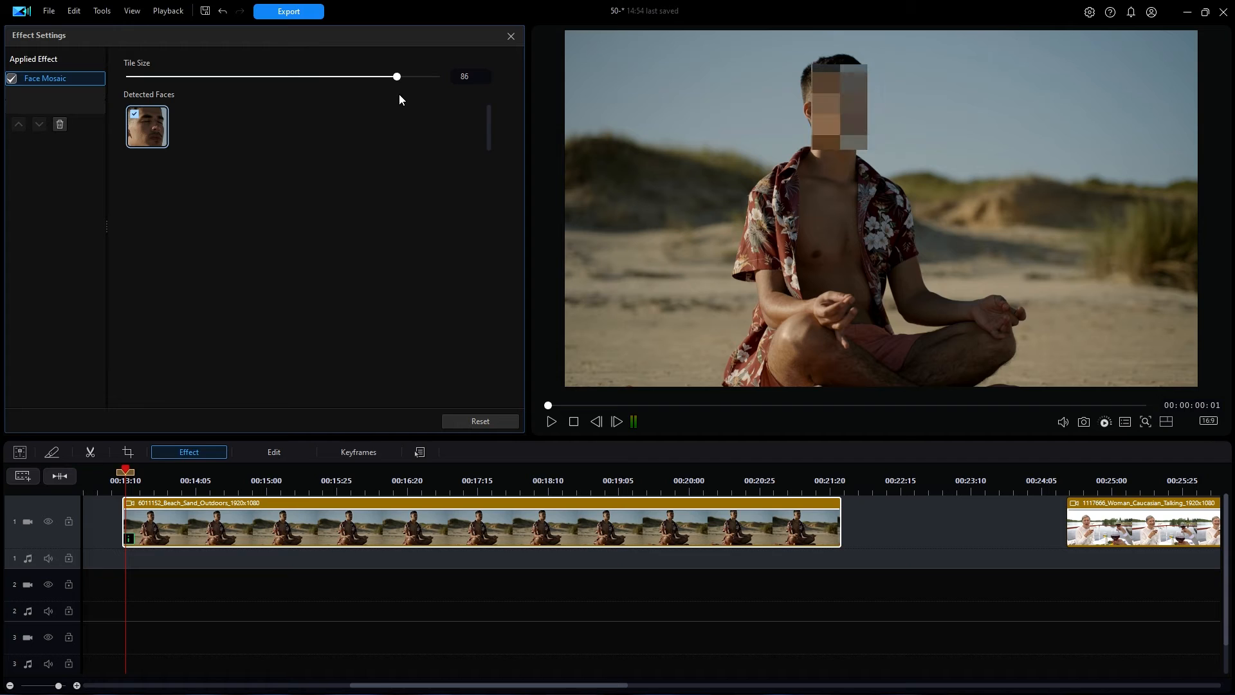
{"action": "left_click_drag", "start_coordinate": [396, 76], "coordinate": [442, 76]}
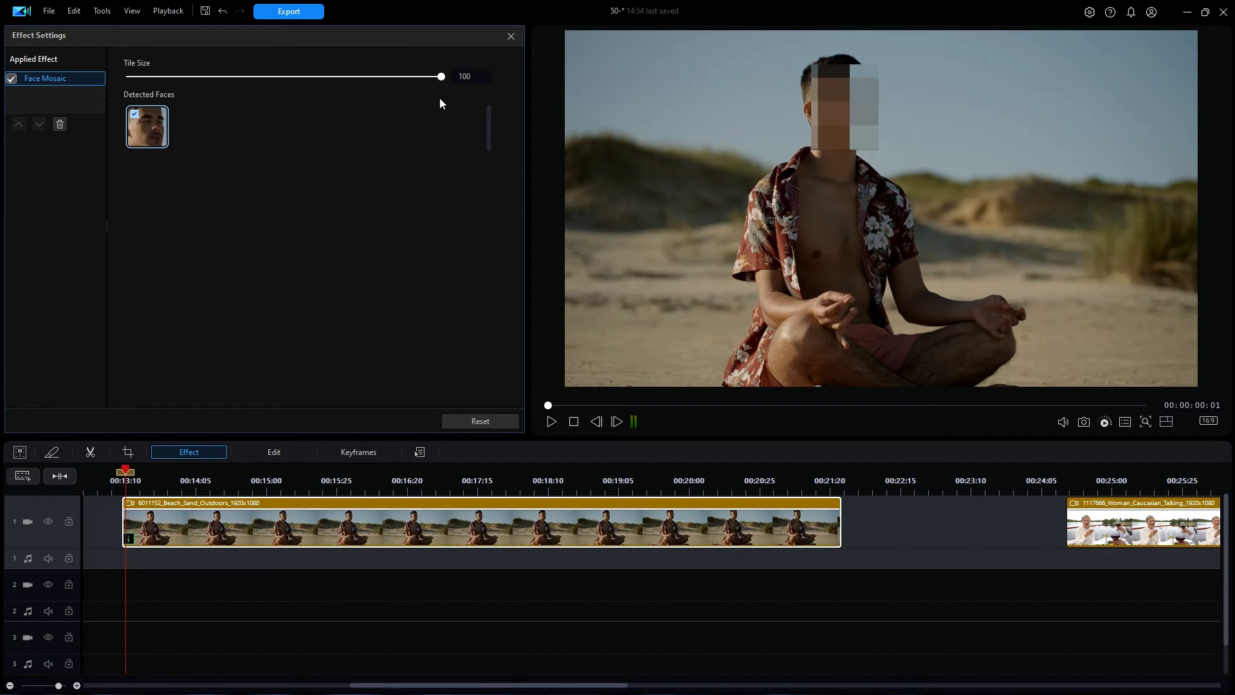
{"action": "left_click_drag", "start_coordinate": [441, 76], "coordinate": [330, 76]}
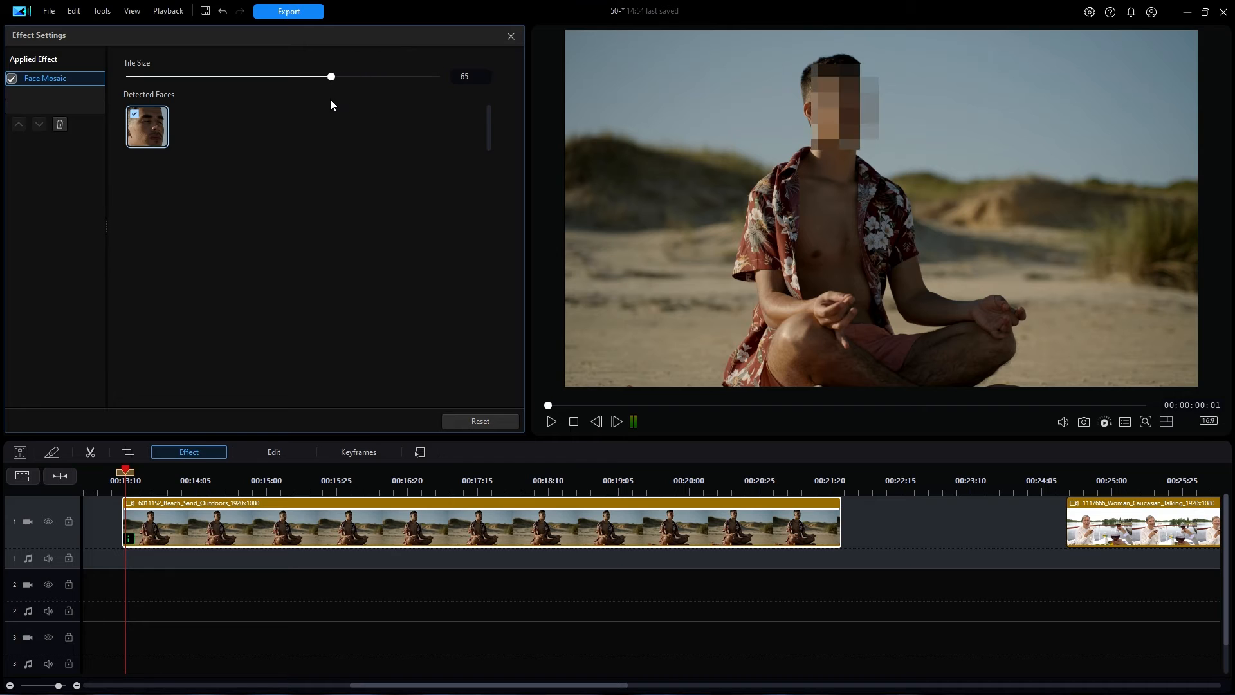
{"action": "left_click_drag", "start_coordinate": [330, 76], "coordinate": [293, 76]}
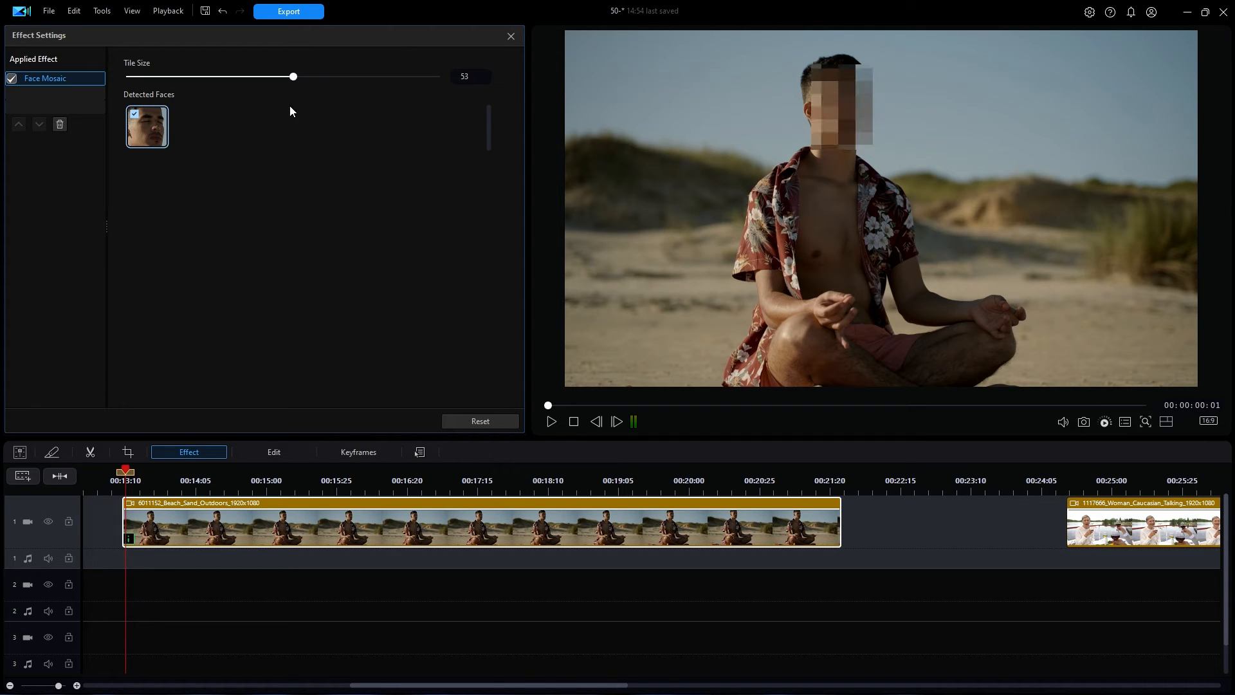
{"action": "mouse_move", "coordinate": [309, 165]}
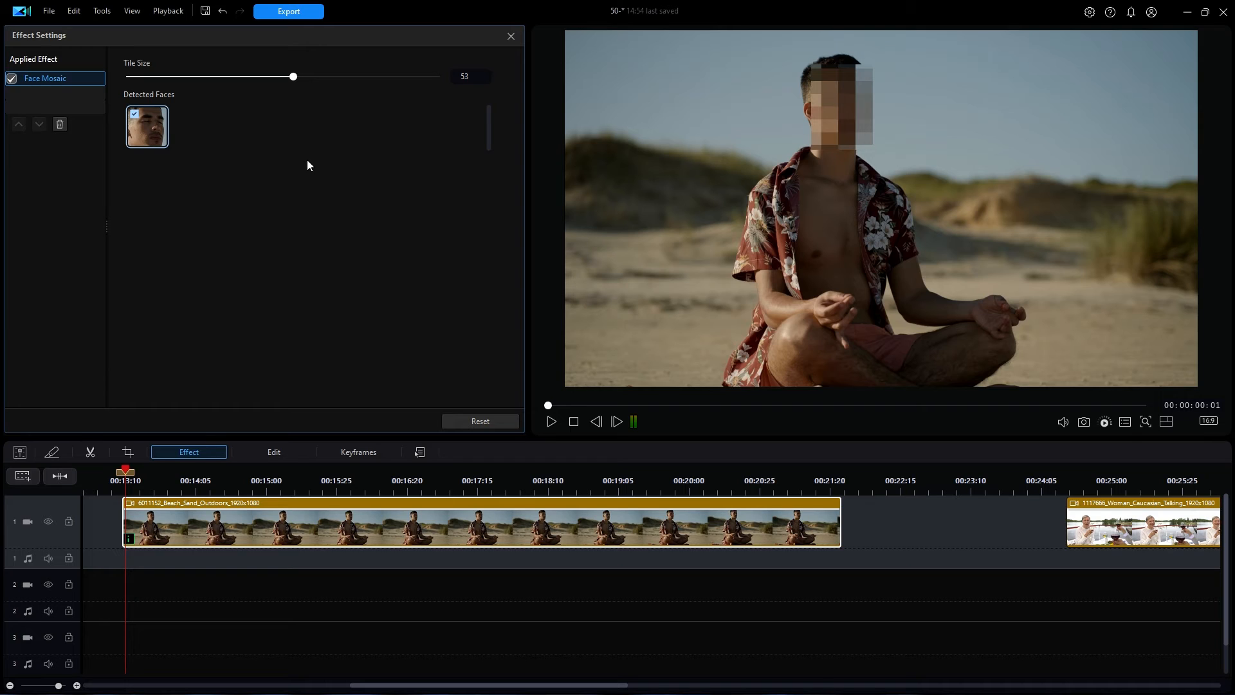
{"action": "mouse_move", "coordinate": [185, 95]}
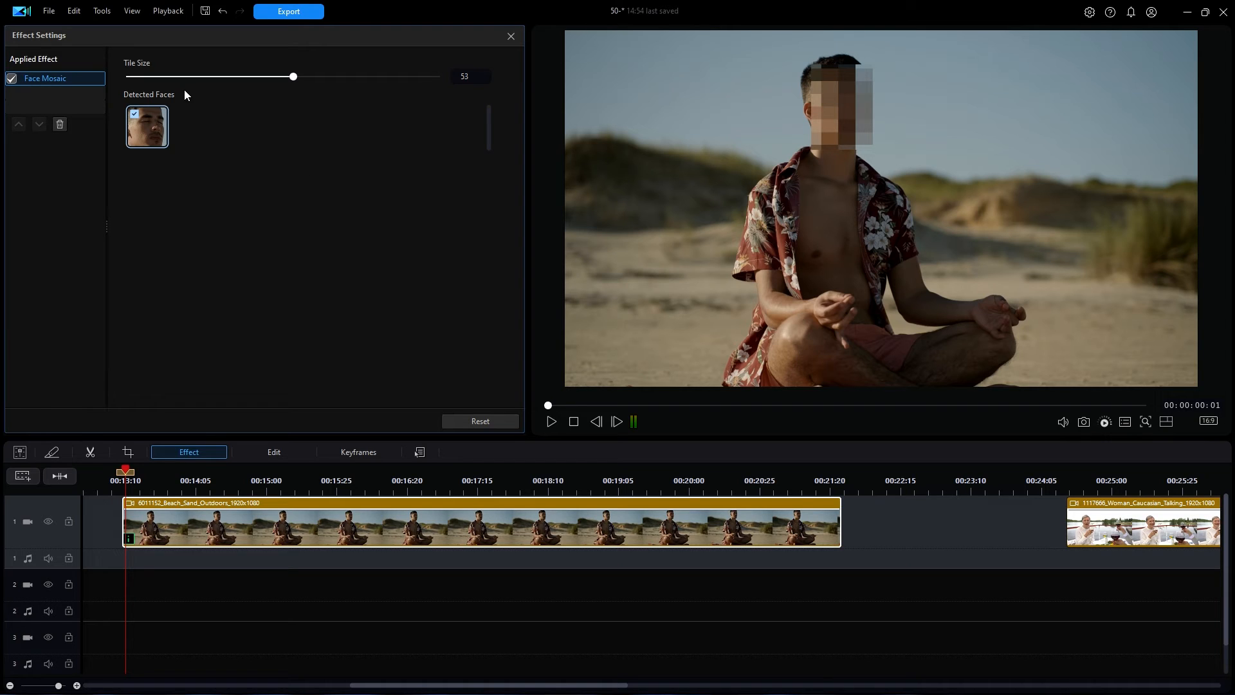
{"action": "mouse_move", "coordinate": [188, 133]}
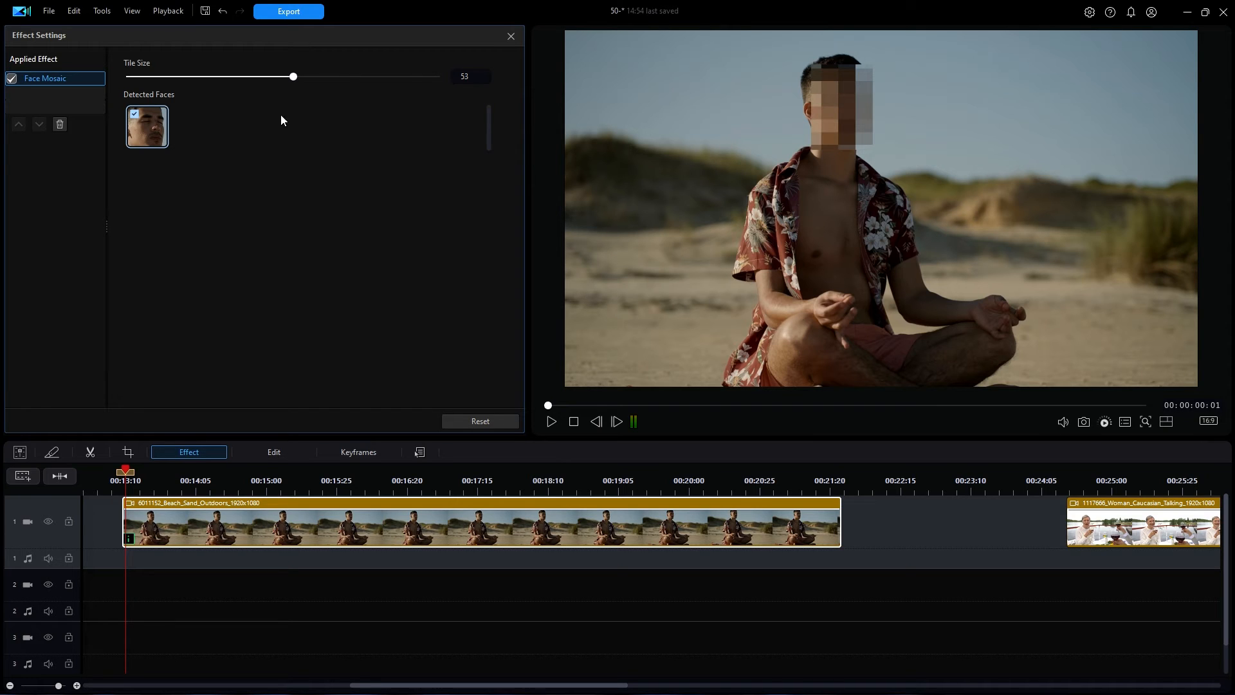
Step: Close Effect Settings and preview a later moment of the beach clip
{"action": "left_click", "coordinate": [510, 36]}
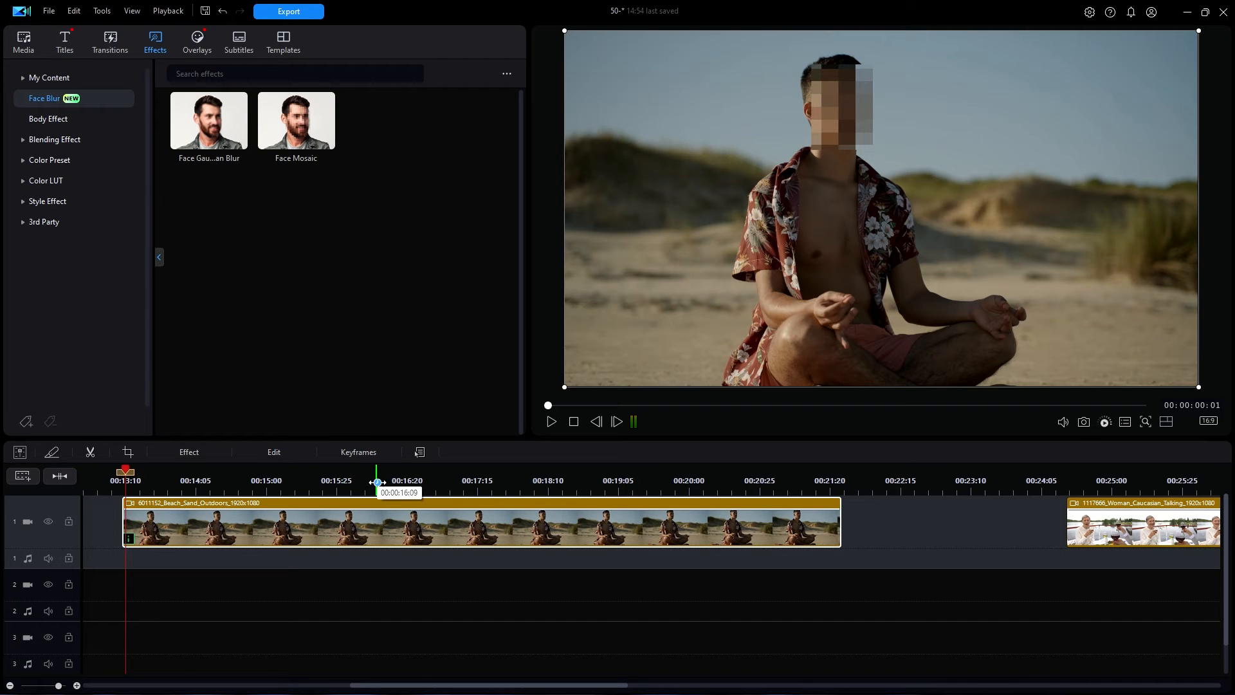
{"action": "left_click", "coordinate": [551, 421]}
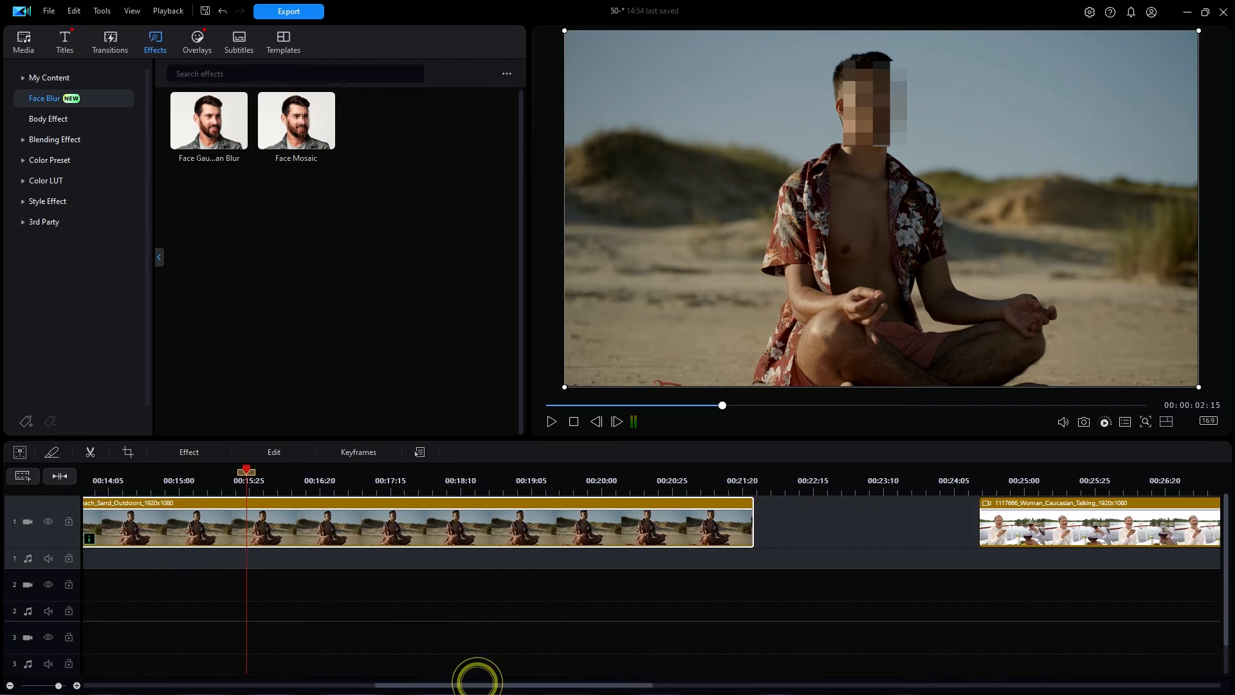
Step: Copy the face-mosaic keyframe attributes from the beach clip
{"action": "scroll", "scroll_direction": "right", "scroll_amount": 3}
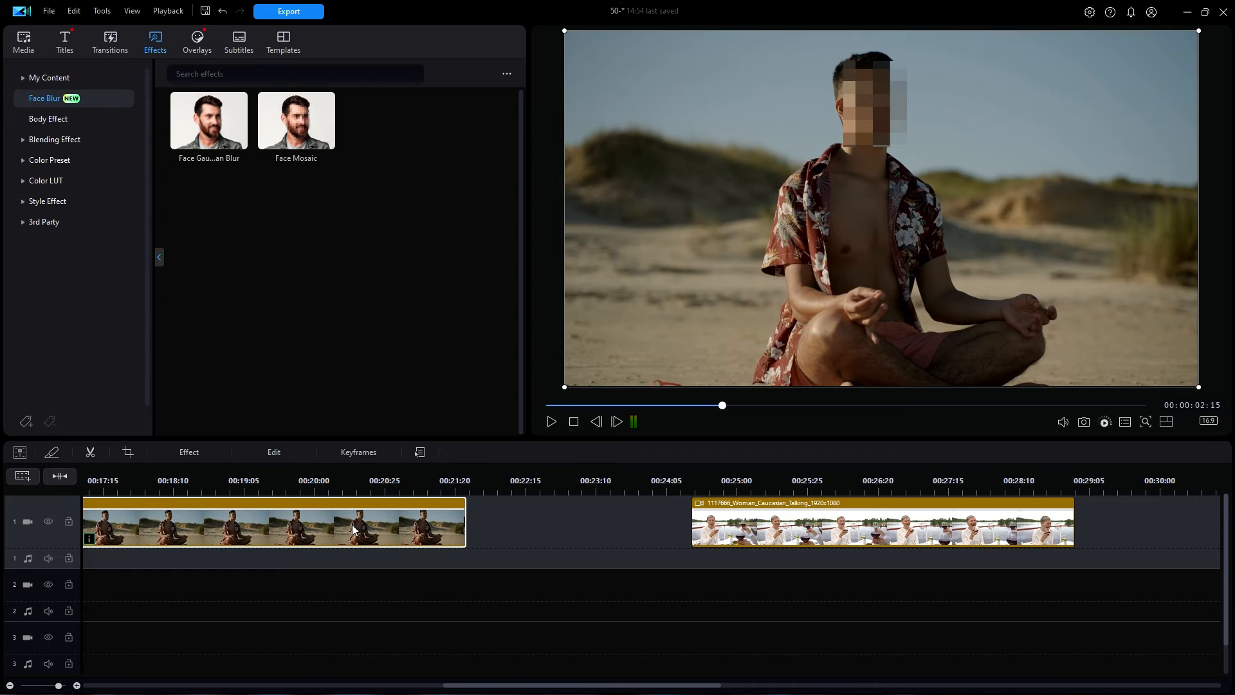
{"action": "right_click", "coordinate": [354, 533]}
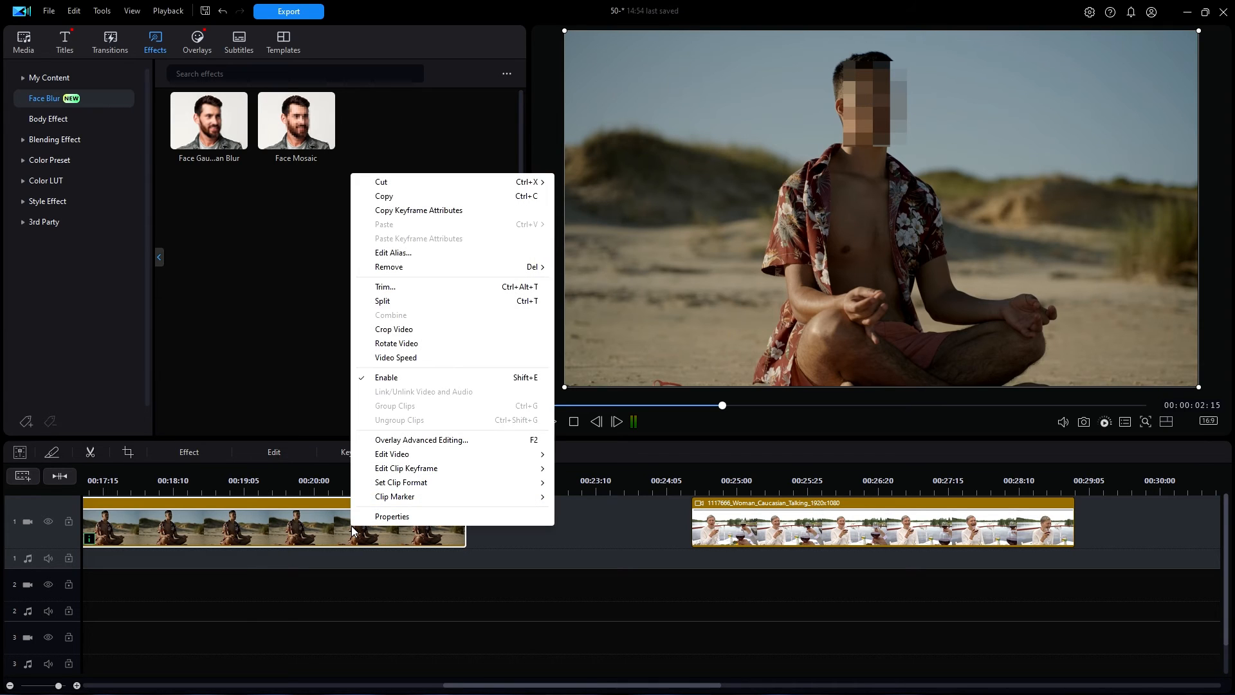
{"action": "mouse_move", "coordinate": [431, 216]}
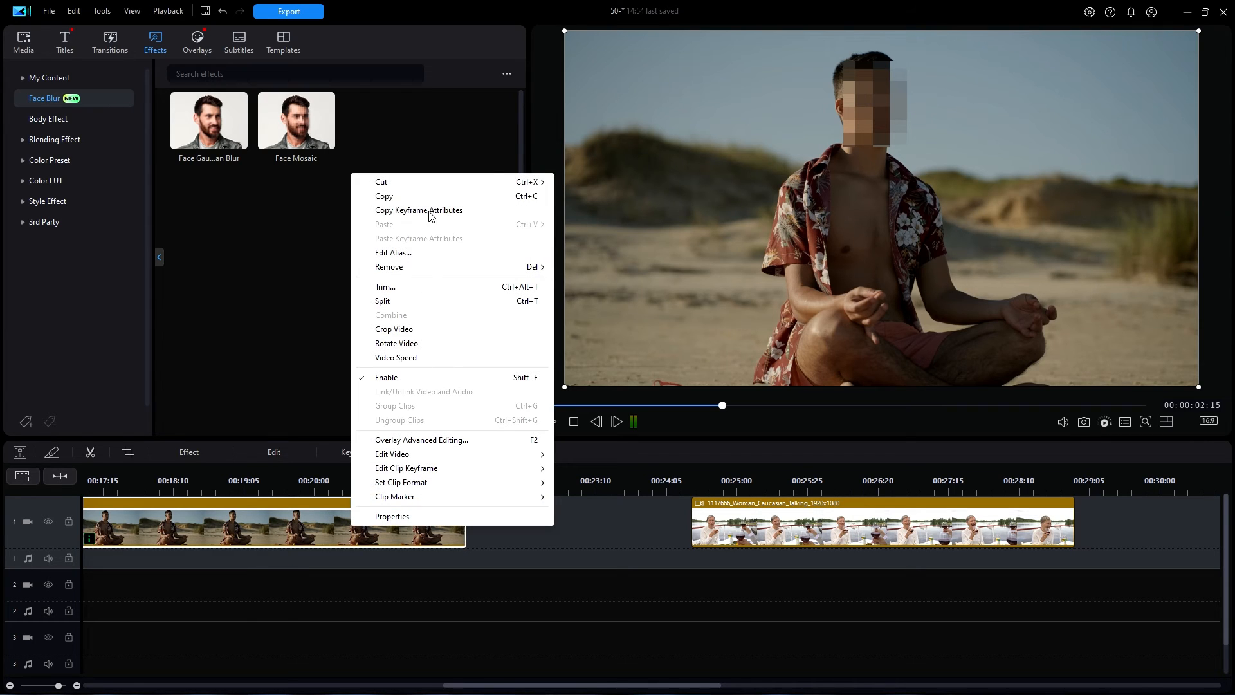
{"action": "left_click", "coordinate": [419, 211]}
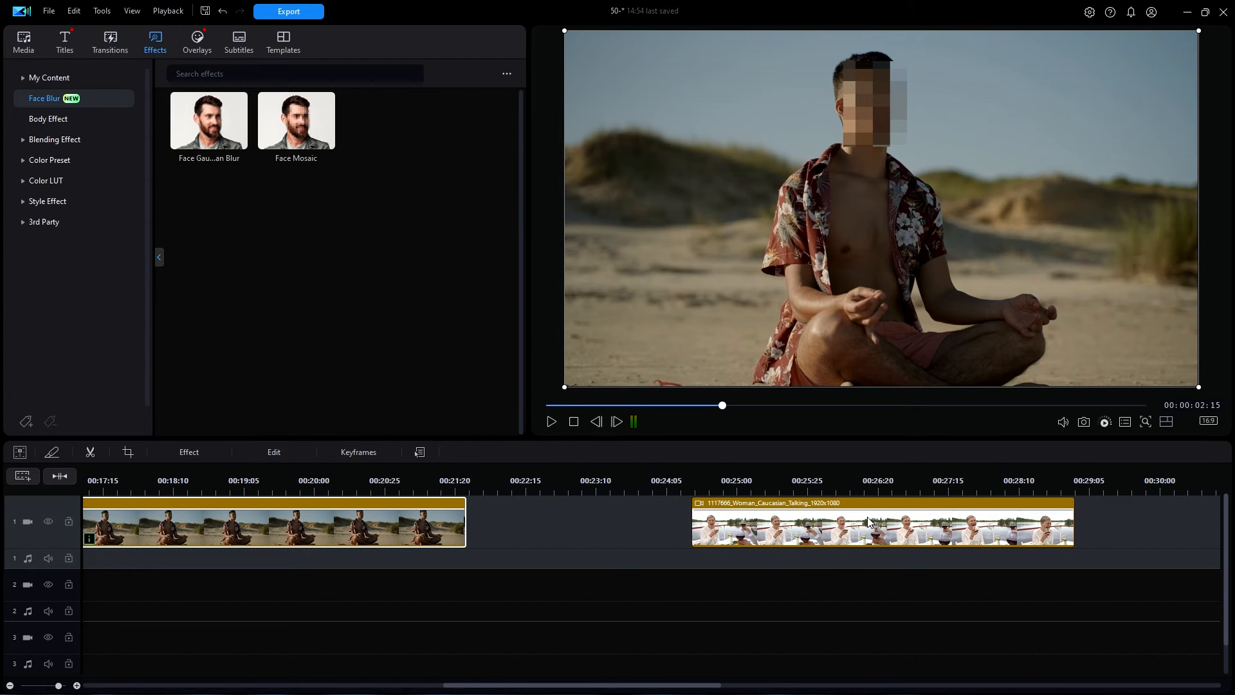
Step: Paste the keyframe attributes onto the woman talking clip, confirming the replace-settings warning
{"action": "right_click", "coordinate": [867, 522]}
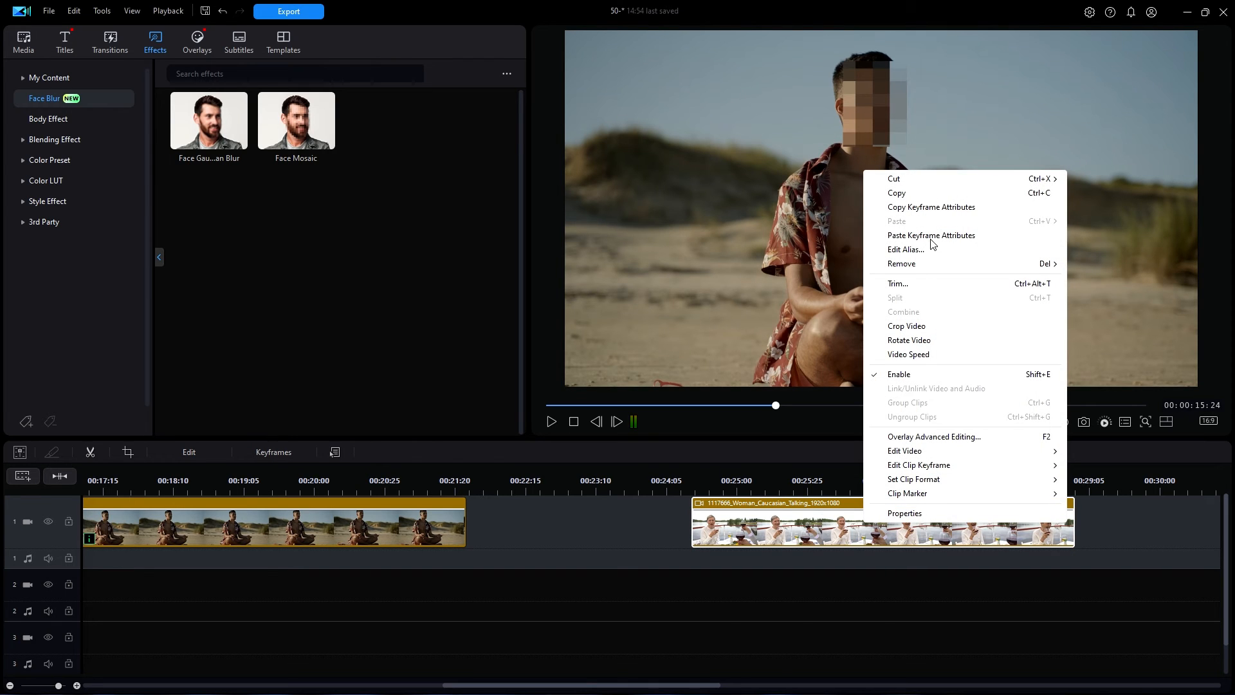
{"action": "left_click", "coordinate": [932, 234]}
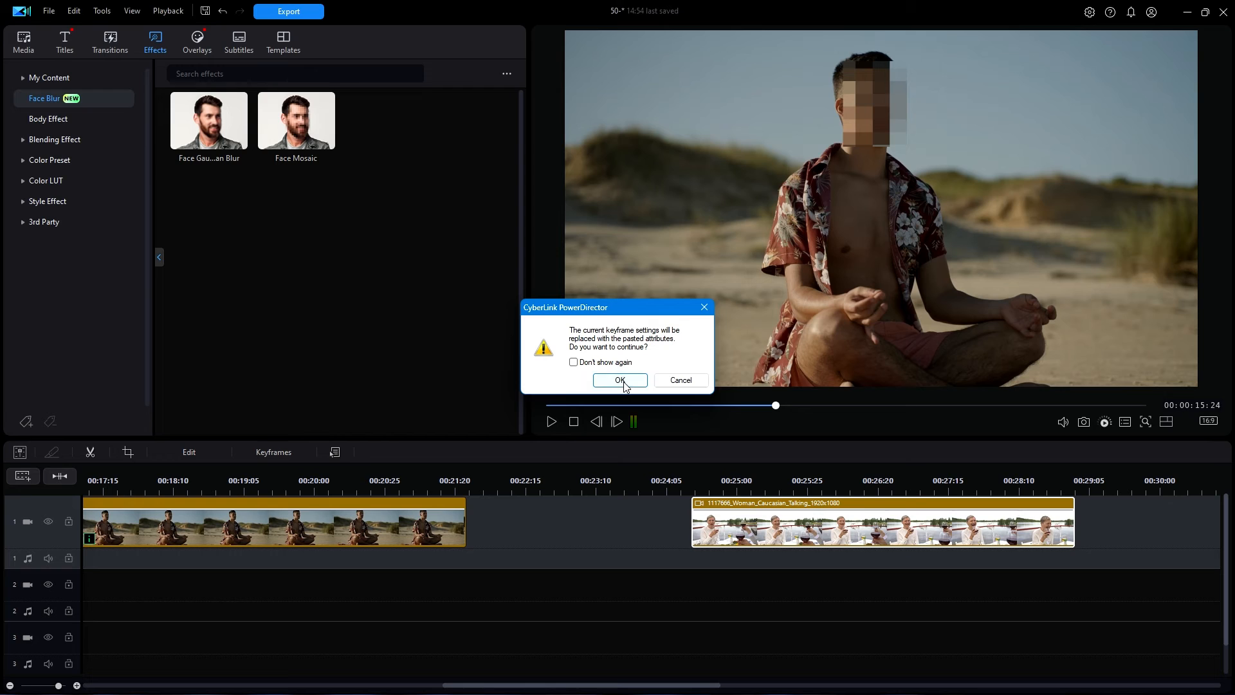
{"action": "left_click", "coordinate": [620, 379]}
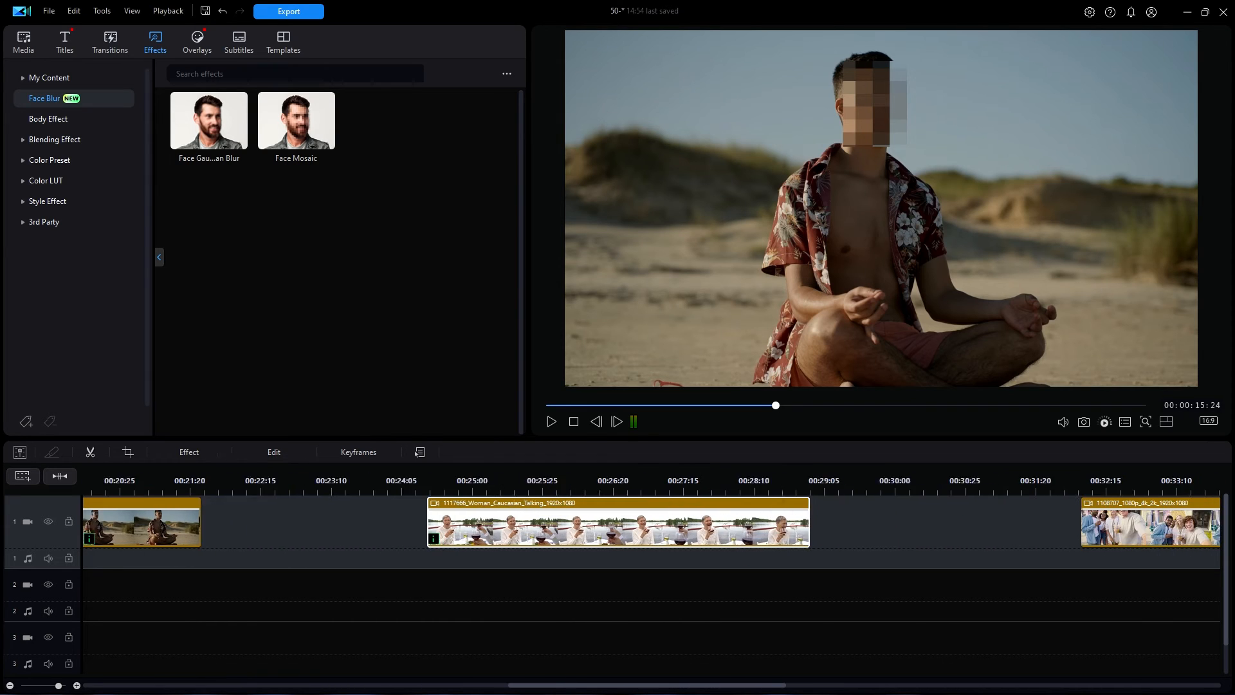
Step: Move the playhead to the start of the woman talking clip and select it for playback
{"action": "scroll", "scroll_direction": "right", "scroll_amount": 3}
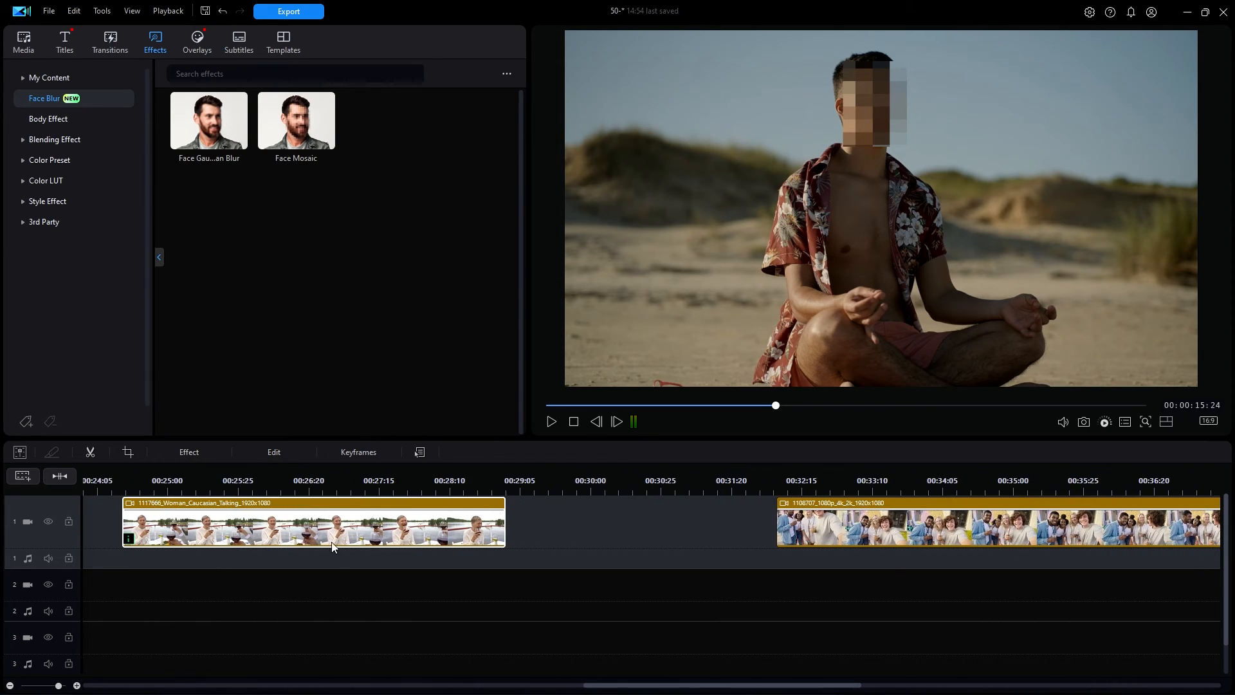
{"action": "left_click", "coordinate": [244, 482]}
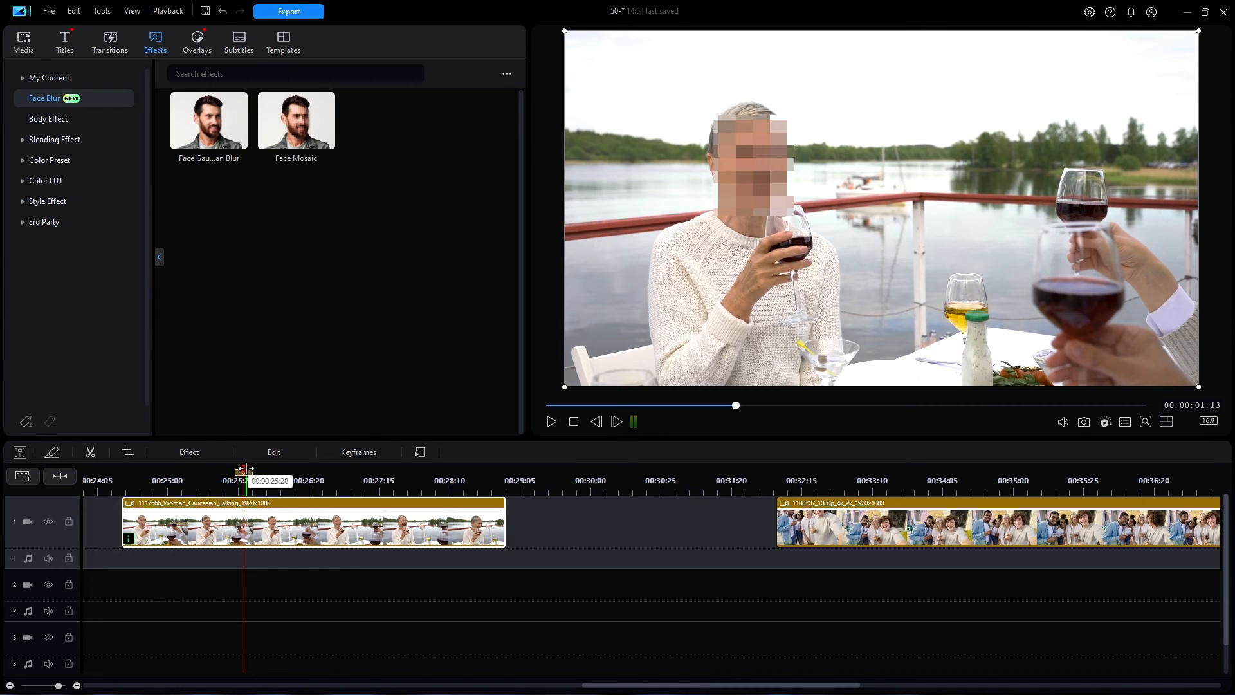
{"action": "left_click_drag", "start_coordinate": [245, 468], "coordinate": [127, 467]}
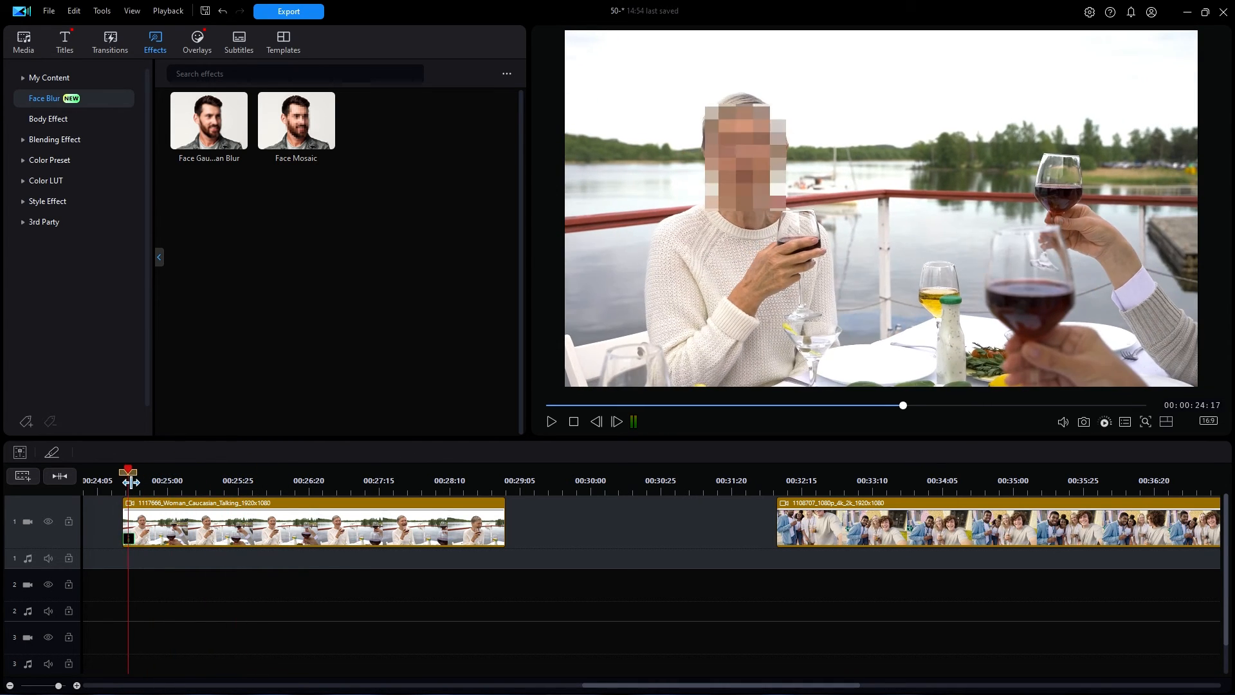
{"action": "left_click", "coordinate": [347, 530]}
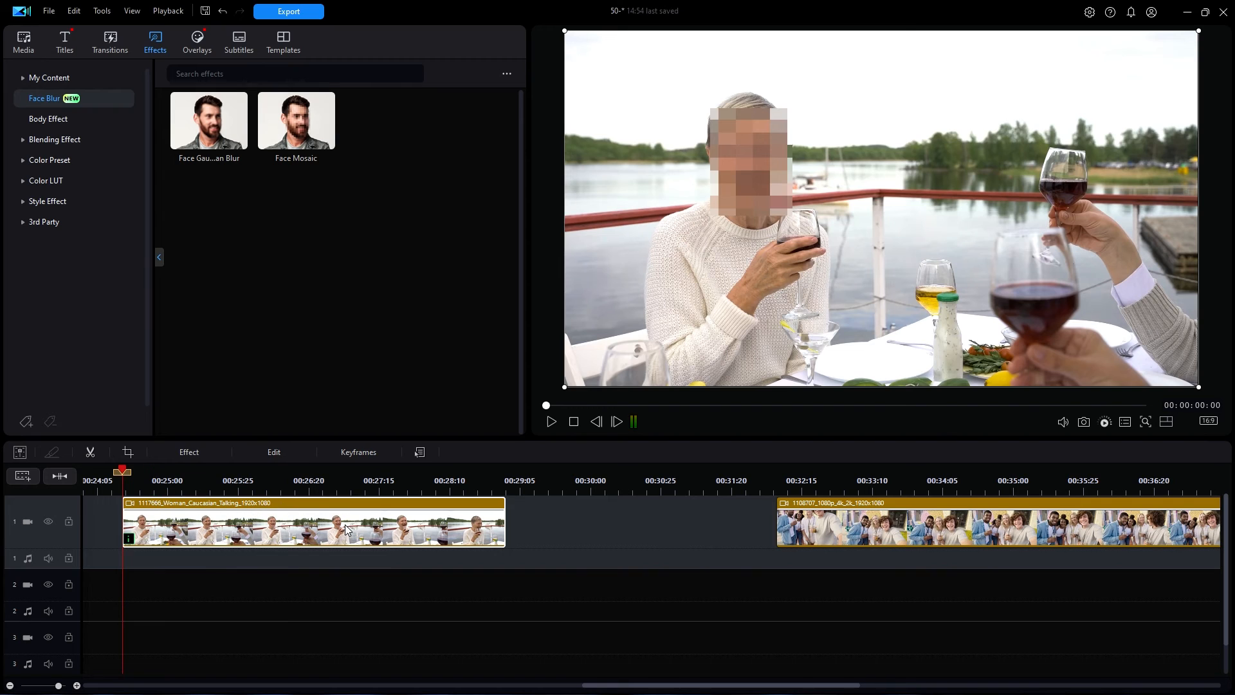
{"action": "left_click", "coordinate": [550, 420]}
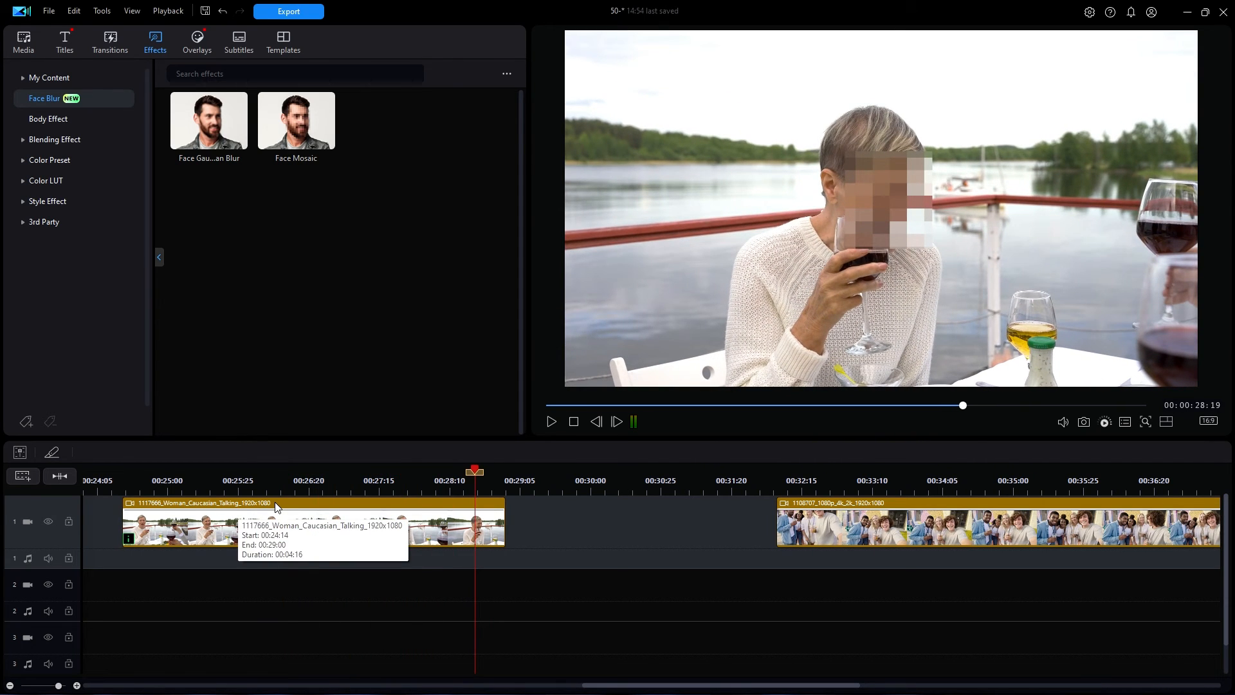
{"action": "mouse_move", "coordinate": [379, 519]}
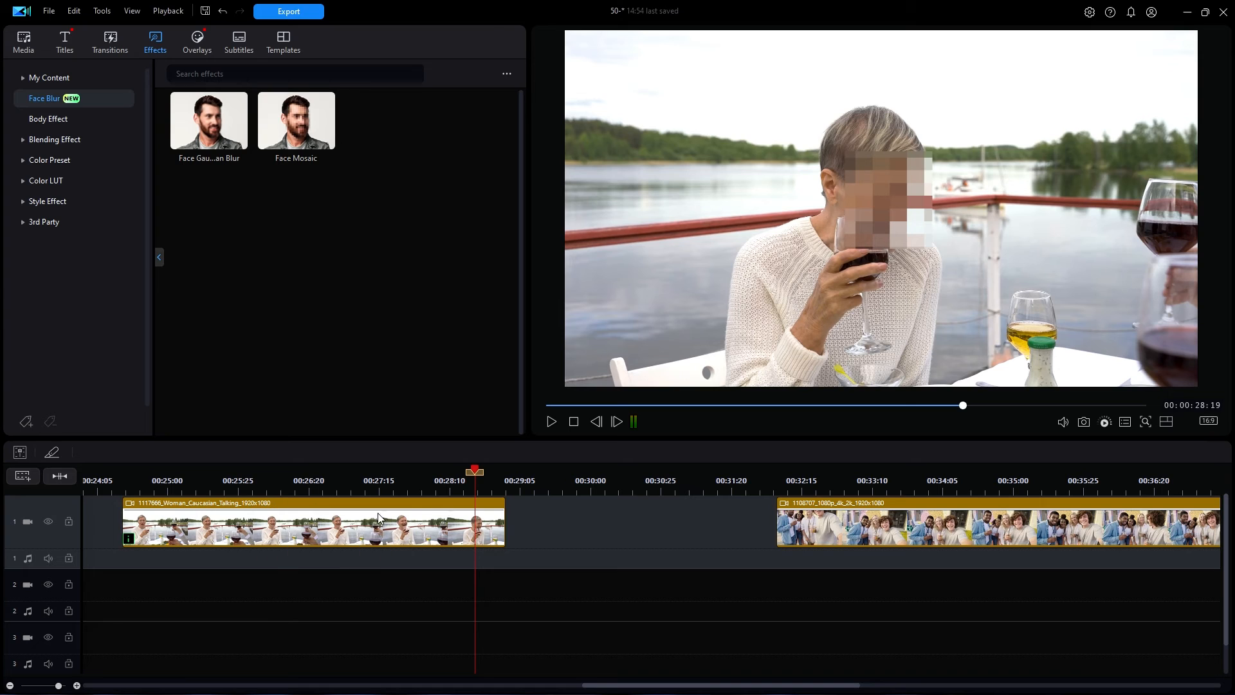
{"action": "mouse_move", "coordinate": [577, 534]}
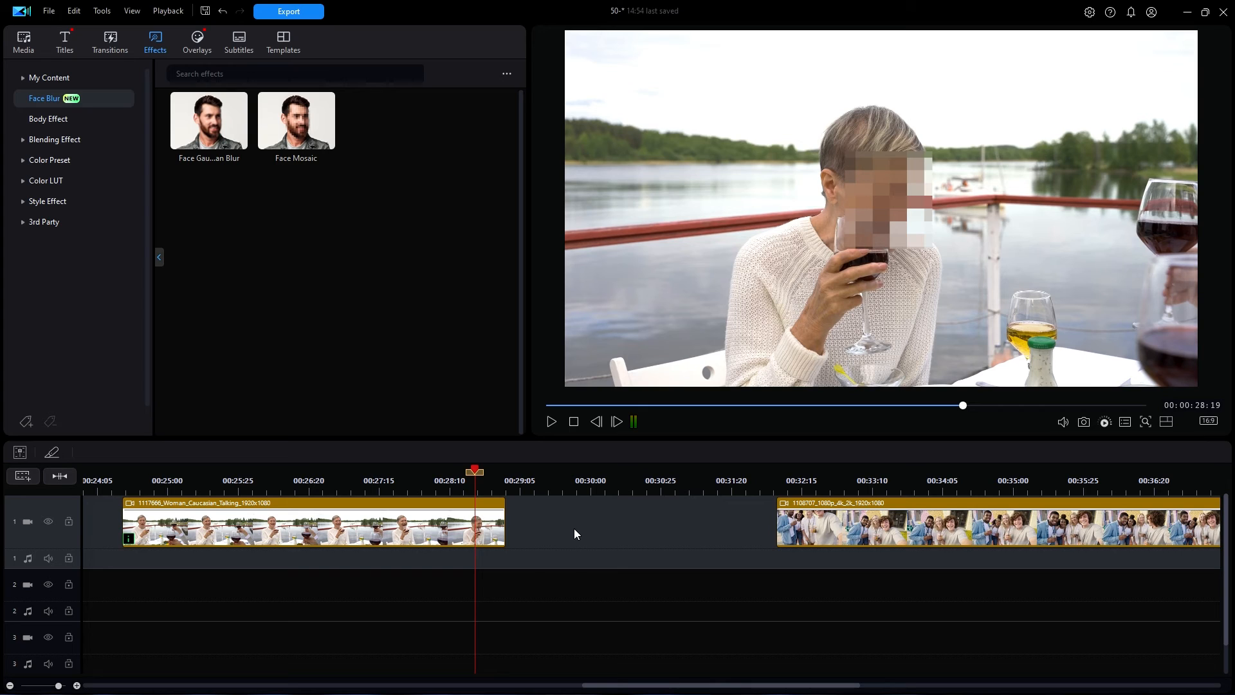
{"action": "mouse_move", "coordinate": [579, 531]}
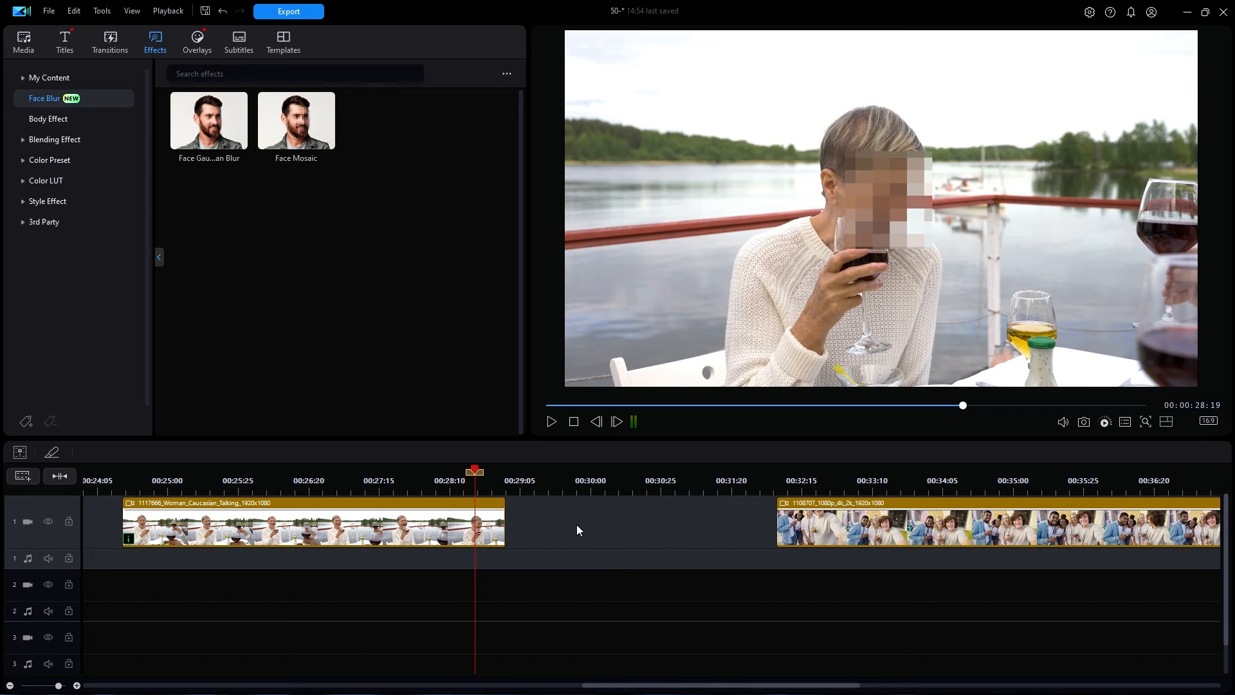
{"action": "mouse_move", "coordinate": [571, 525]}
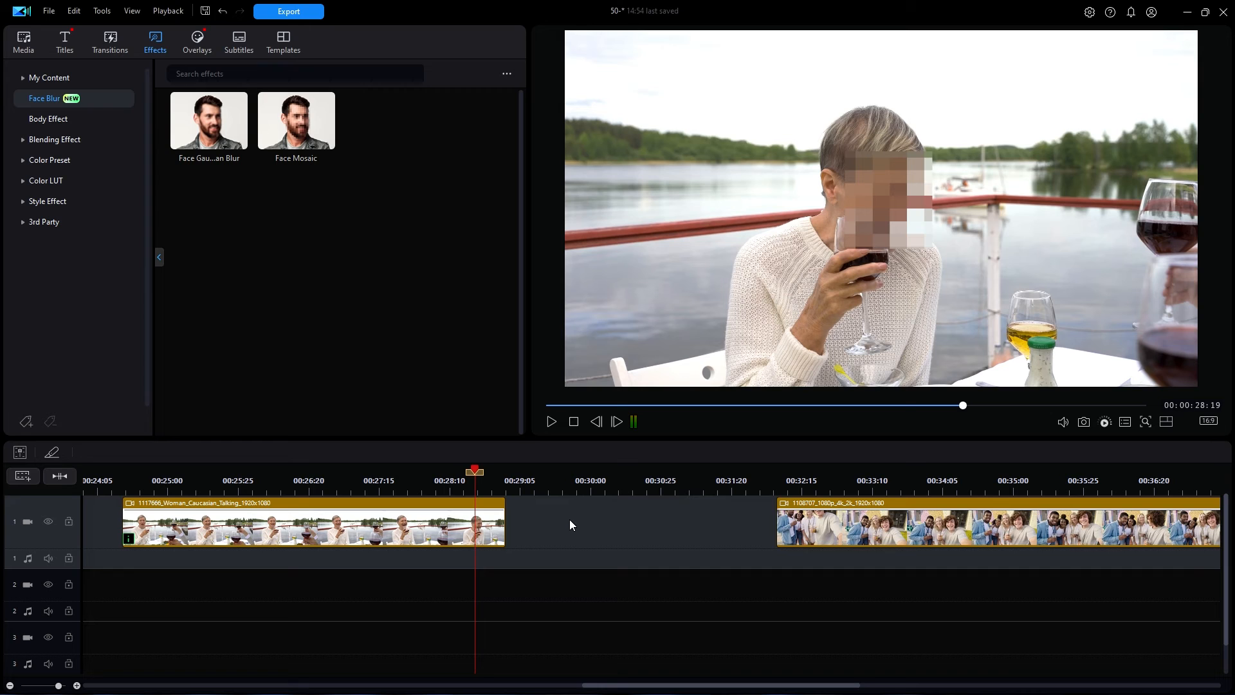
{"action": "mouse_move", "coordinate": [800, 474]}
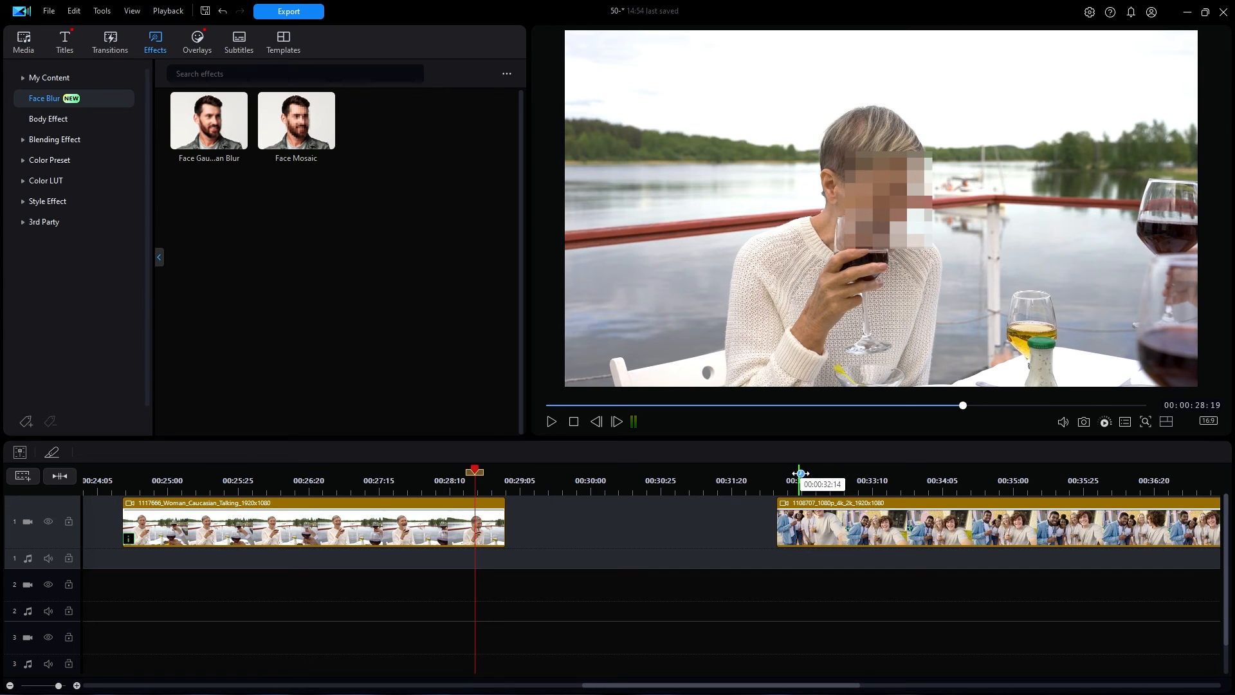
Step: Move the playhead into the group selfie clip and dismiss the woman clip's menu
{"action": "left_click_drag", "start_coordinate": [473, 471], "coordinate": [799, 471]}
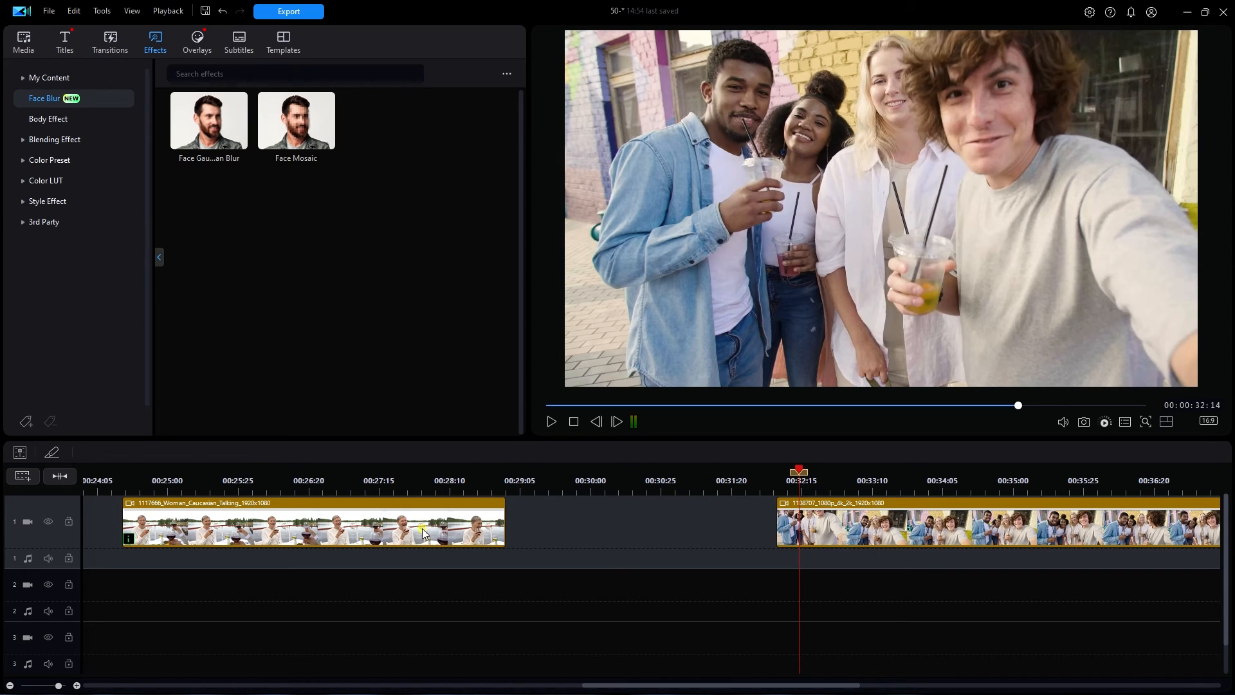
{"action": "right_click", "coordinate": [425, 533]}
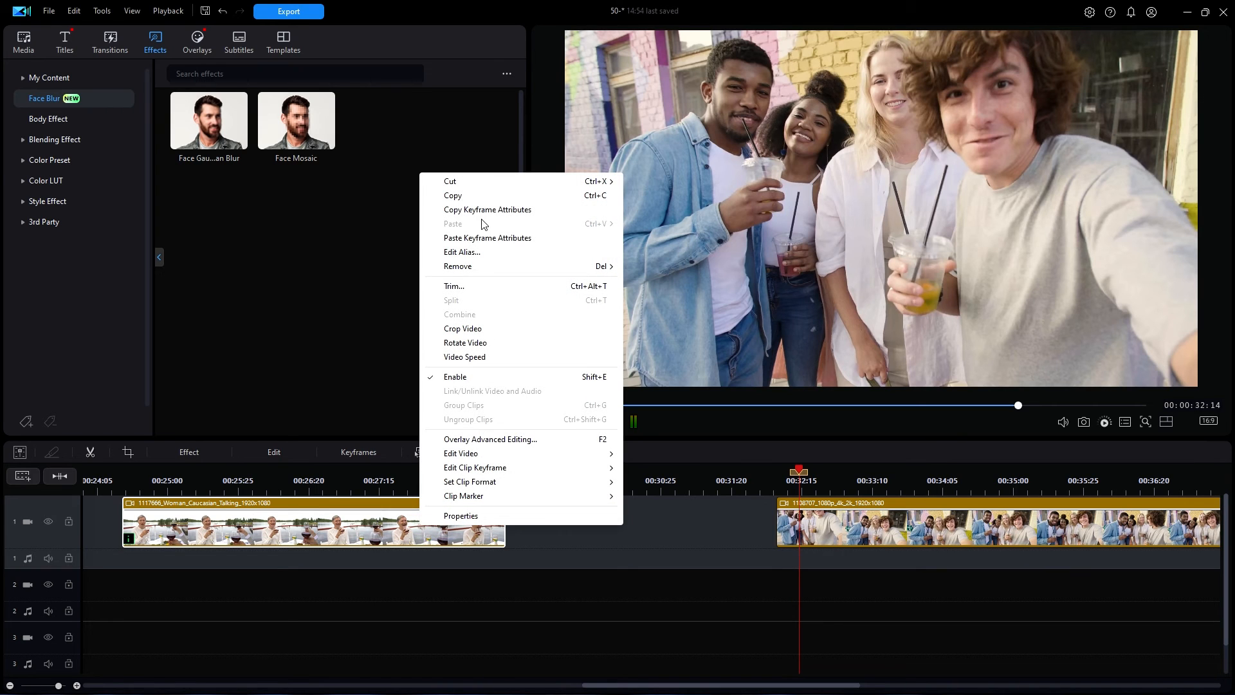
{"action": "left_click", "coordinate": [661, 395]}
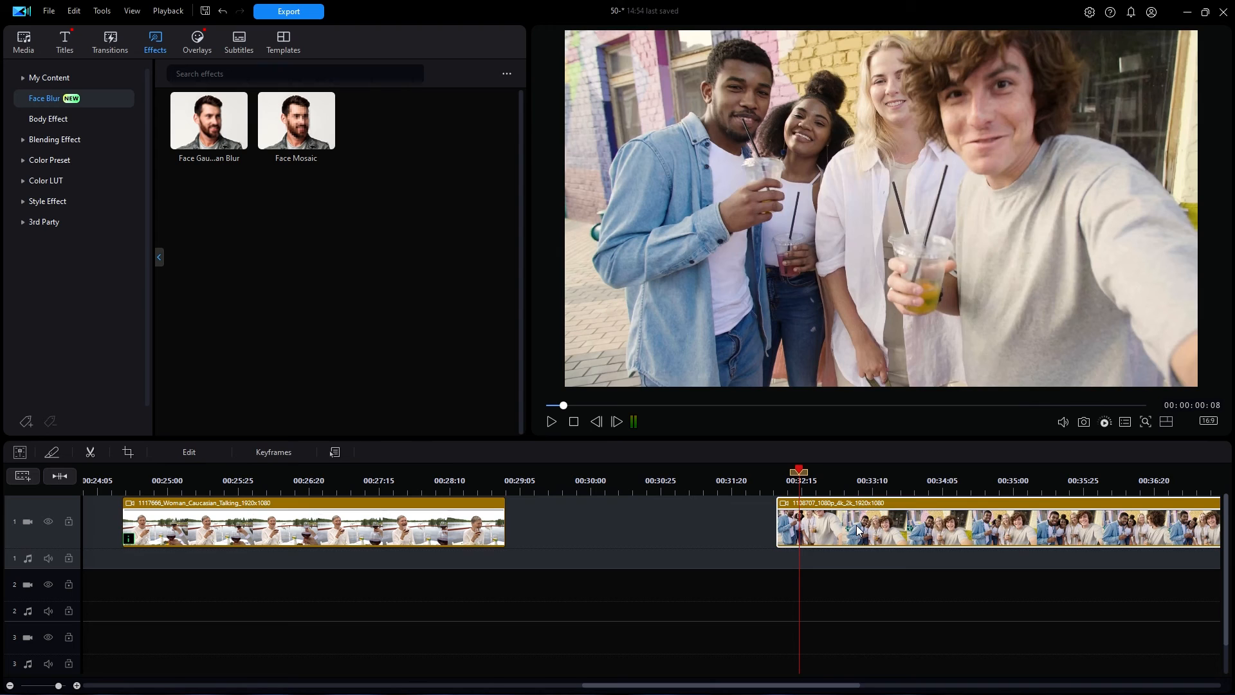
Step: Paste the face-mosaic keyframe attributes onto the selfie clip, confirming the replacement
{"action": "right_click", "coordinate": [857, 530]}
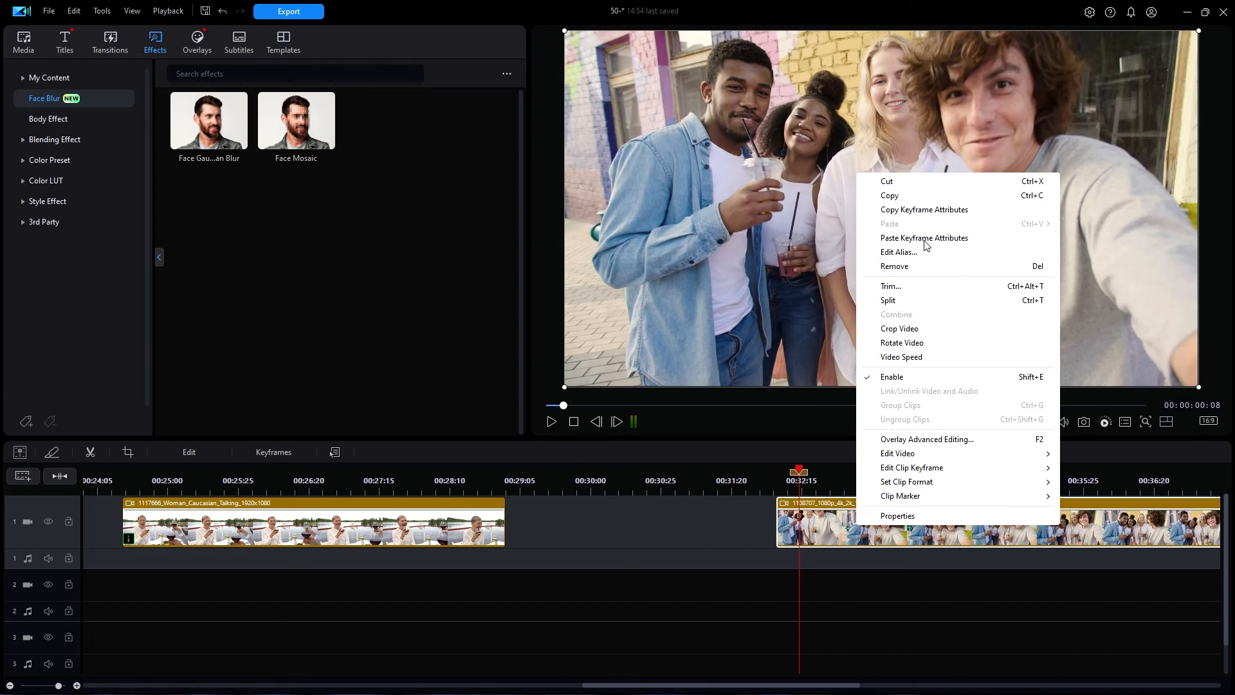
{"action": "left_click", "coordinate": [924, 238]}
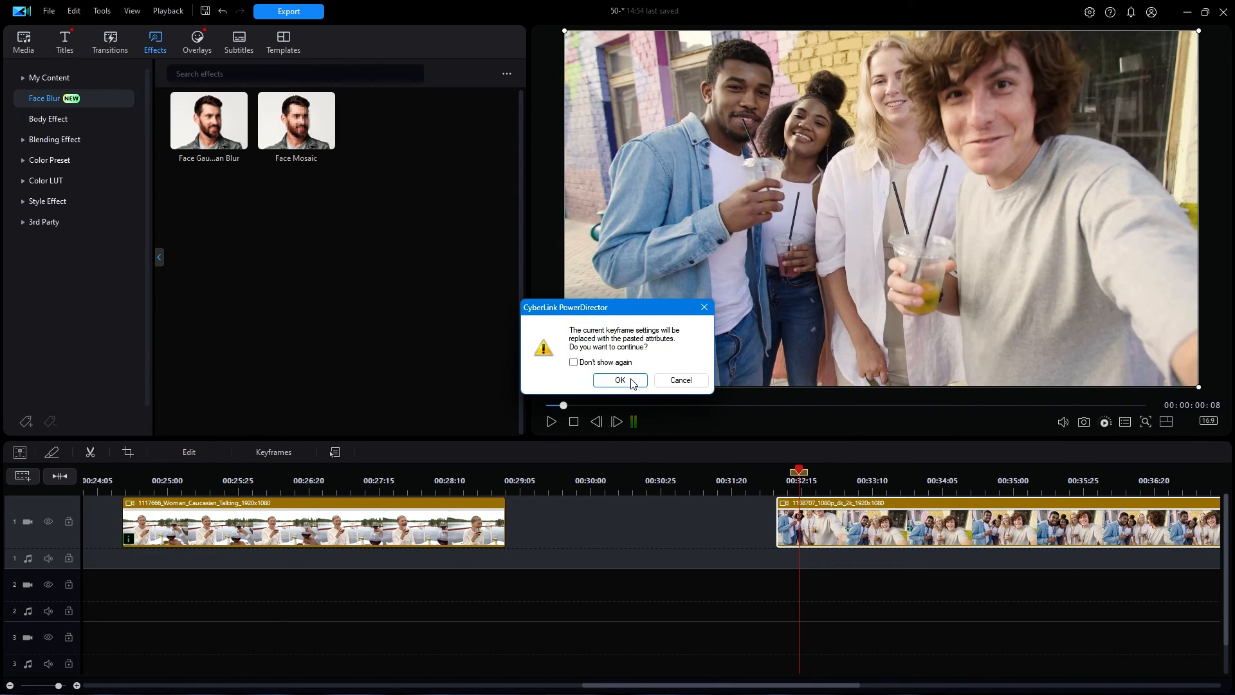
{"action": "left_click", "coordinate": [621, 379]}
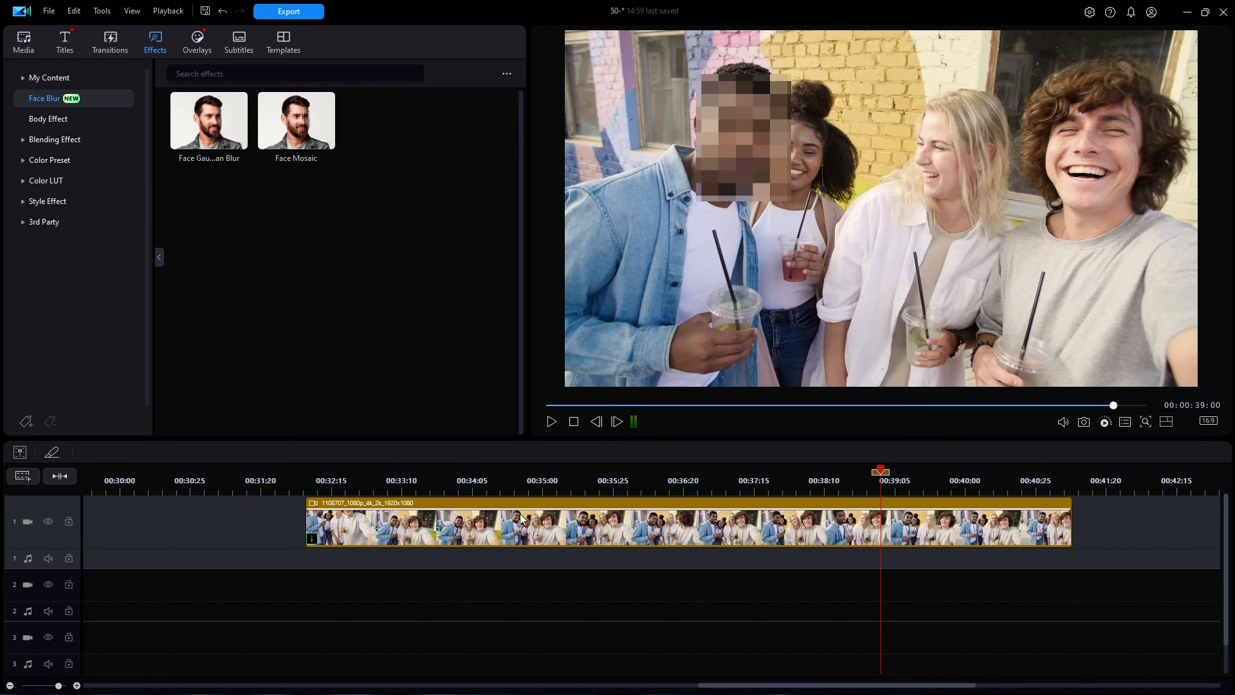
{"action": "mouse_move", "coordinate": [545, 501]}
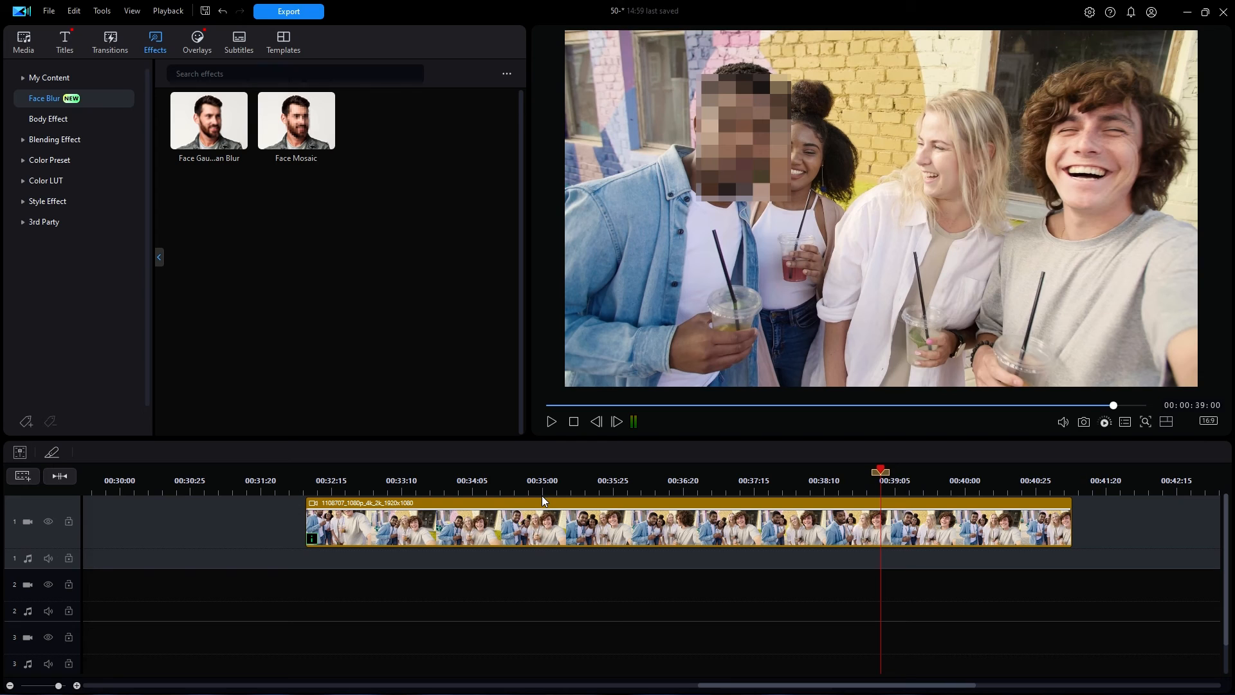
{"action": "mouse_move", "coordinate": [488, 533]}
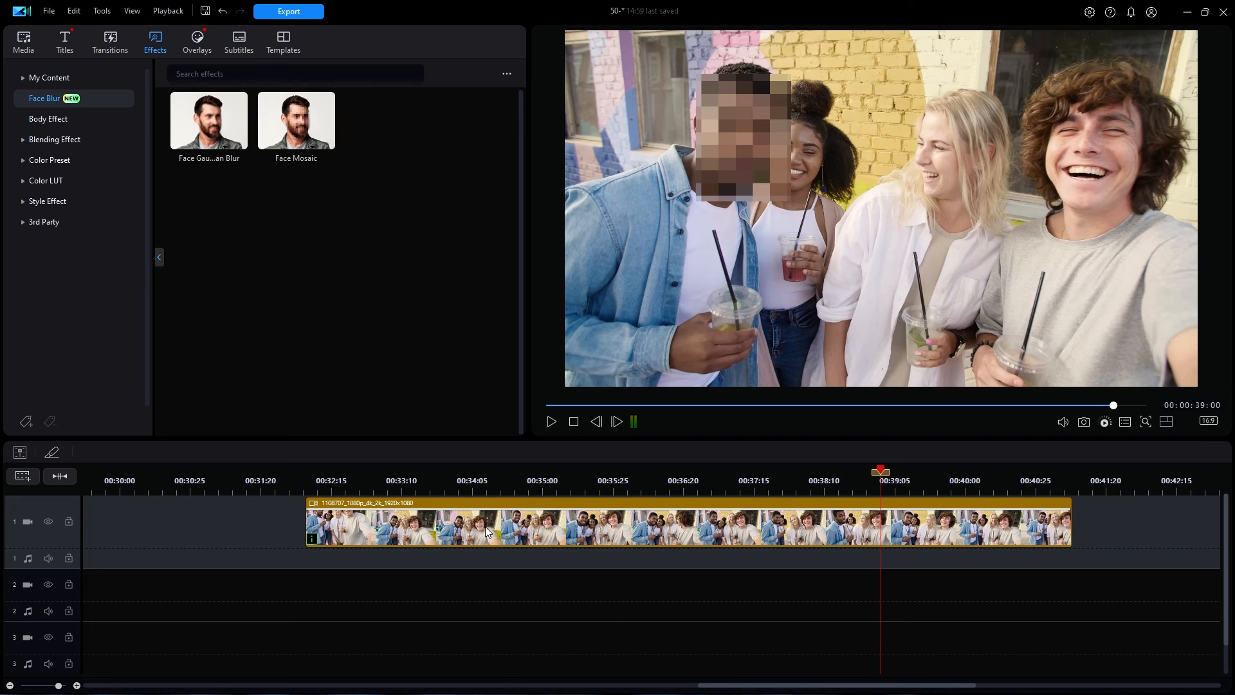
Step: In the selfie clip's Face Mosaic settings, tick the remaining detected faces so all four are pixelated, then close
{"action": "left_click", "coordinate": [487, 530]}
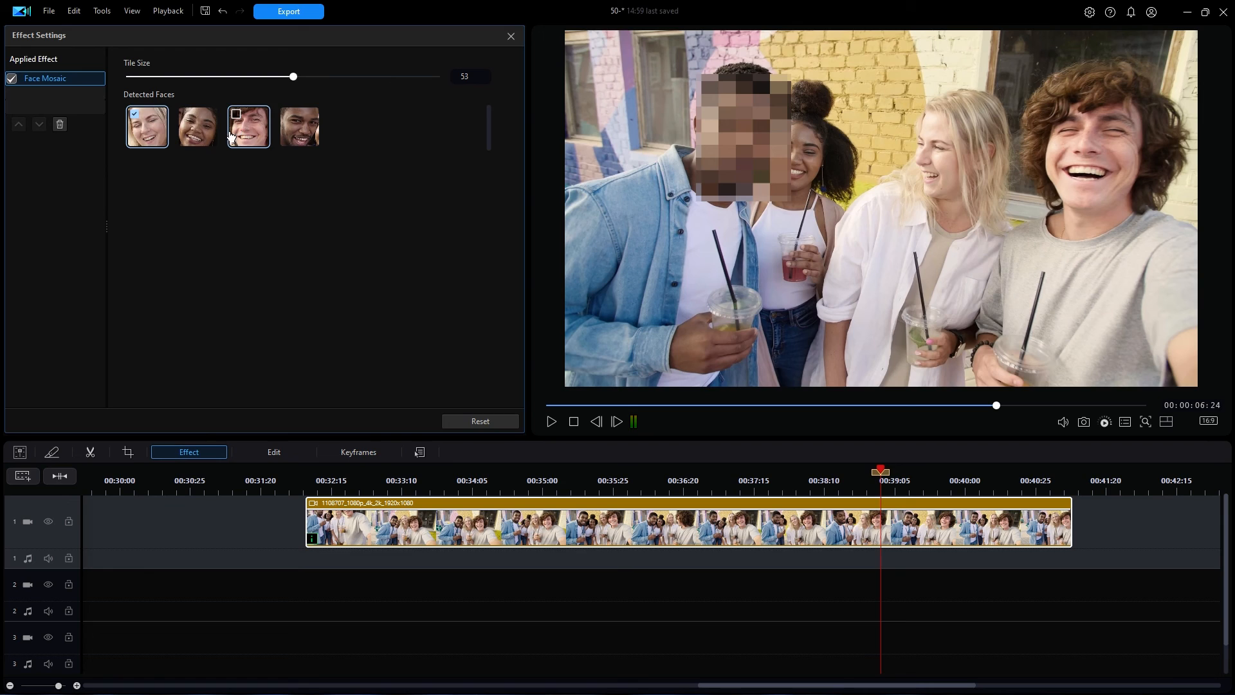
{"action": "left_click", "coordinate": [186, 113]}
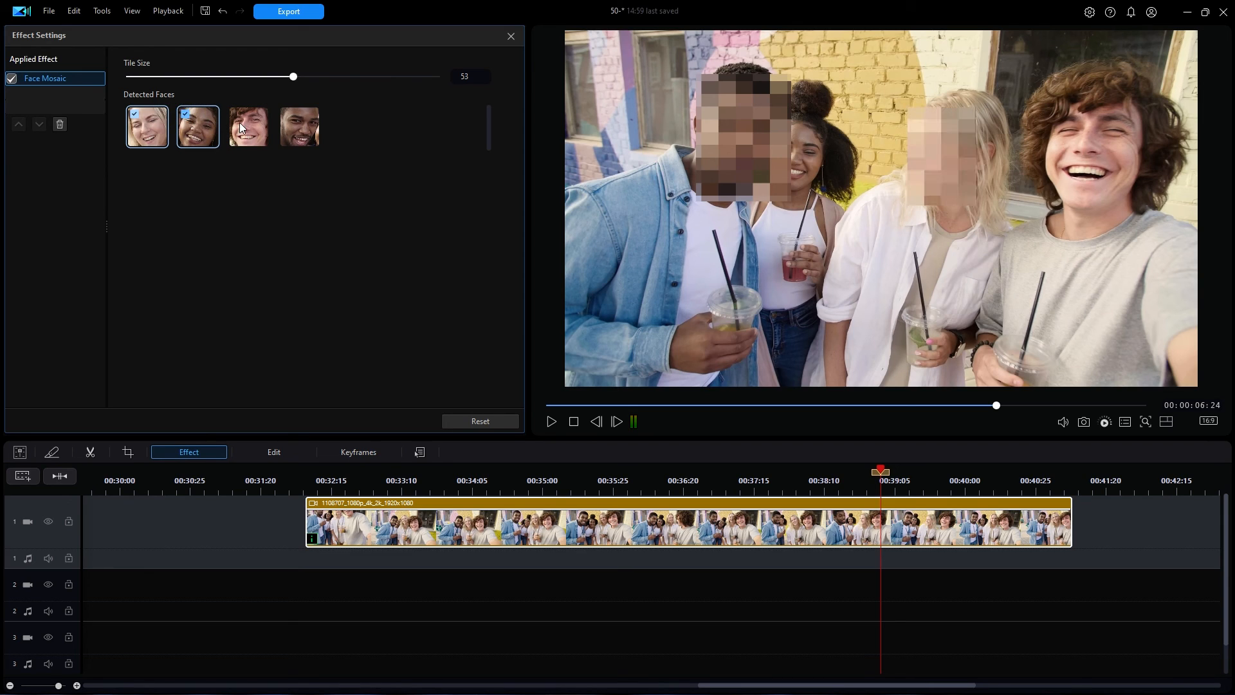
{"action": "left_click", "coordinate": [237, 114]}
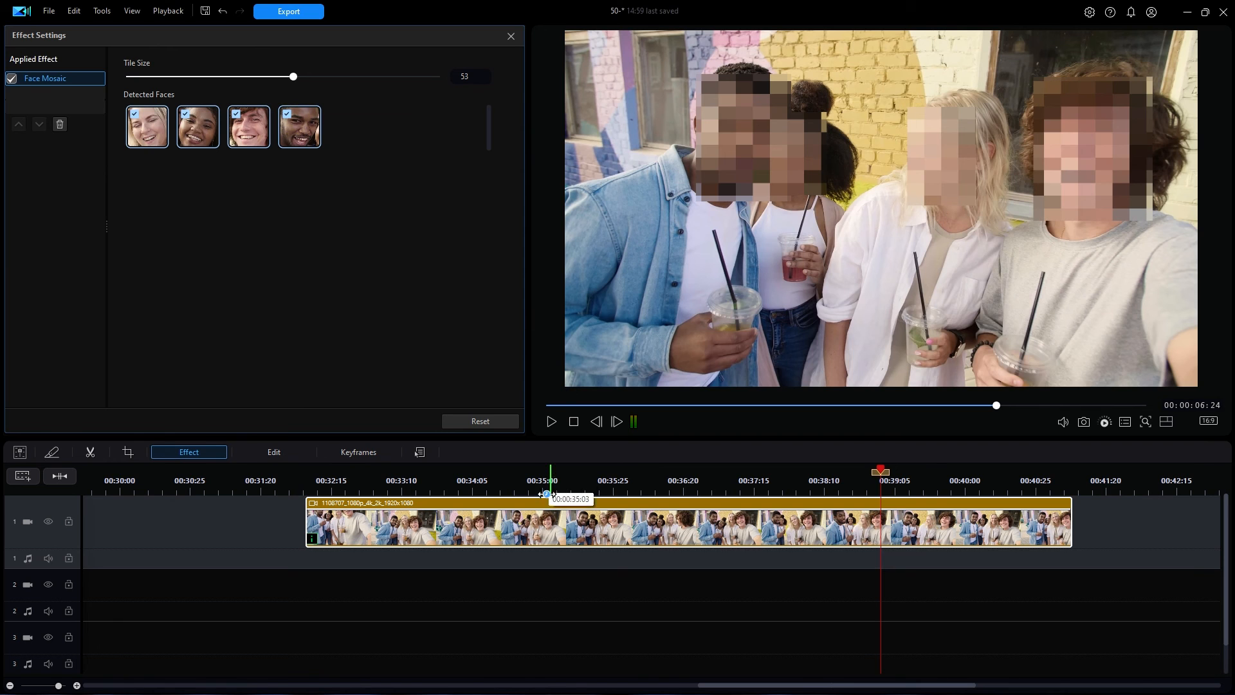
{"action": "left_click_drag", "start_coordinate": [550, 469], "coordinate": [312, 469]}
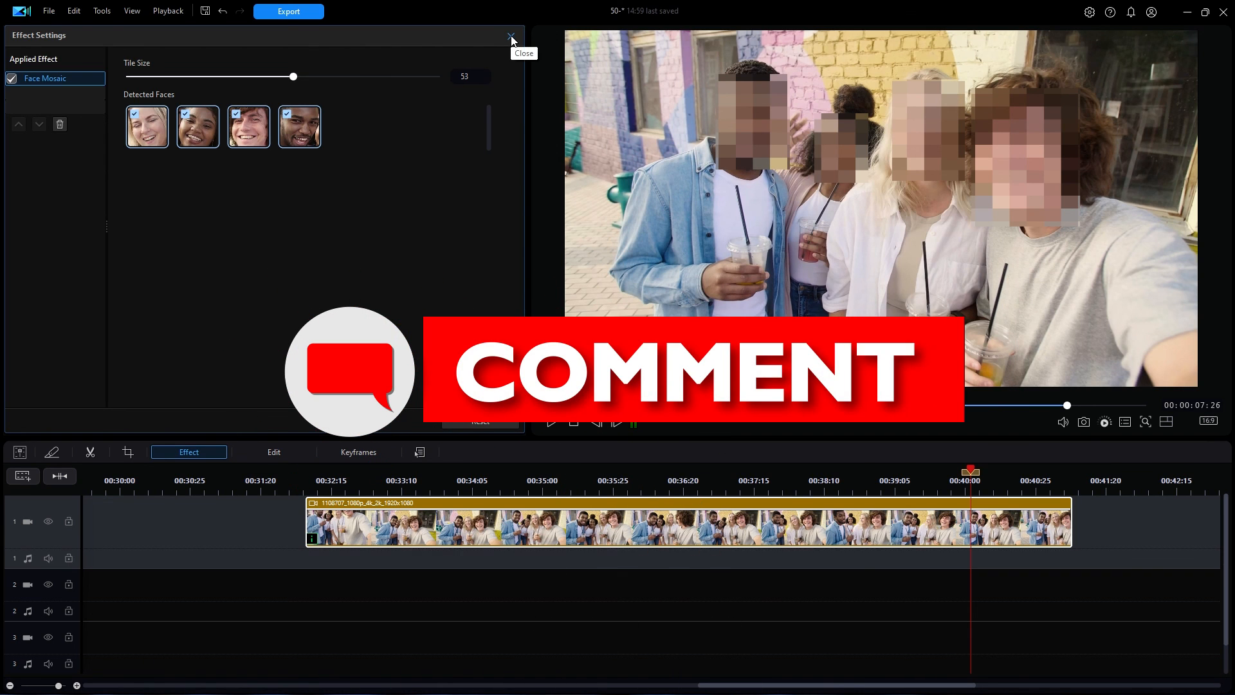
{"action": "left_click", "coordinate": [511, 36]}
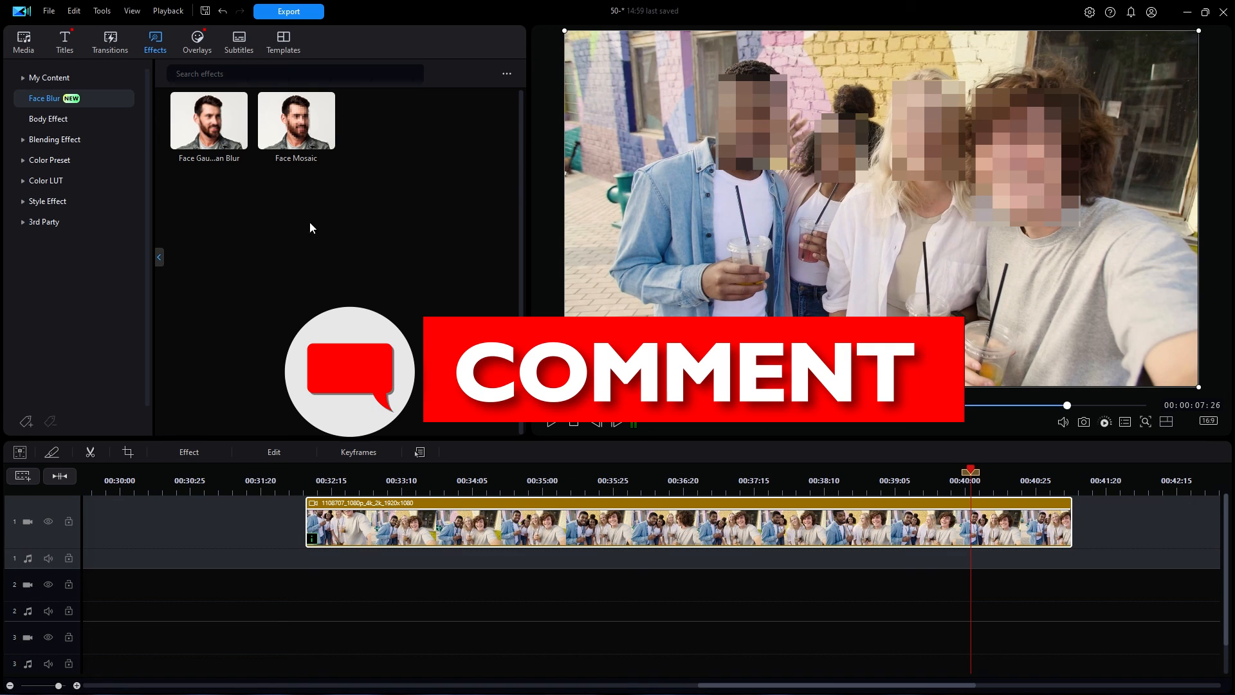